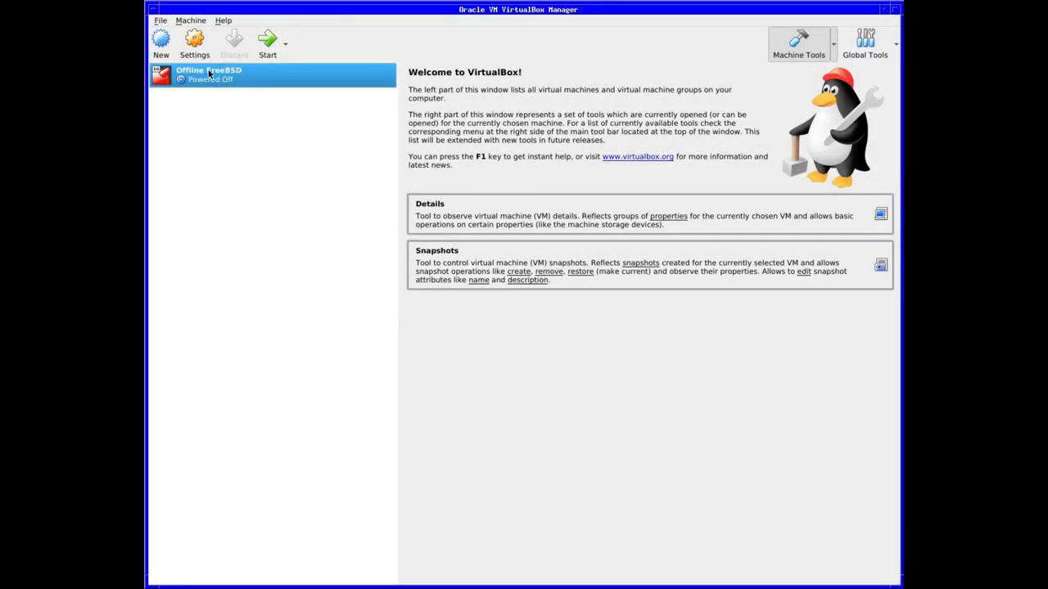
pyautogui.moveTo(187, 105)
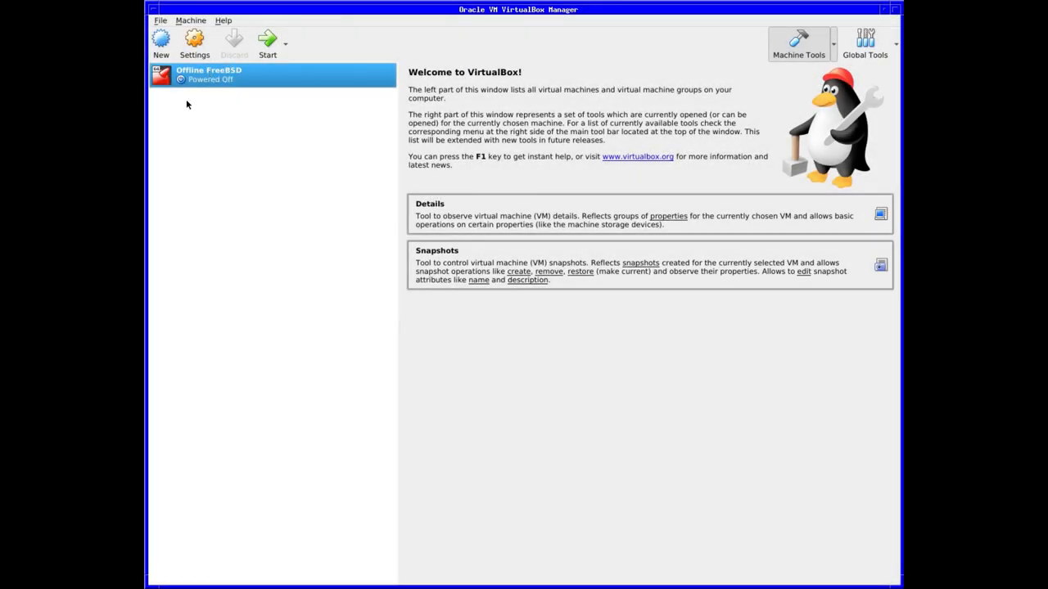
# - Review the Offline FreeBSD VM's settings and choose FreeBSD-12.0-RELEASE-amd64-dvd1.iso as start-up disk
pyautogui.click(194, 41)
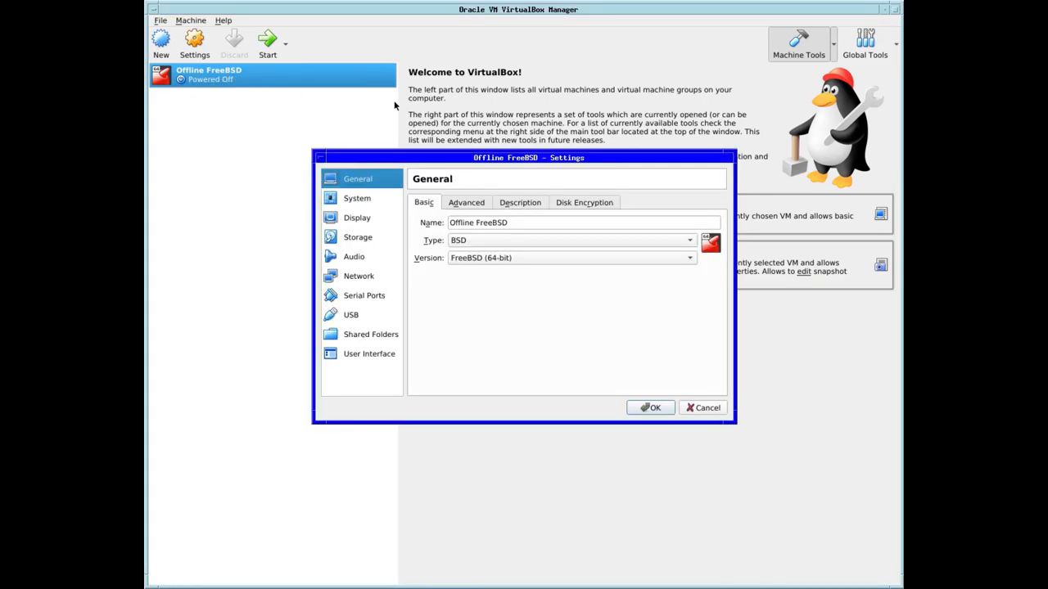
pyautogui.moveTo(528, 158); pyautogui.dragTo(377, 101)
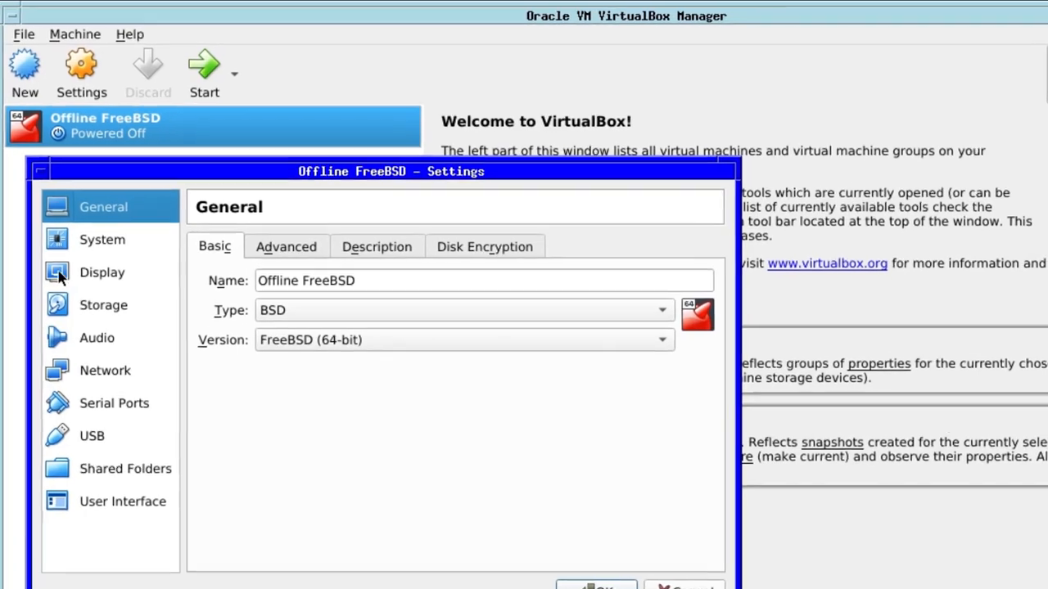
pyautogui.click(105, 370)
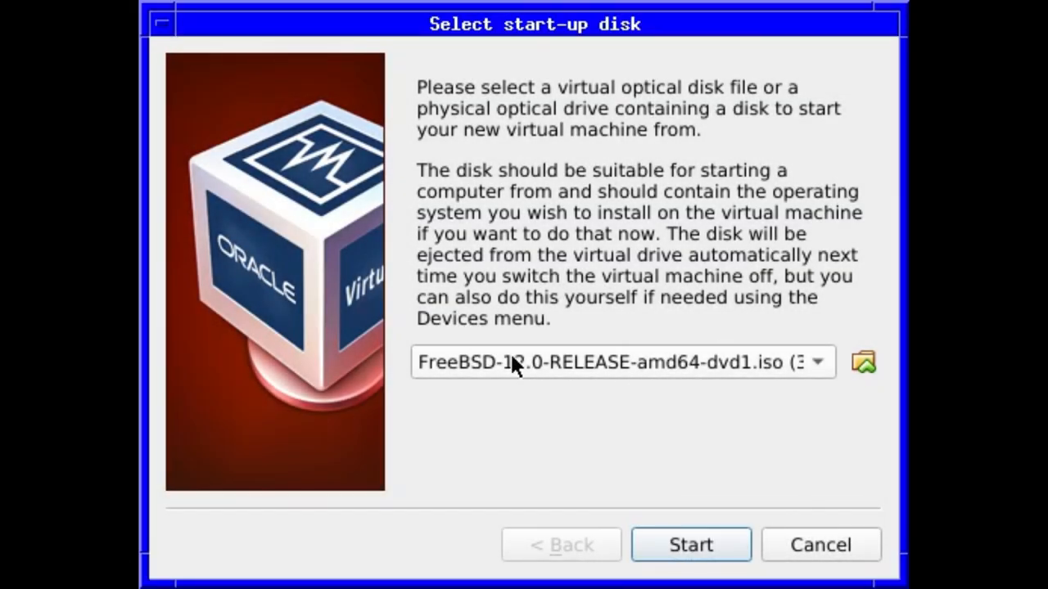
pyautogui.moveTo(678, 370)
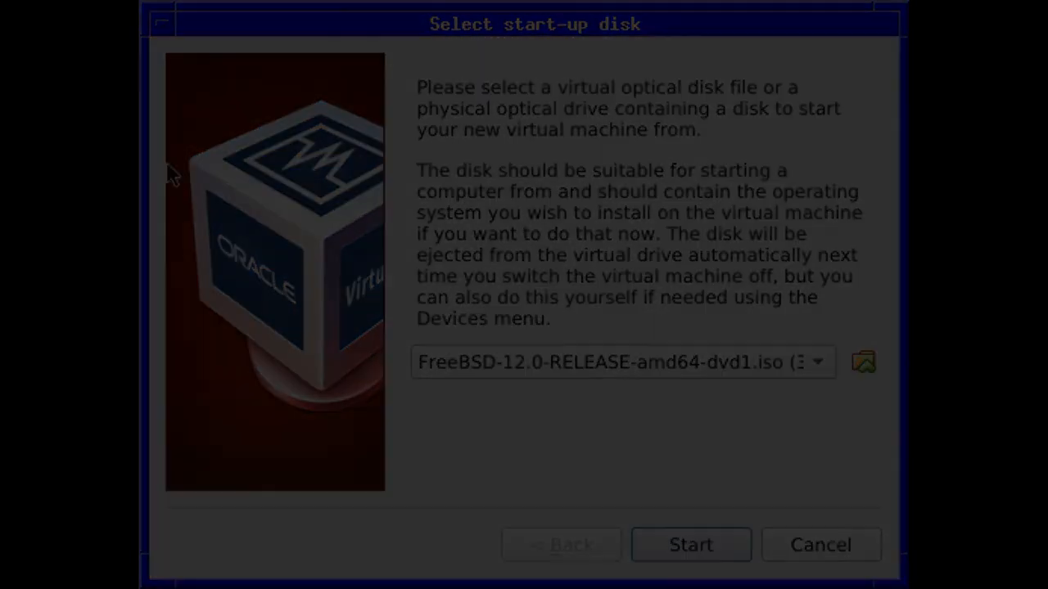
# - Boot the VM from the DVD into the installer and tick lib32, ports and src
pyautogui.click(690, 545)
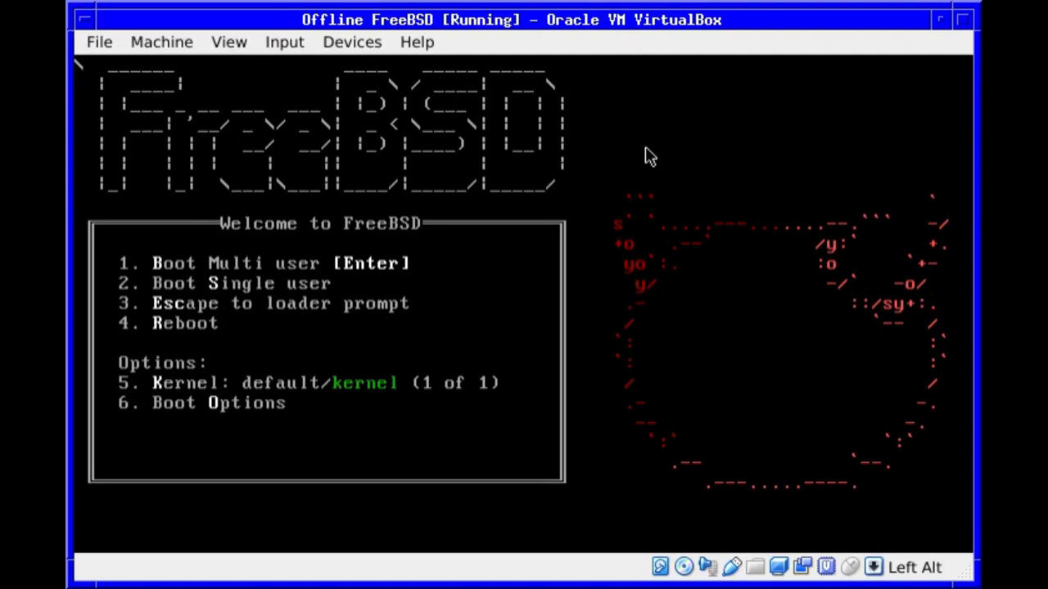
pyautogui.press('Return')
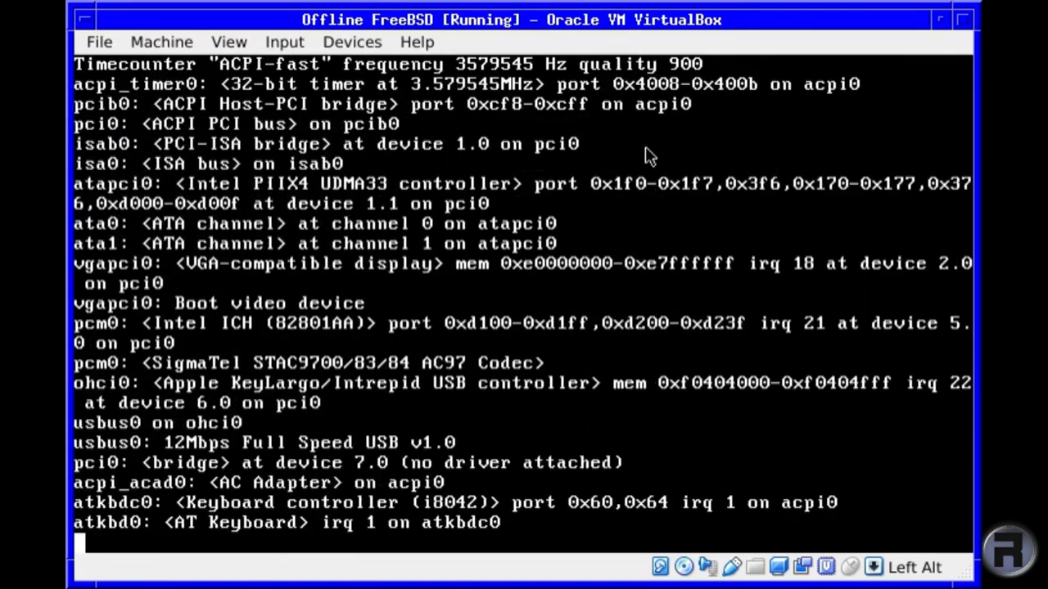
pyautogui.scroll(-3)
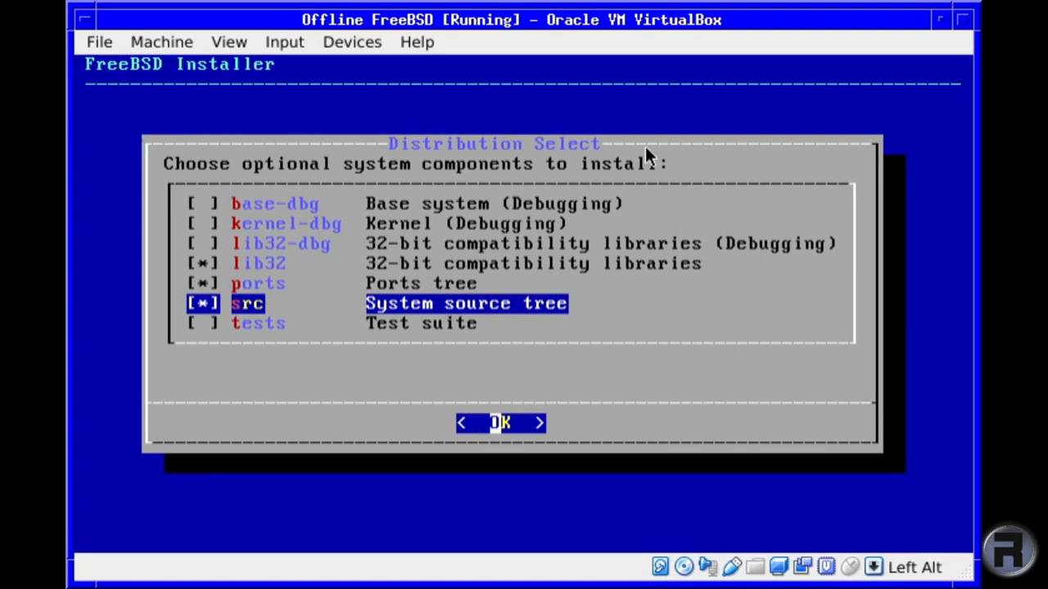
# - Confirm the optional components, choose MBR partitioning and commit the installation to disk
pyautogui.click(500, 423)
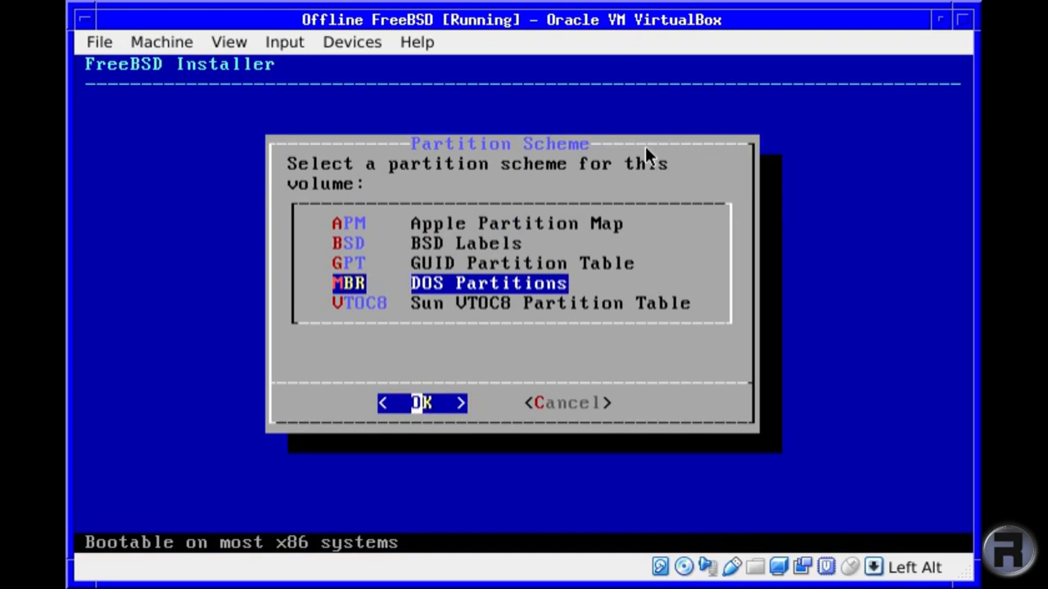
pyautogui.click(422, 401)
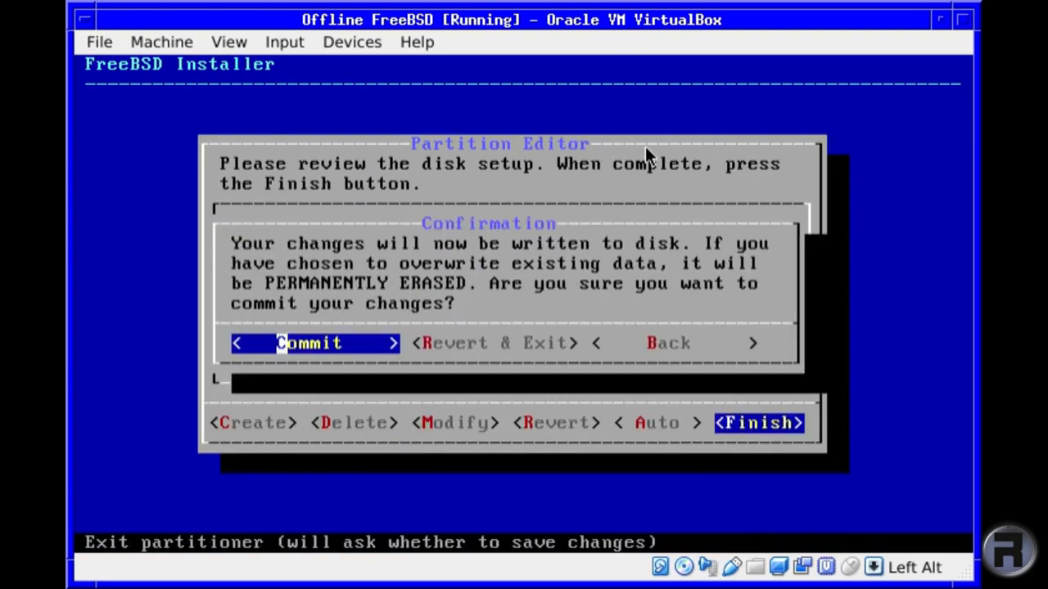
pyautogui.click(309, 342)
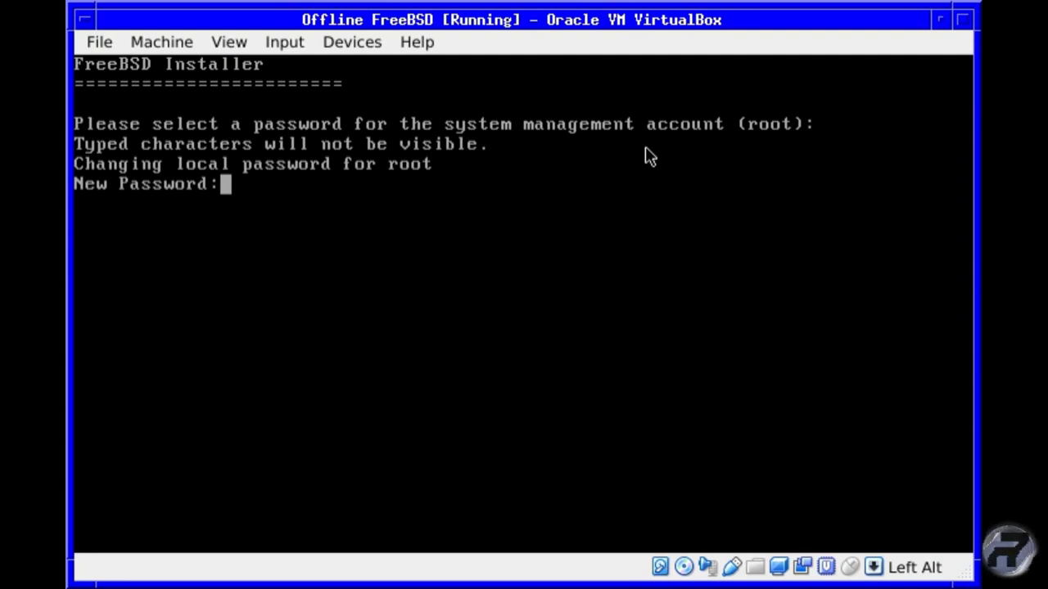
# - Set the root password, skip IPv4, and choose the United Kingdom (BST) time zone
pyautogui.press('Return')
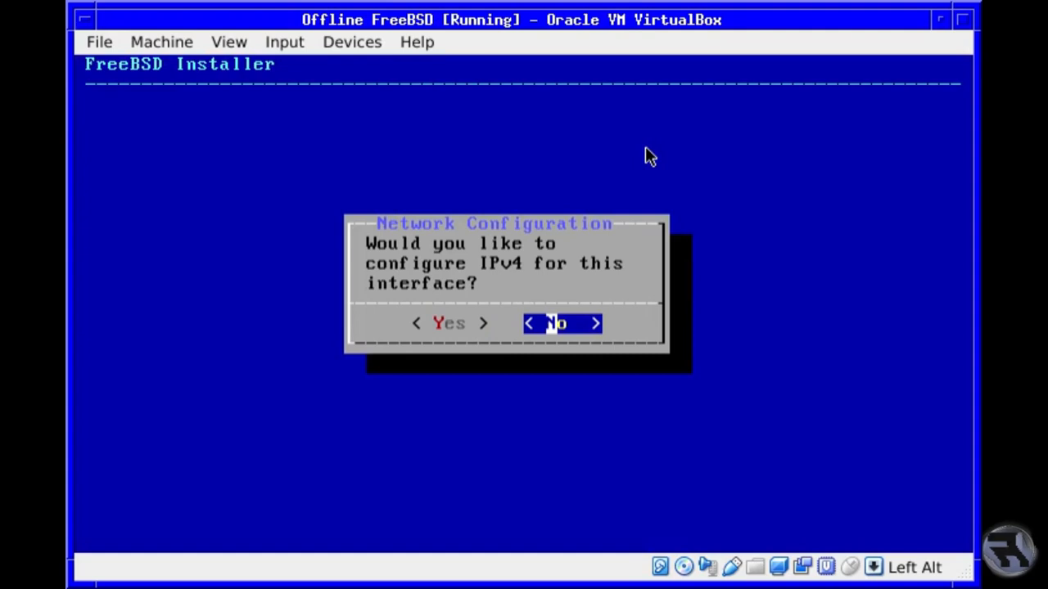
pyautogui.click(554, 322)
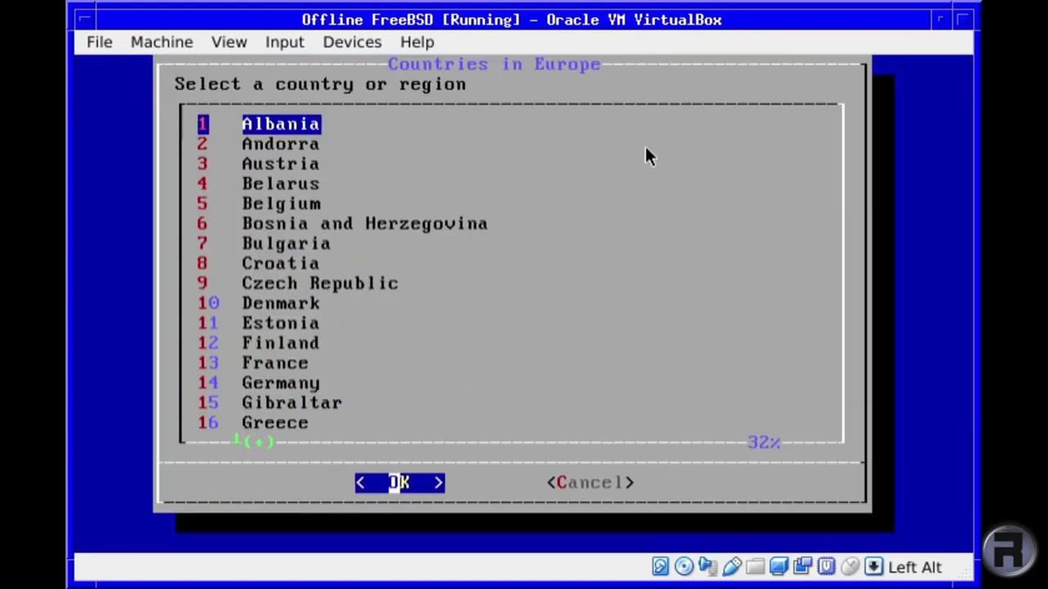
pyautogui.scroll(-3)
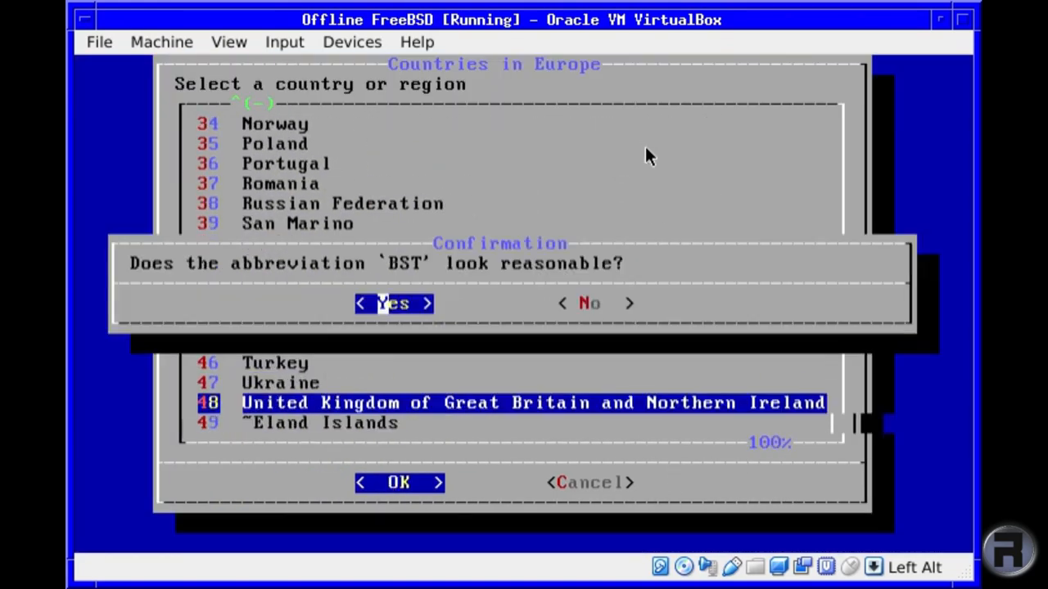
pyautogui.click(393, 303)
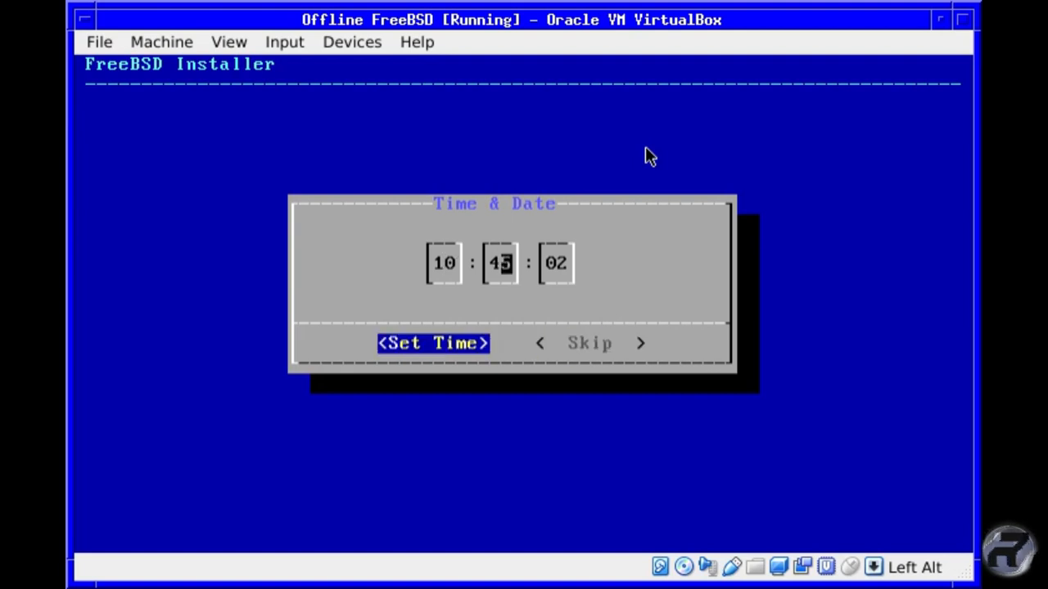
# - Accept the displayed time and enable moused at boot with dumpdev off
pyautogui.click(432, 343)
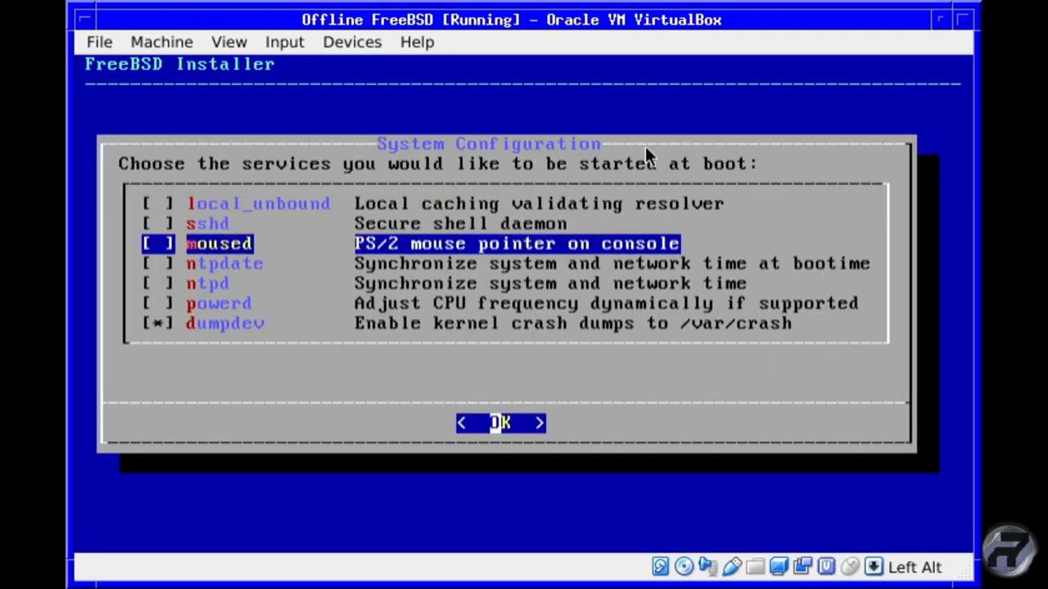
pyautogui.press('space')
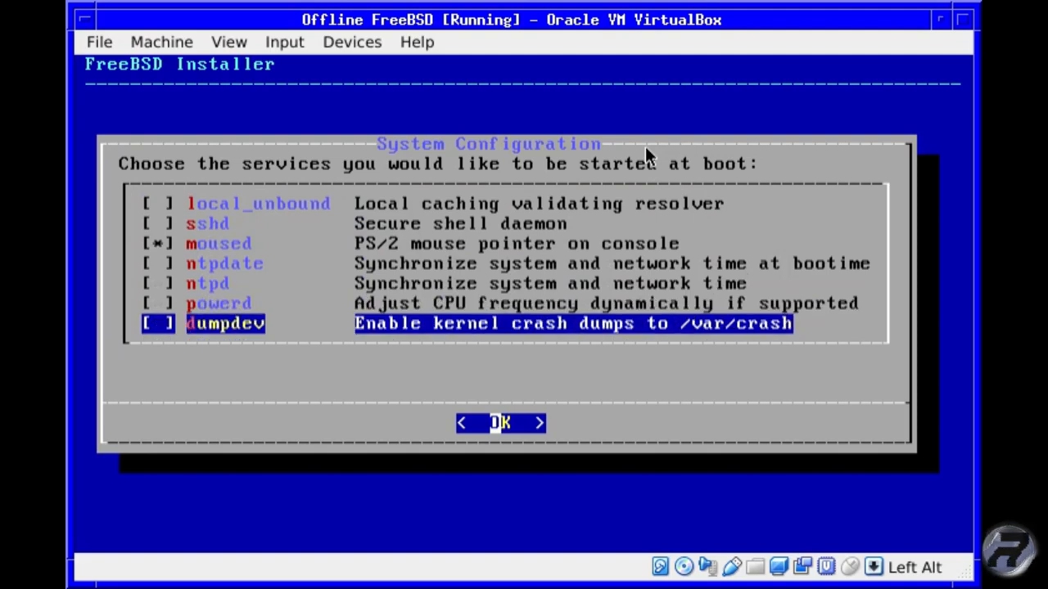
pyautogui.click(500, 422)
pyautogui.write('ro')
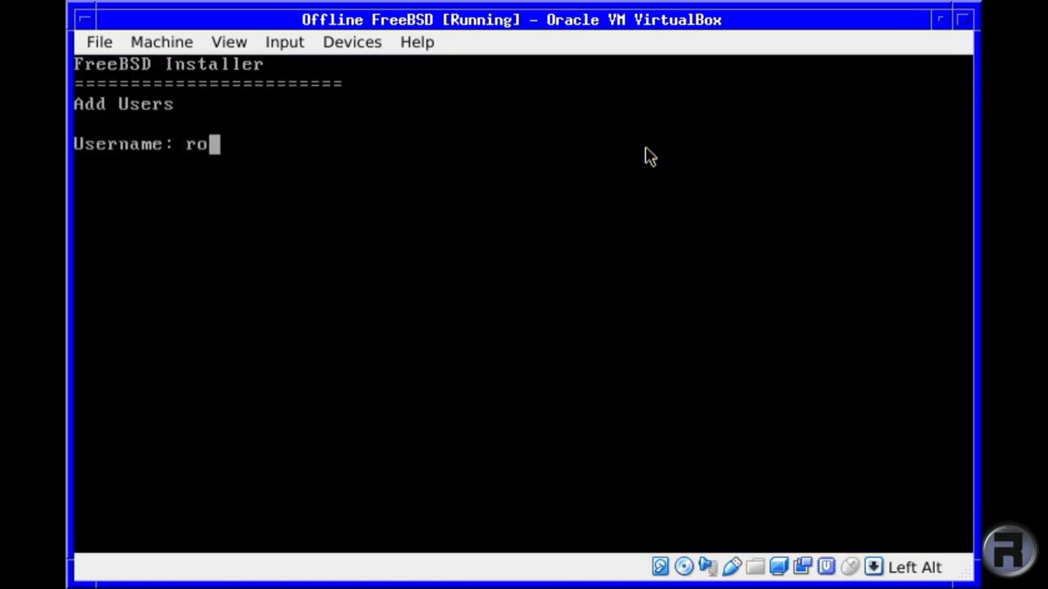
# - Enter the new user name robonuggie with full name RoboNuggie
pyautogui.write('bonuggie')
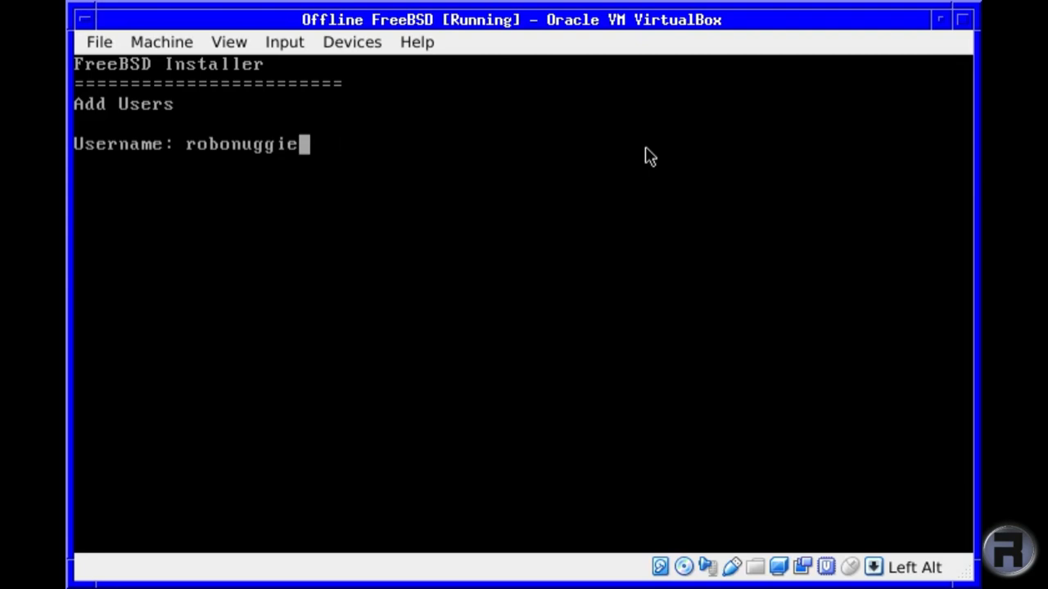
pyautogui.press('Return')
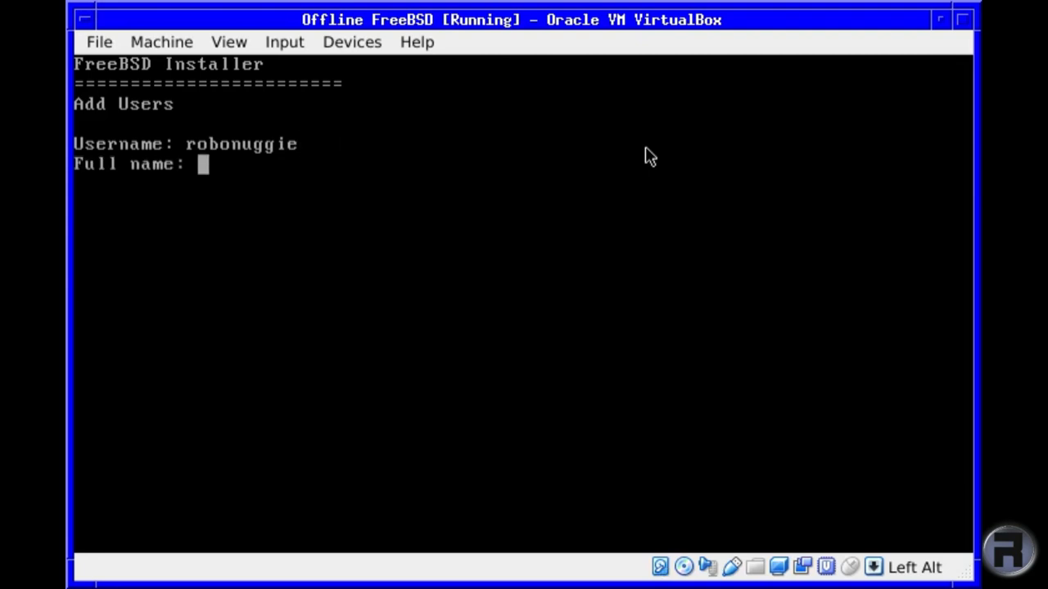
pyautogui.write('=')
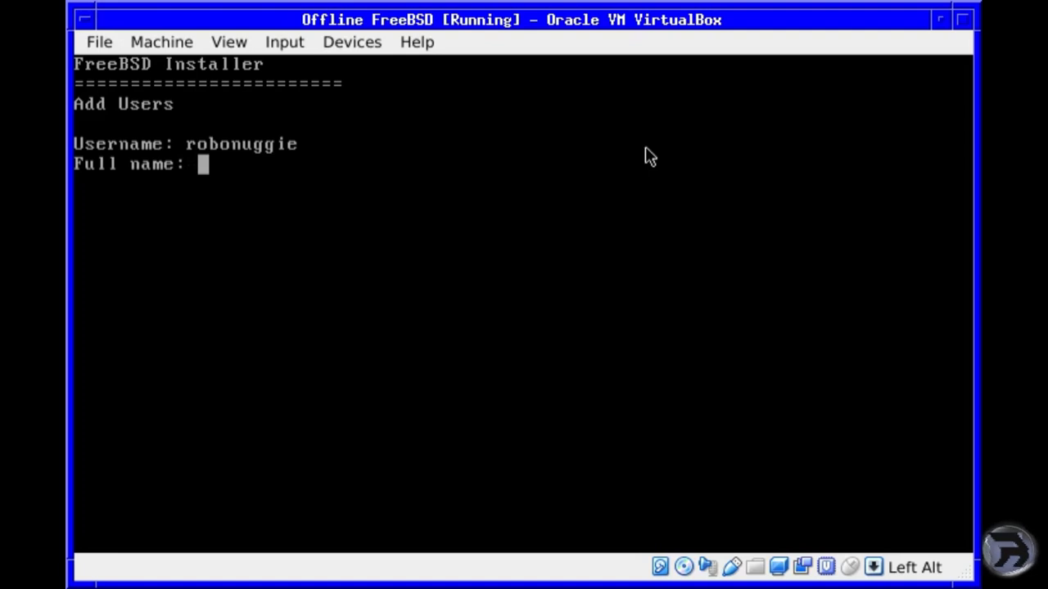
pyautogui.write('RoboNug')
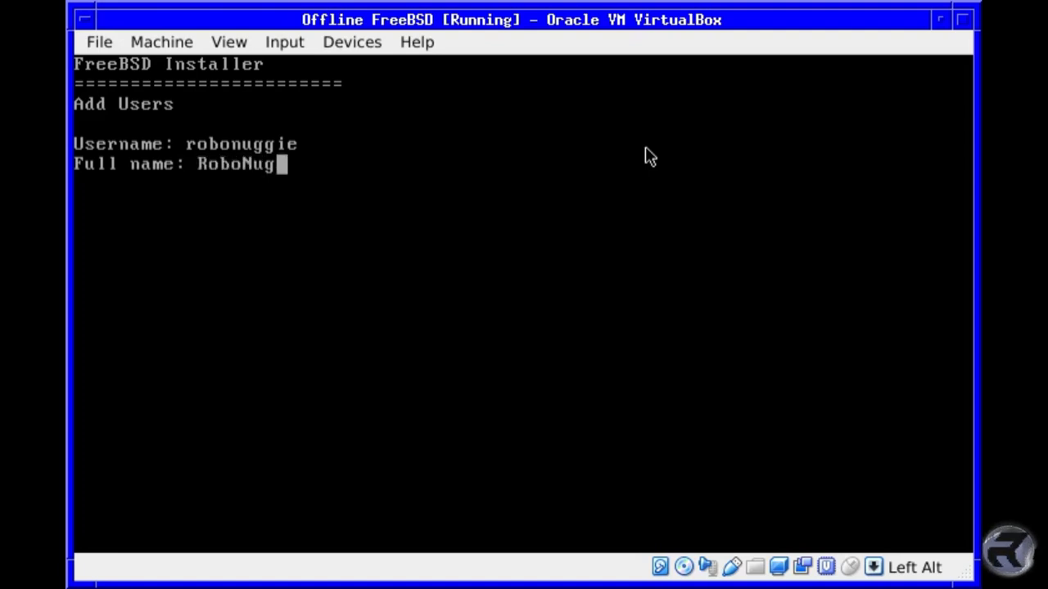
pyautogui.write('gie')
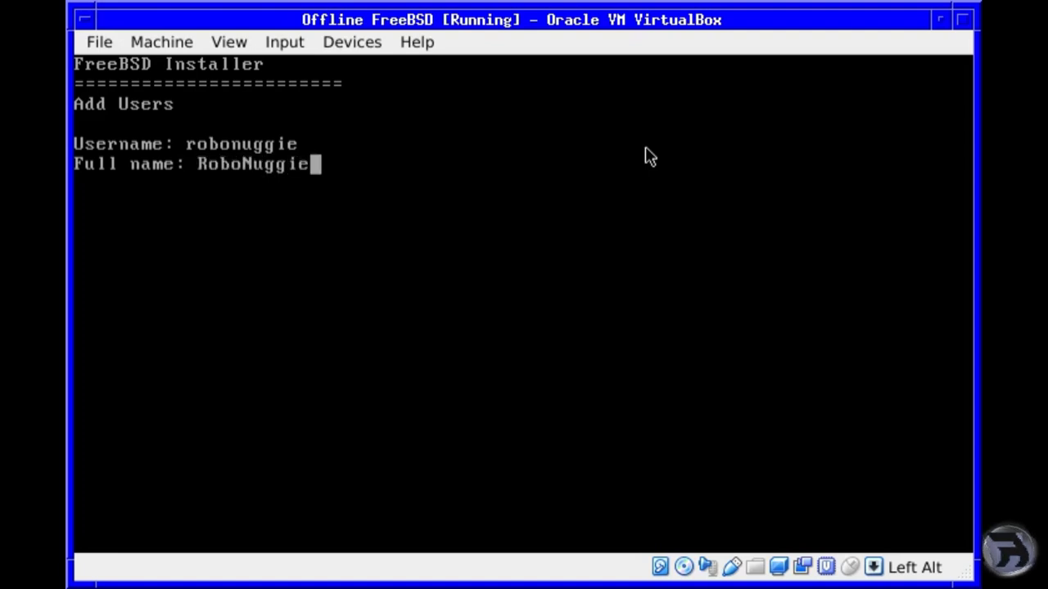
pyautogui.press('Return')
pyautogui.write('w')
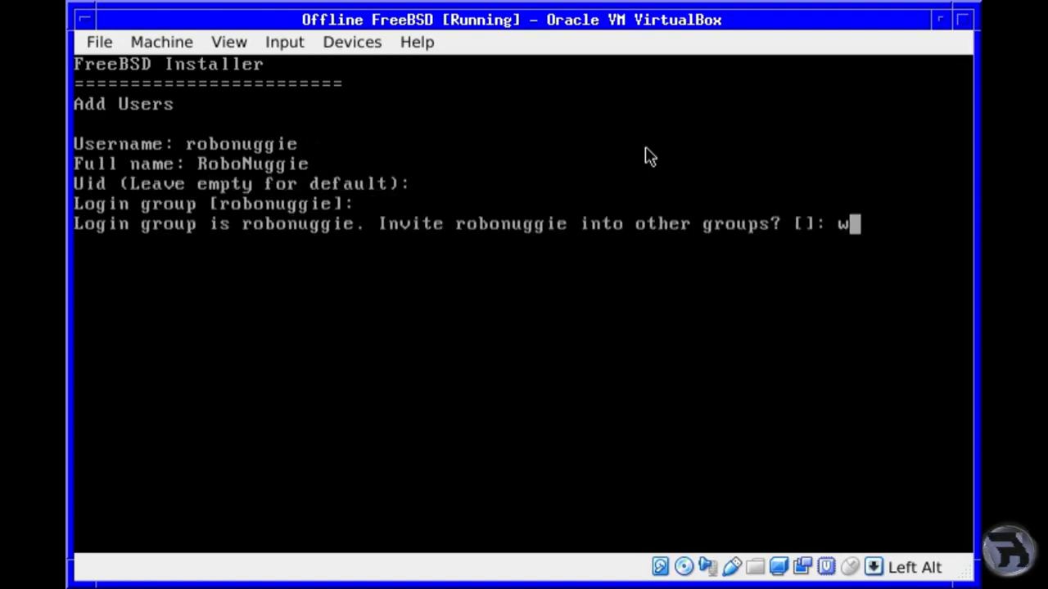
# - Add robonuggie to the wheel group with a chosen password, keeping the account unlocked
pyautogui.write('heel')
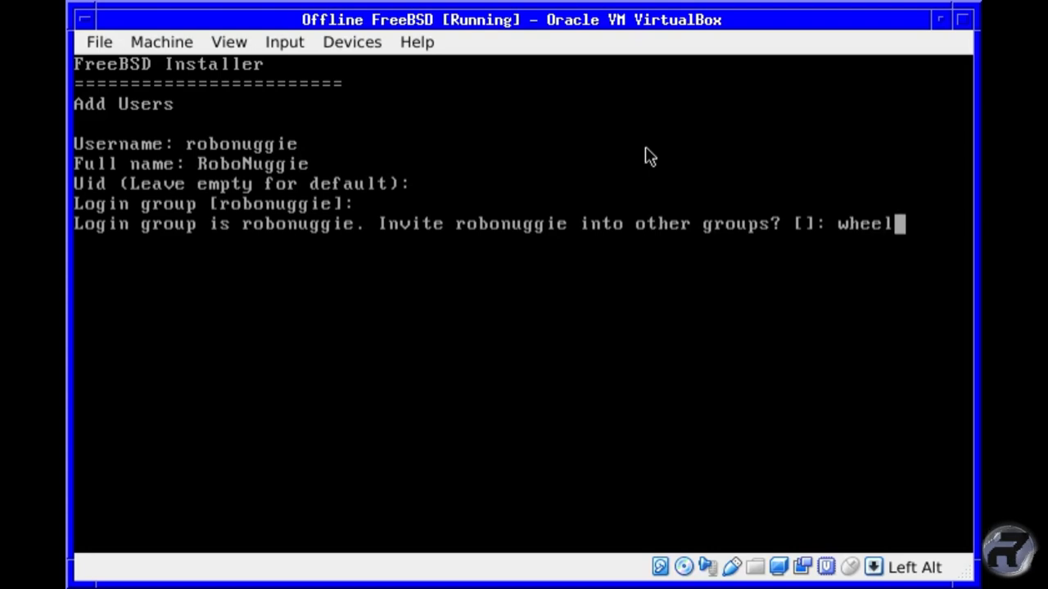
pyautogui.press('Return')
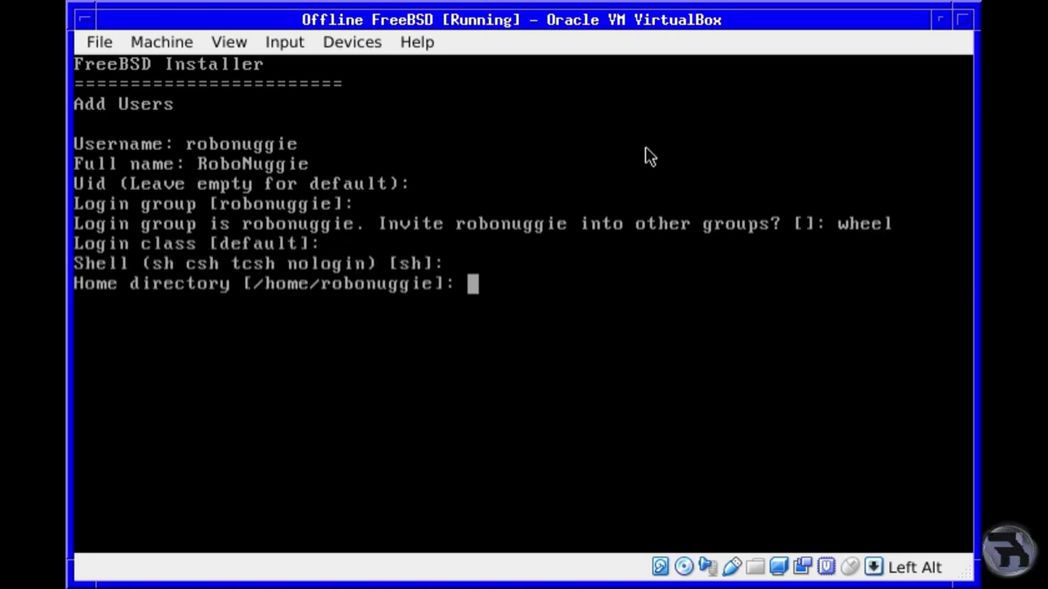
pyautogui.press('Return')
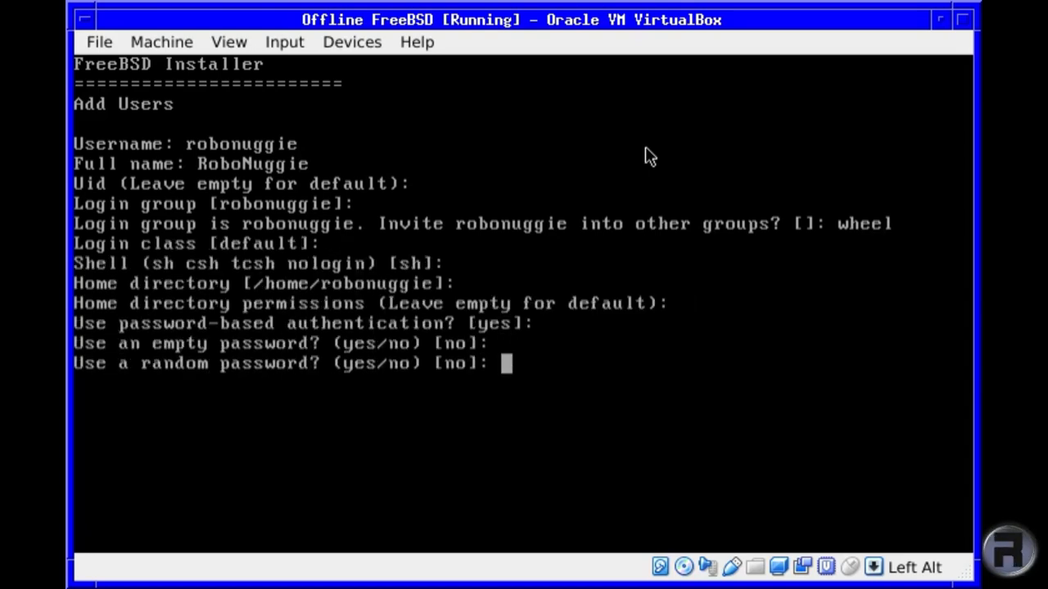
pyautogui.press('Return')
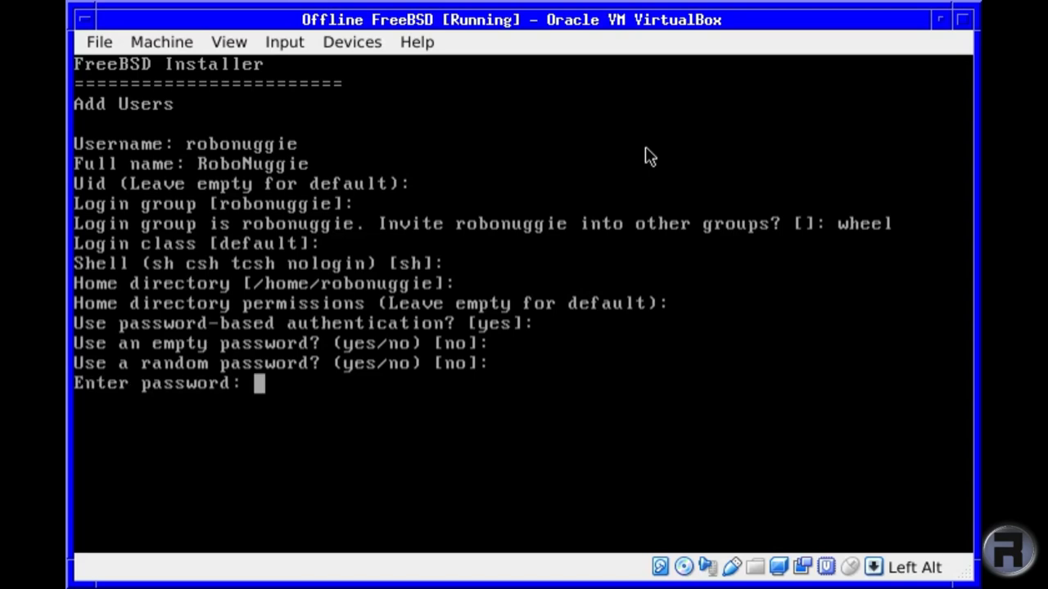
pyautogui.press('Return')
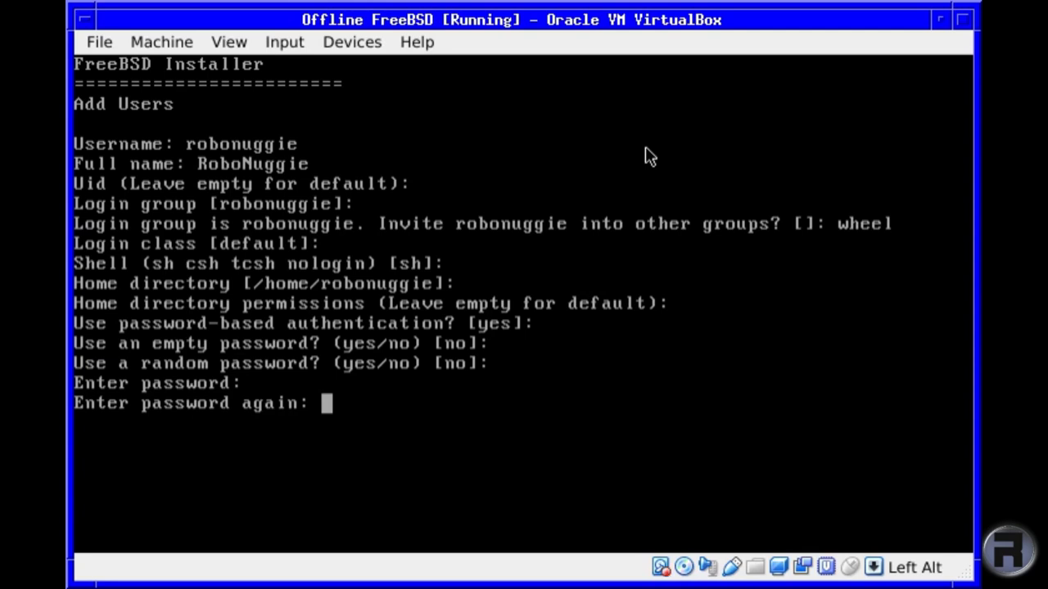
pyautogui.press('Return')
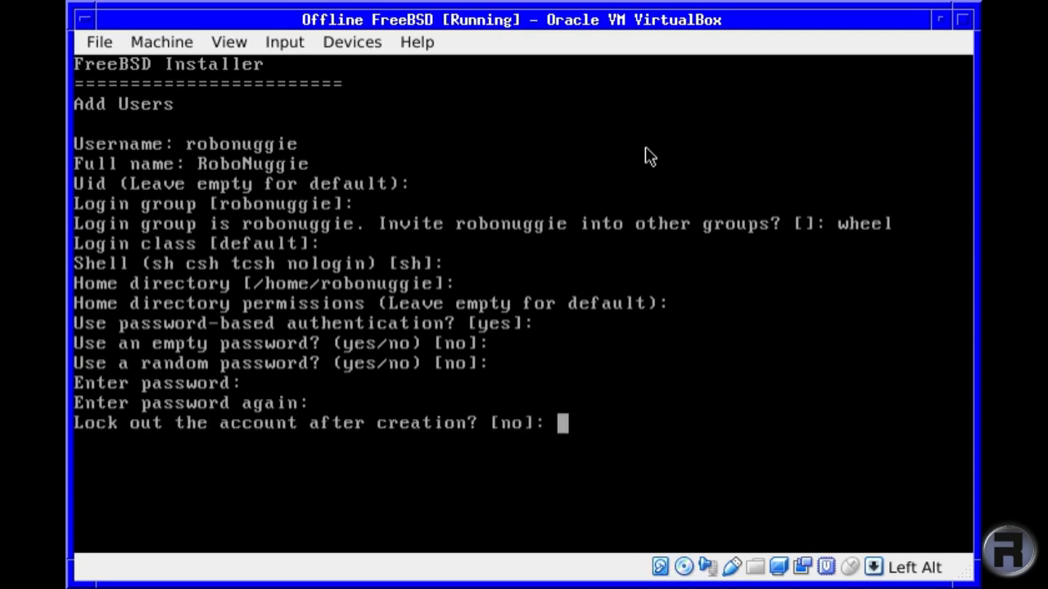
pyautogui.press('Return')
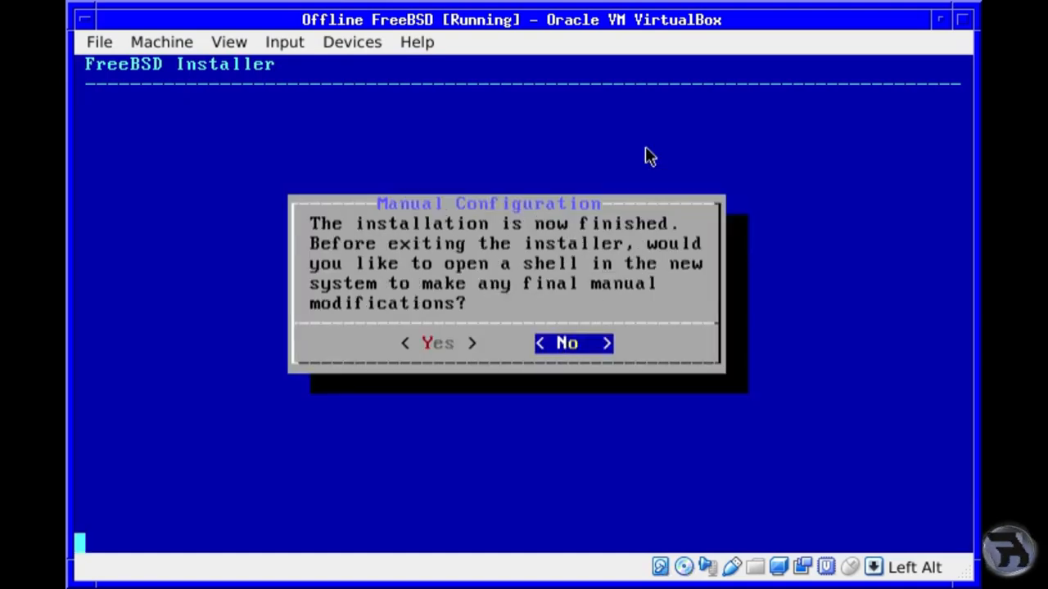
# - Decline the manual configuration shell and reboot into the FreeBSD boot menu
pyautogui.click(573, 343)
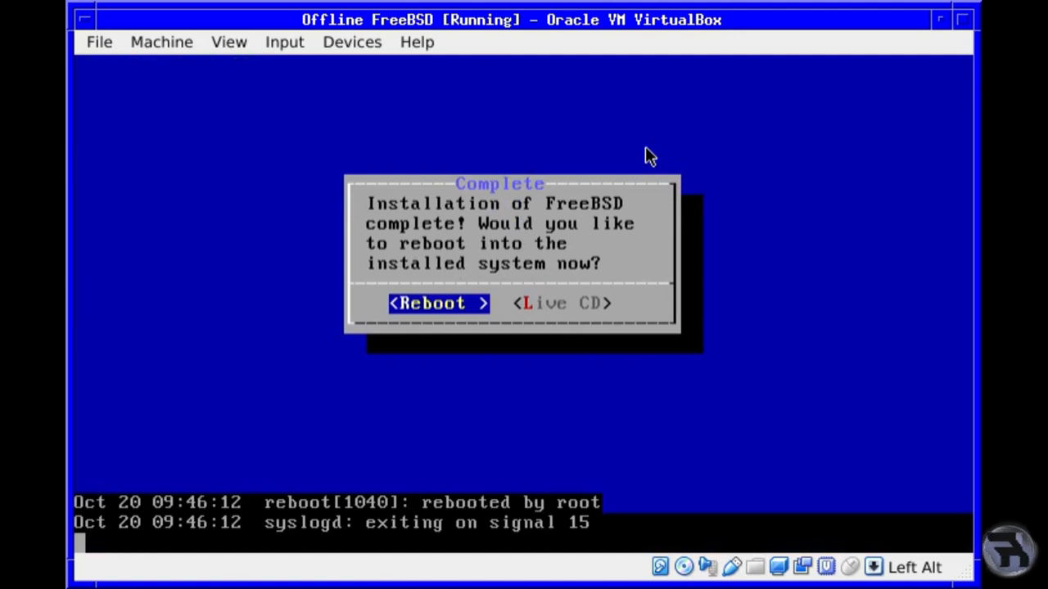
pyautogui.moveTo(344, 49)
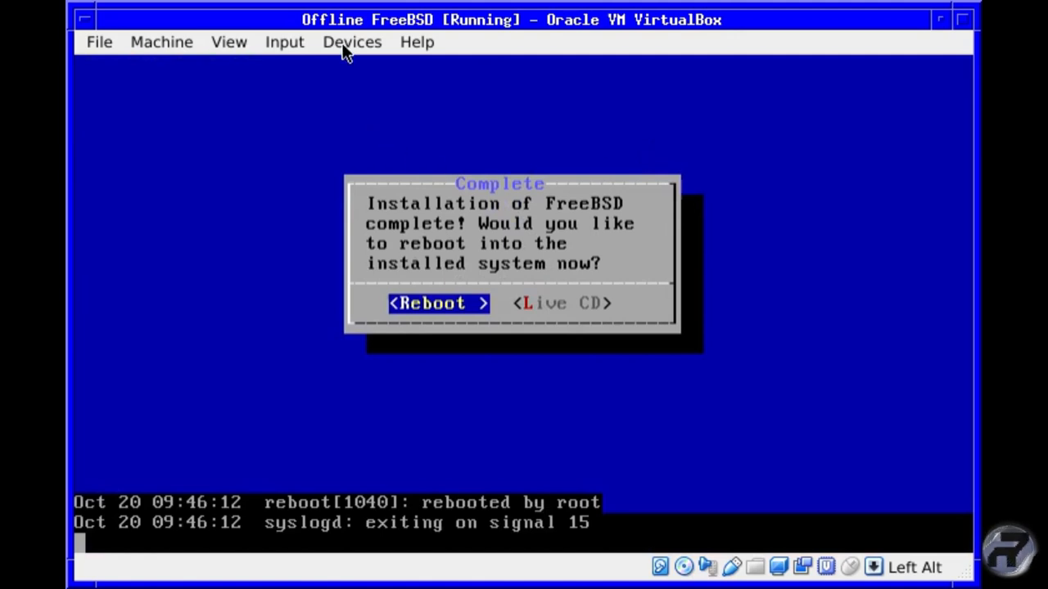
pyautogui.click(438, 302)
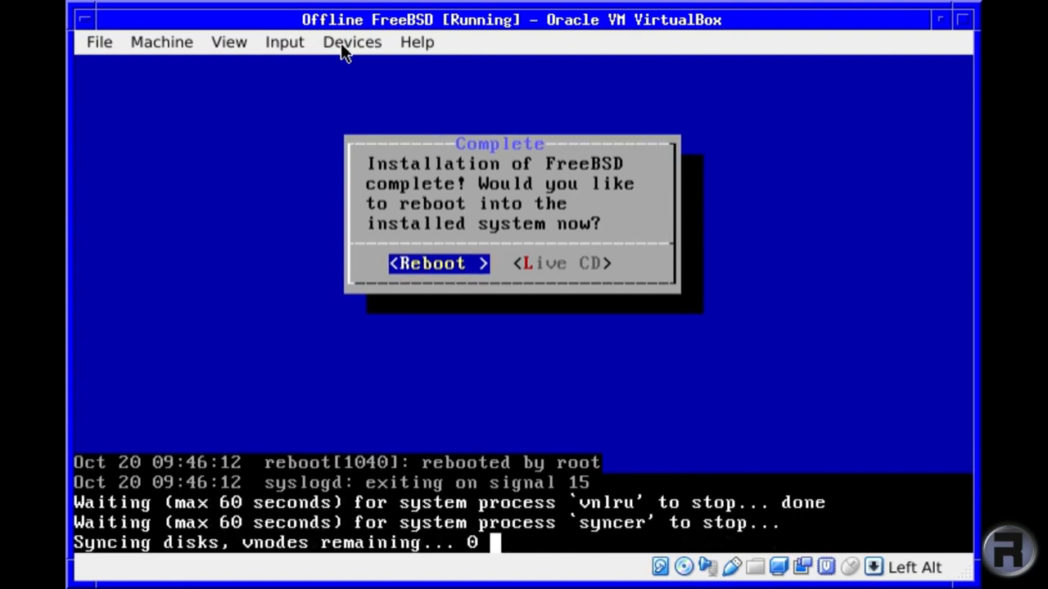
pyautogui.click(351, 42)
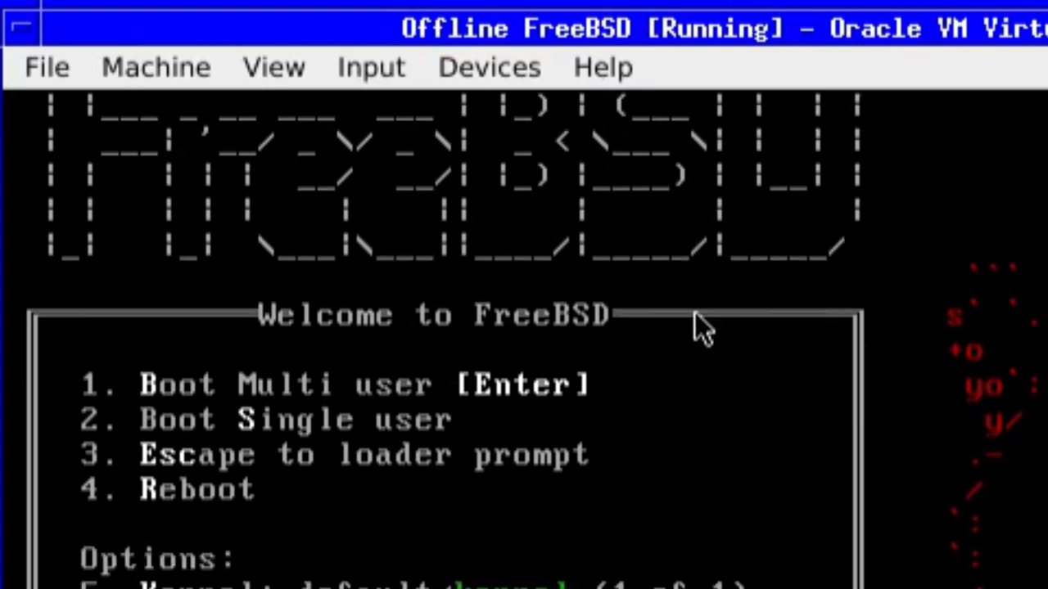
# - Boot multi-user, ping 8.8.8.8 until it fails with no route, then clear the screen
pyautogui.press('Return')
pyautogui.write('pi')
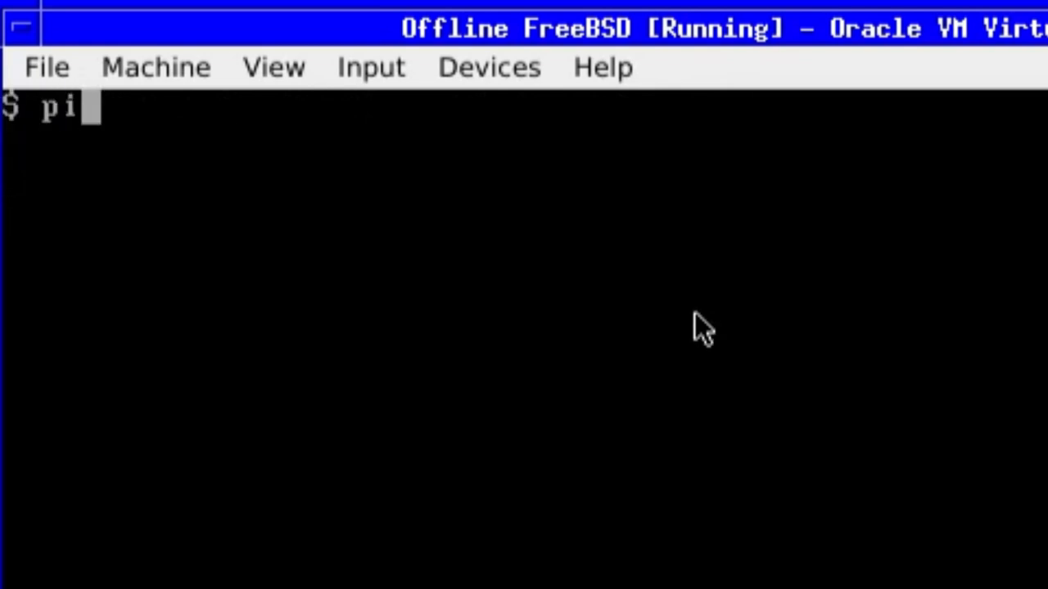
pyautogui.write('ng 8.8.8')
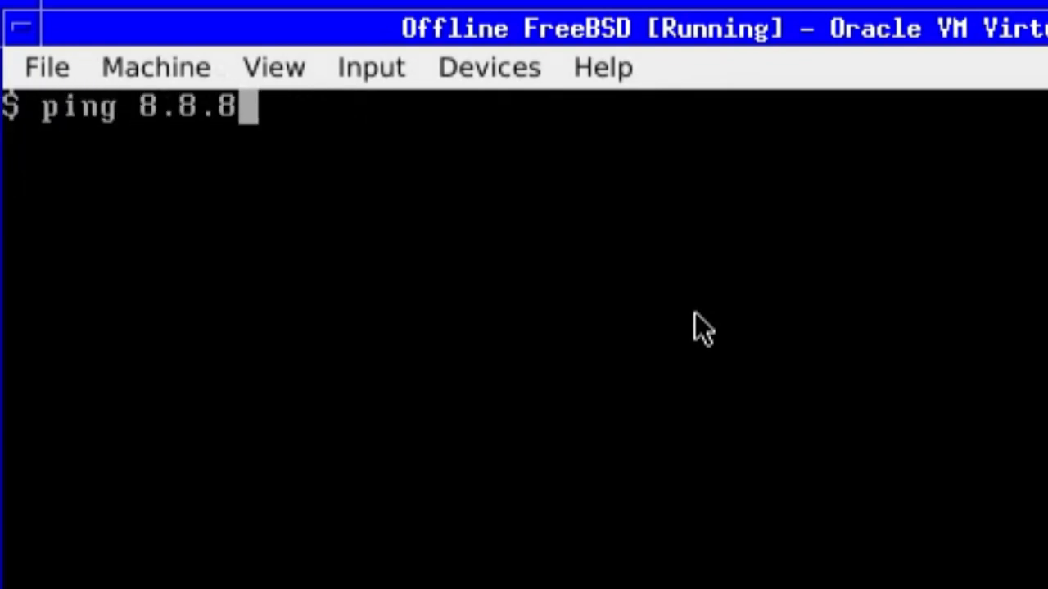
pyautogui.press('Return')
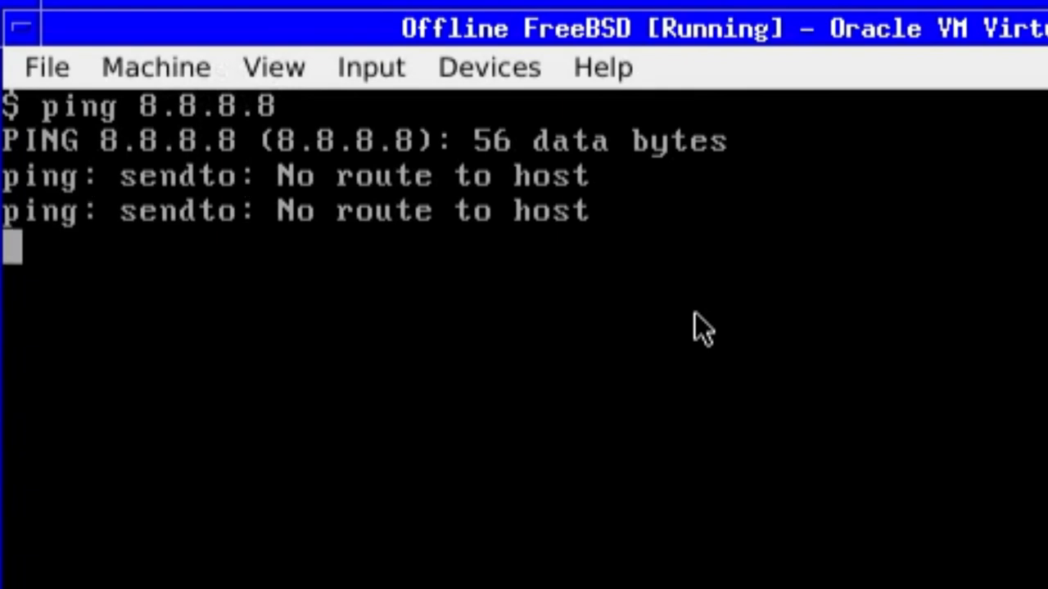
pyautogui.press('ctrl+c')
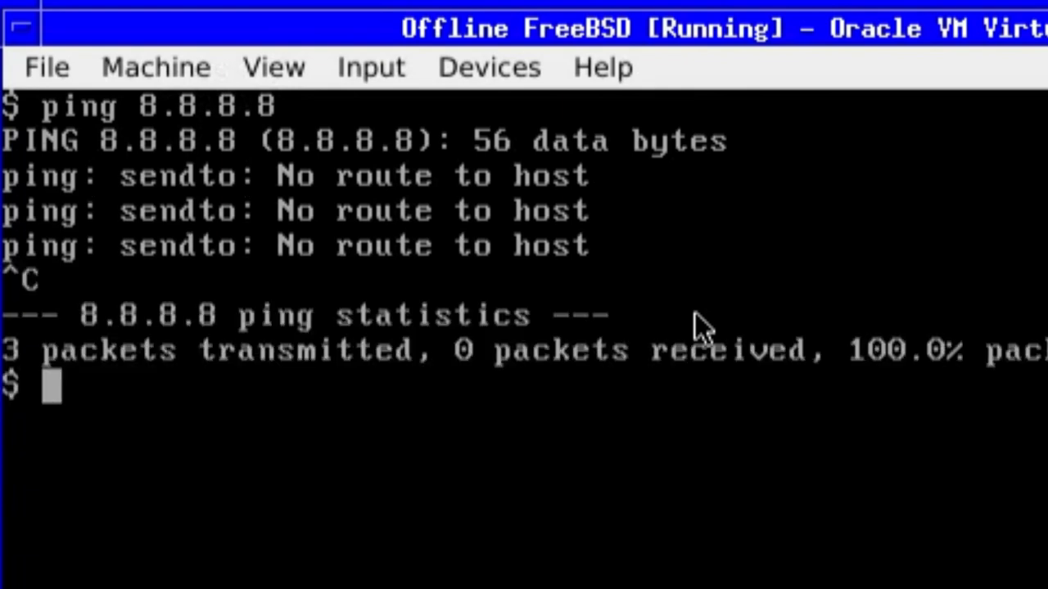
pyautogui.write('clear')
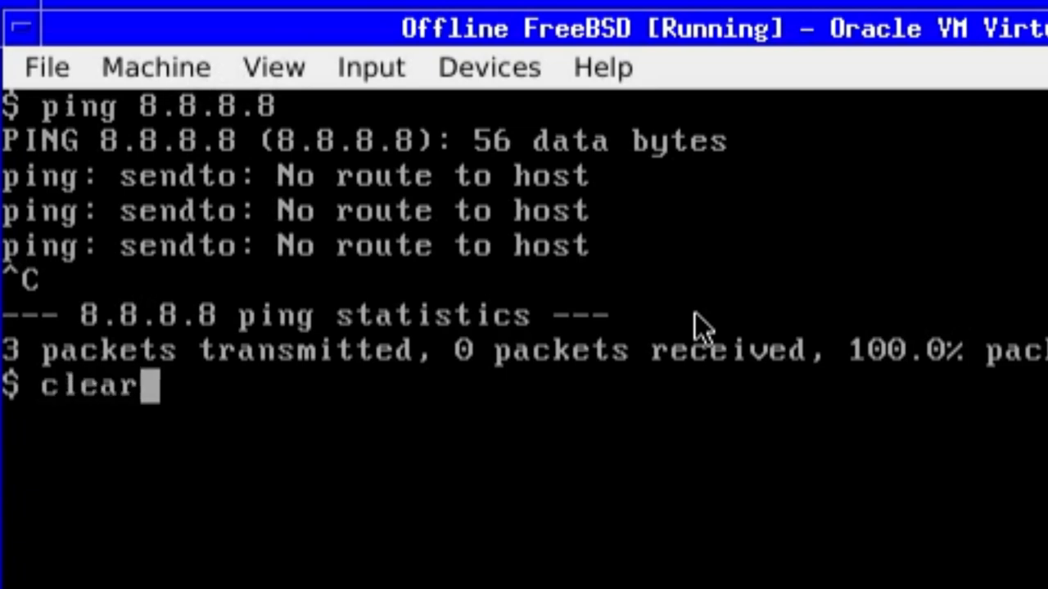
pyautogui.press('Return')
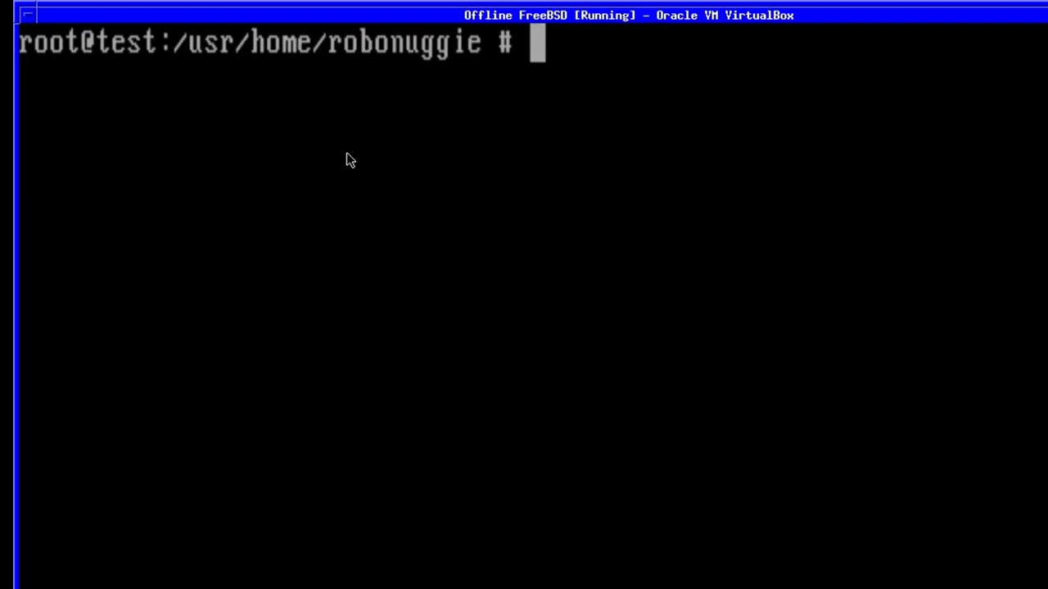
# - Create the /packages directory with mkdir -p
pyautogui.write('m')
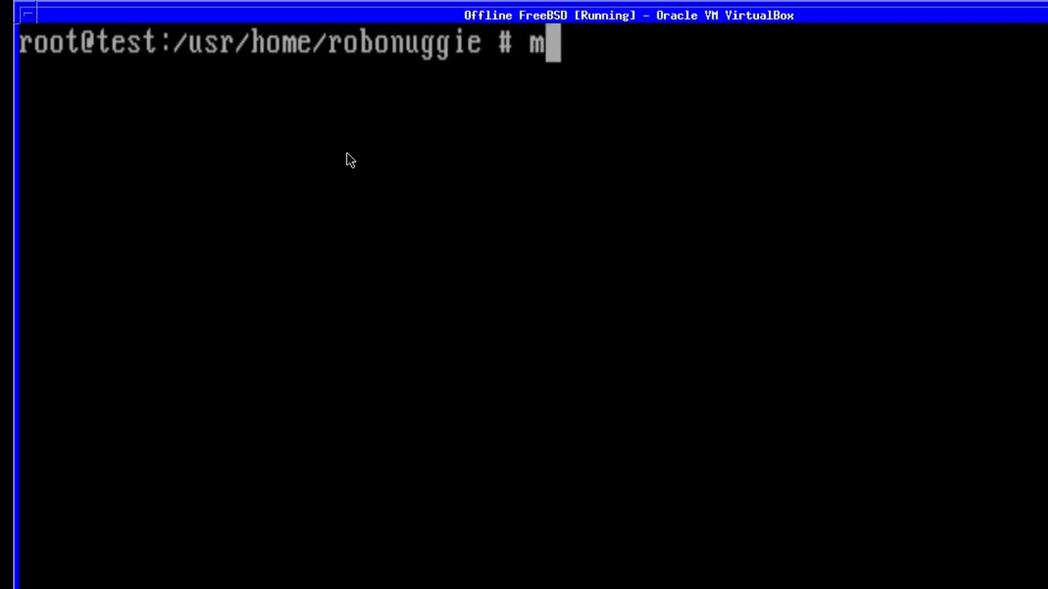
pyautogui.write('kdir -p')
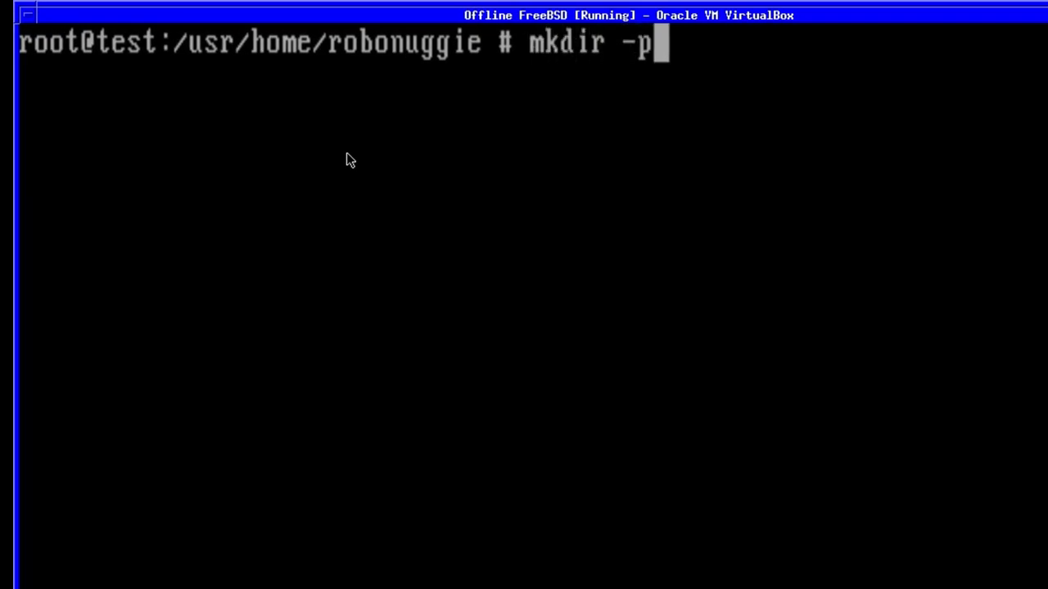
pyautogui.write('/')
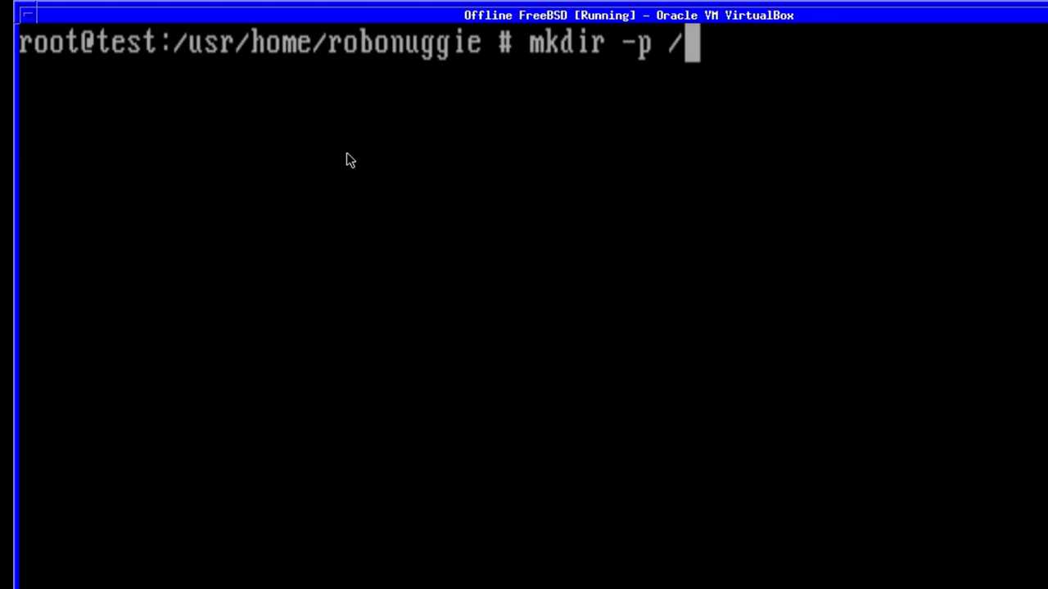
pyautogui.write('packa')
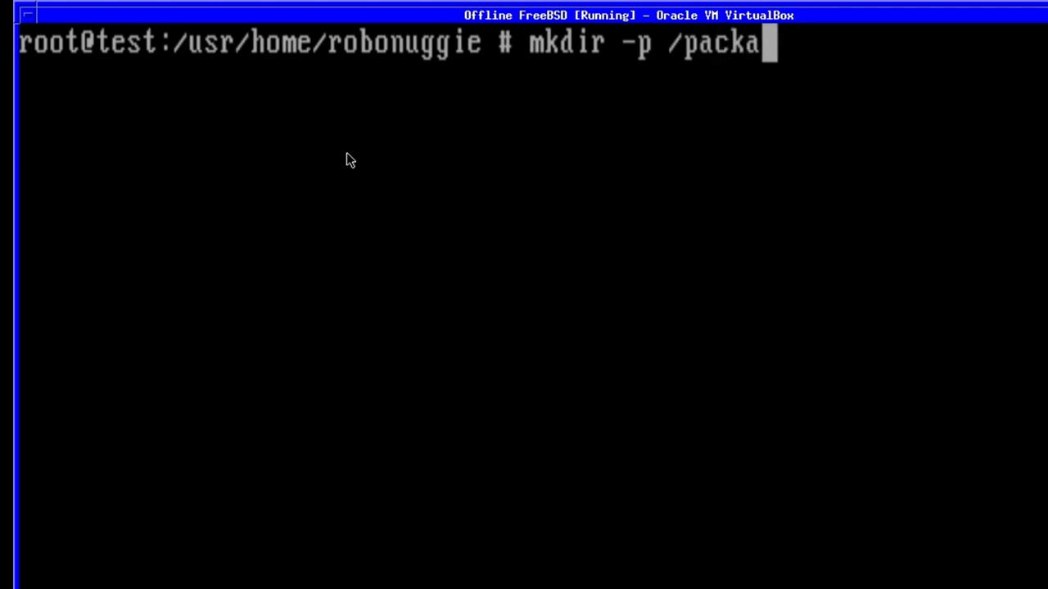
pyautogui.write('ges')
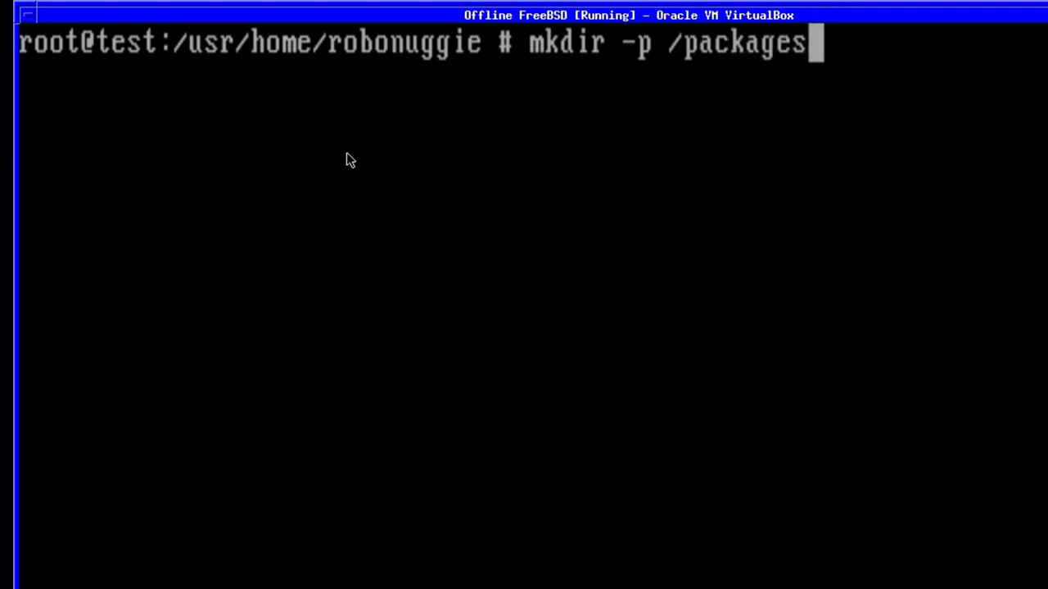
pyautogui.press('Return')
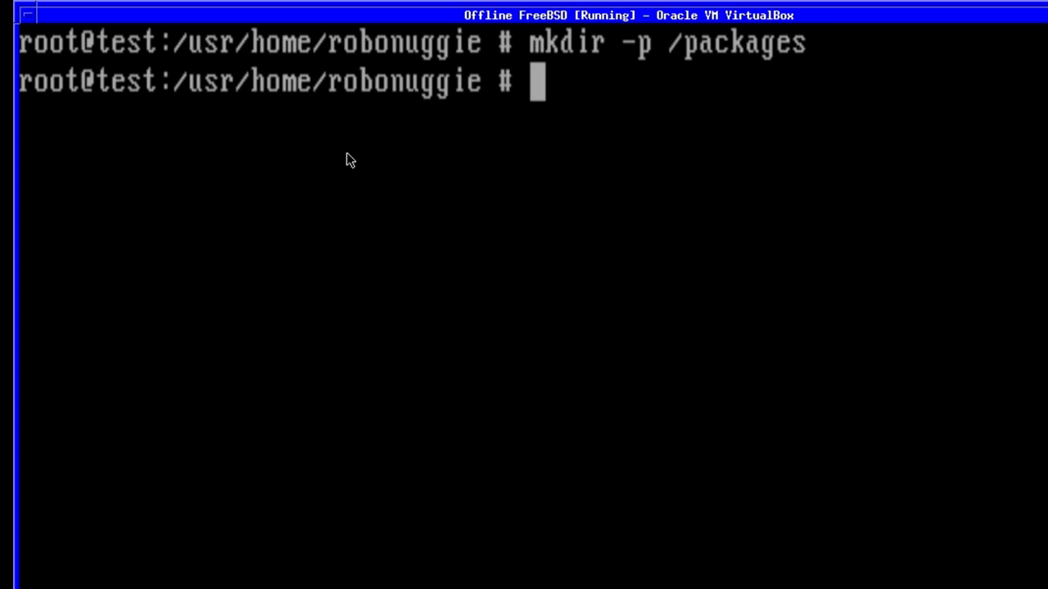
# - Try mounting /dev/cd0 as cd9660 at /packages, which fails with Device not configured
pyautogui.write('mount')
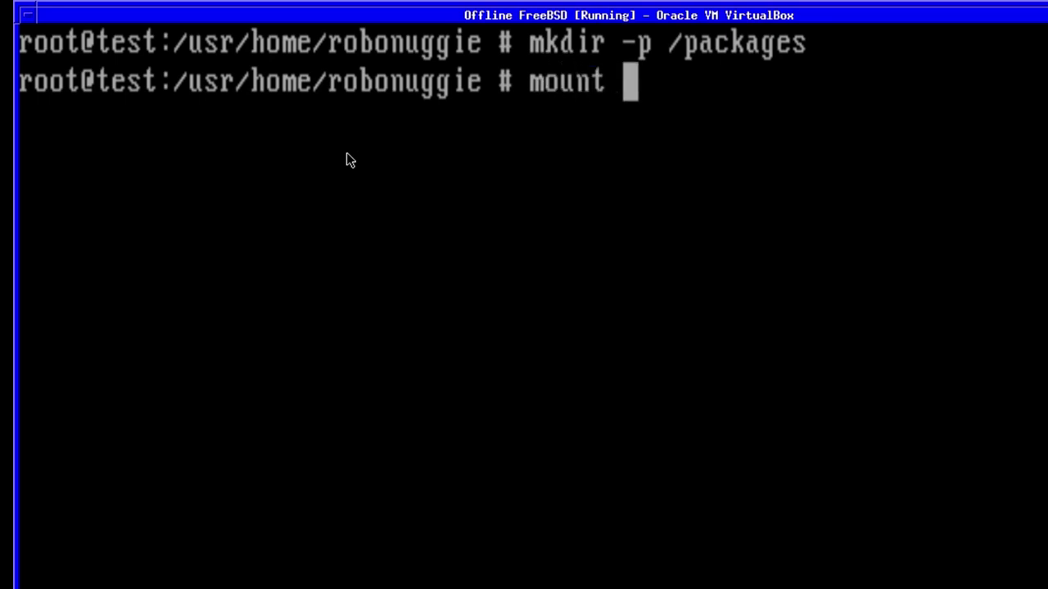
pyautogui.write('-t c')
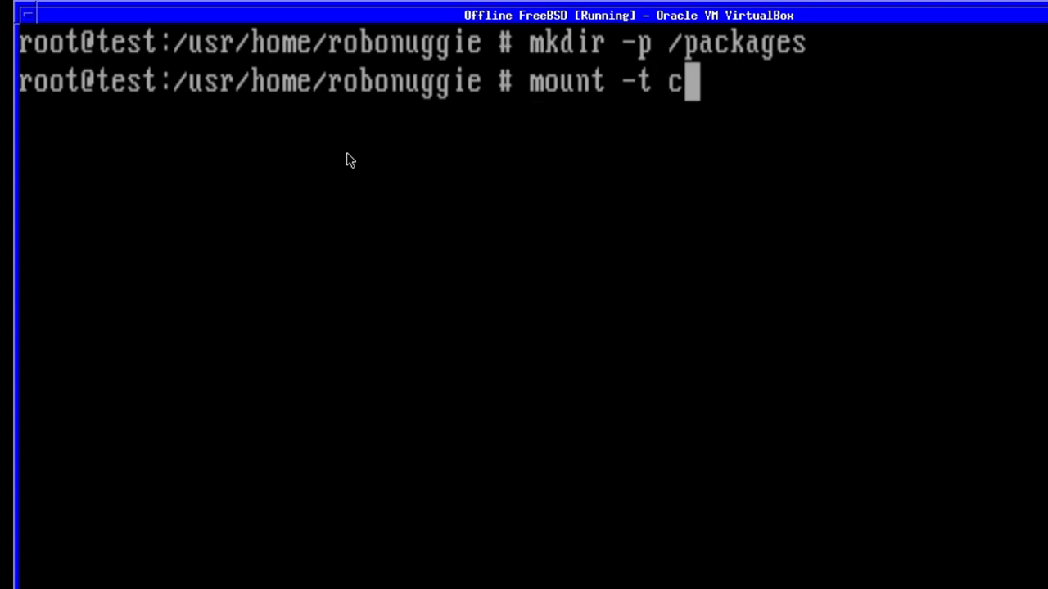
pyautogui.write('d9660')
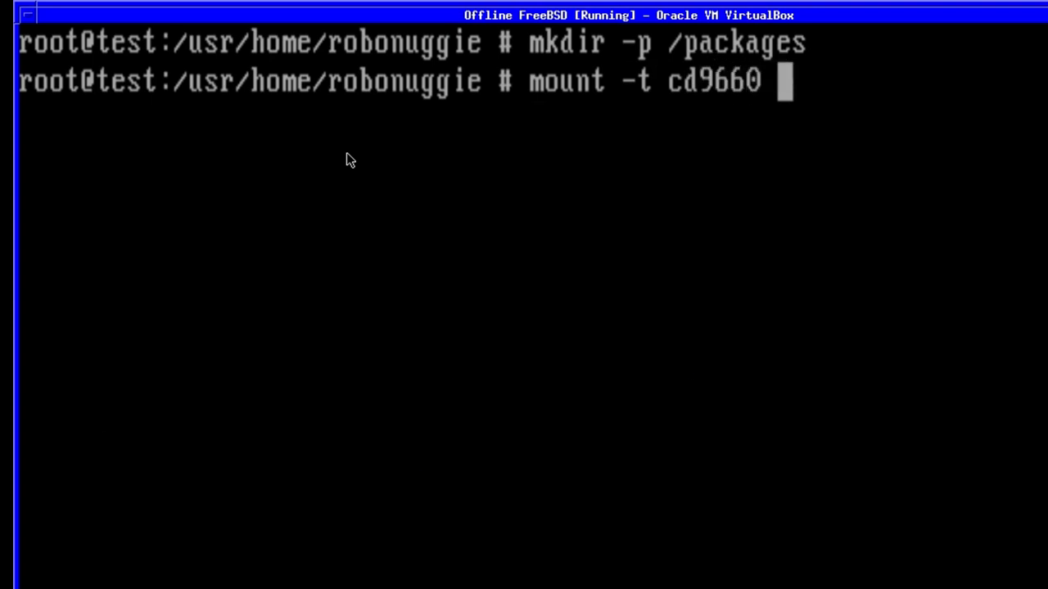
pyautogui.write('/')
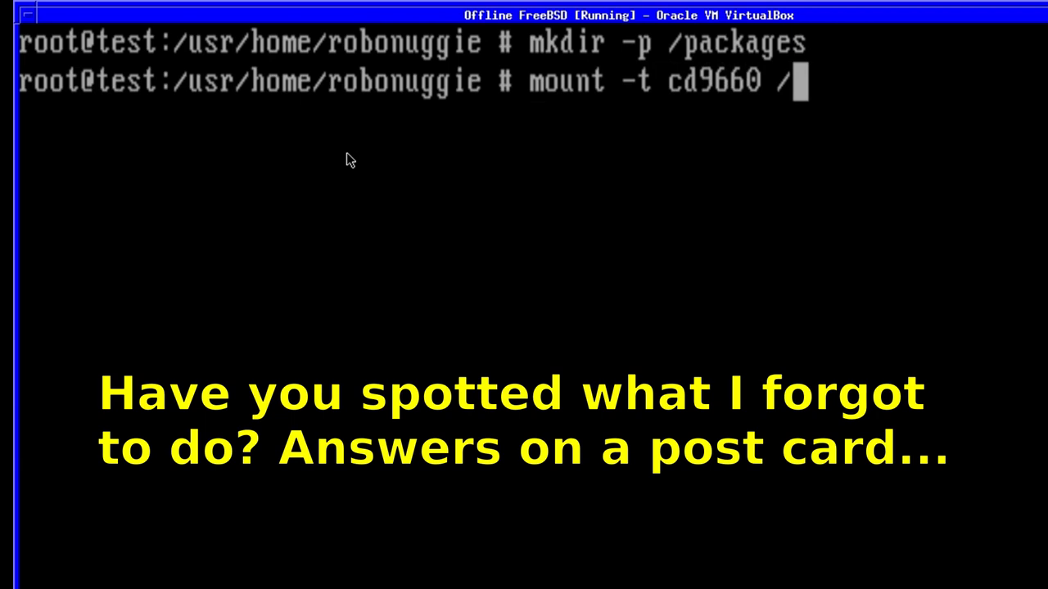
pyautogui.write('dev/')
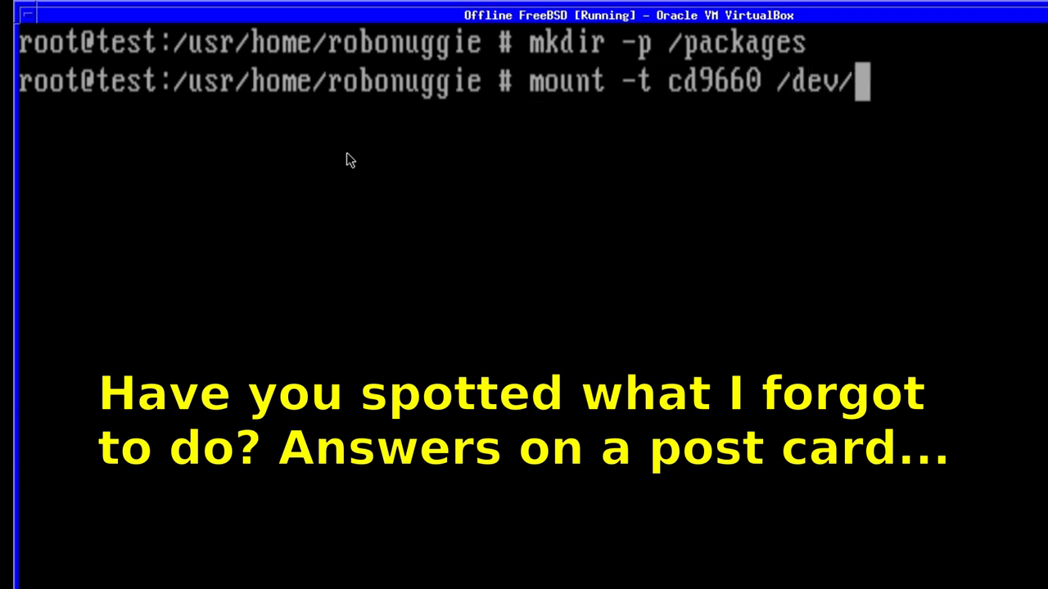
pyautogui.write('cd0 /')
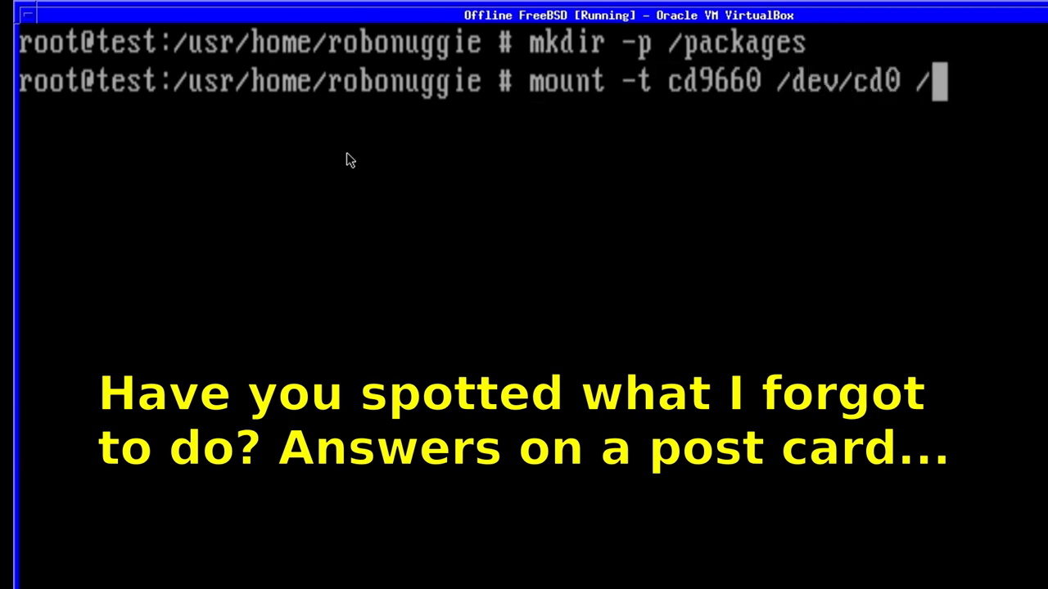
pyautogui.write('package')
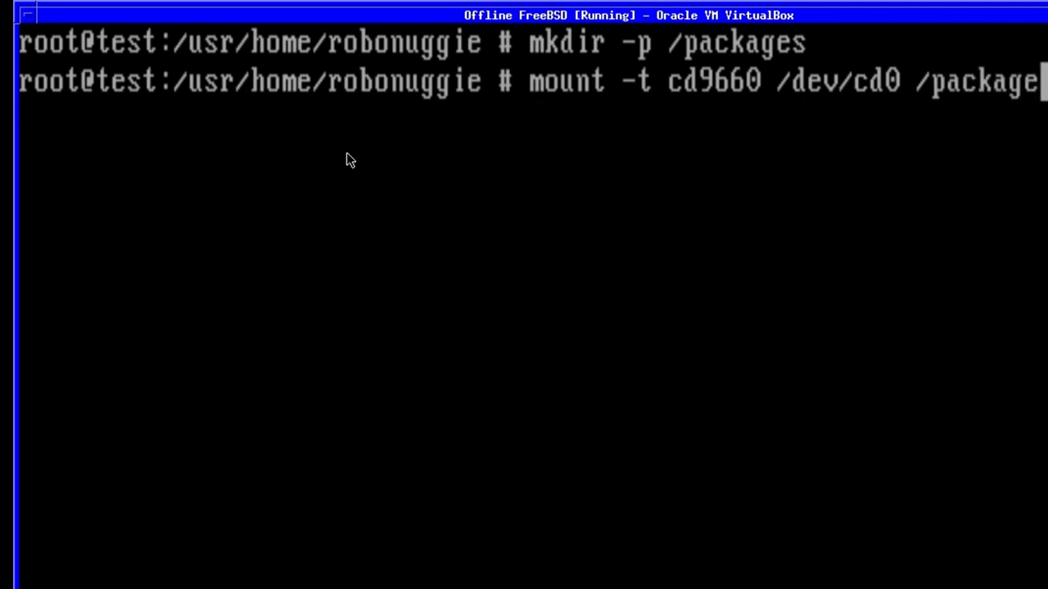
pyautogui.press('Return')
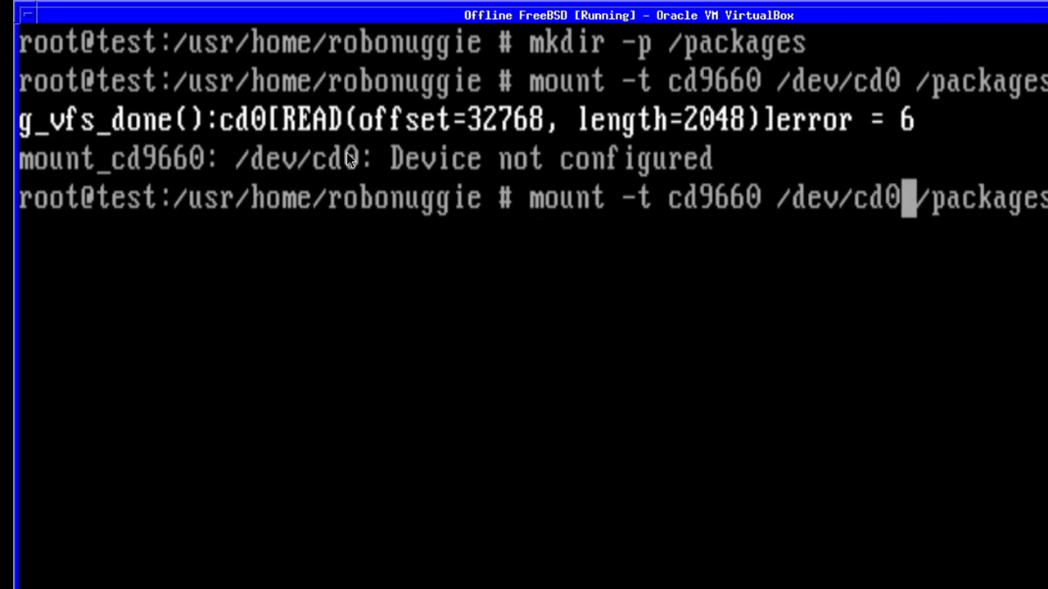
# - Retry the mount with /dev/cd1, which also fails, then clear the screen
pyautogui.press('Return')
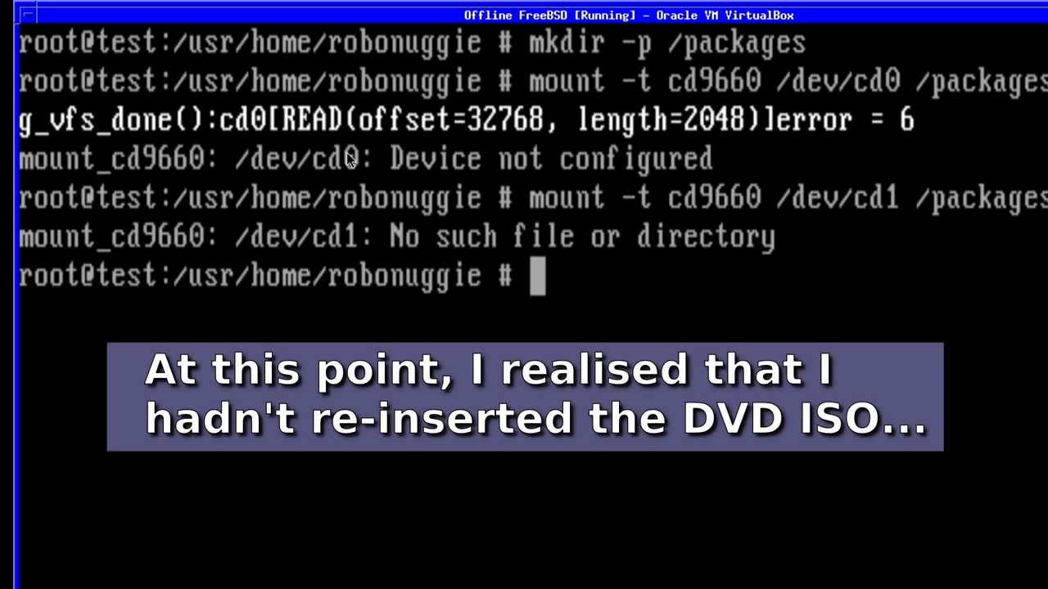
pyautogui.write('c')
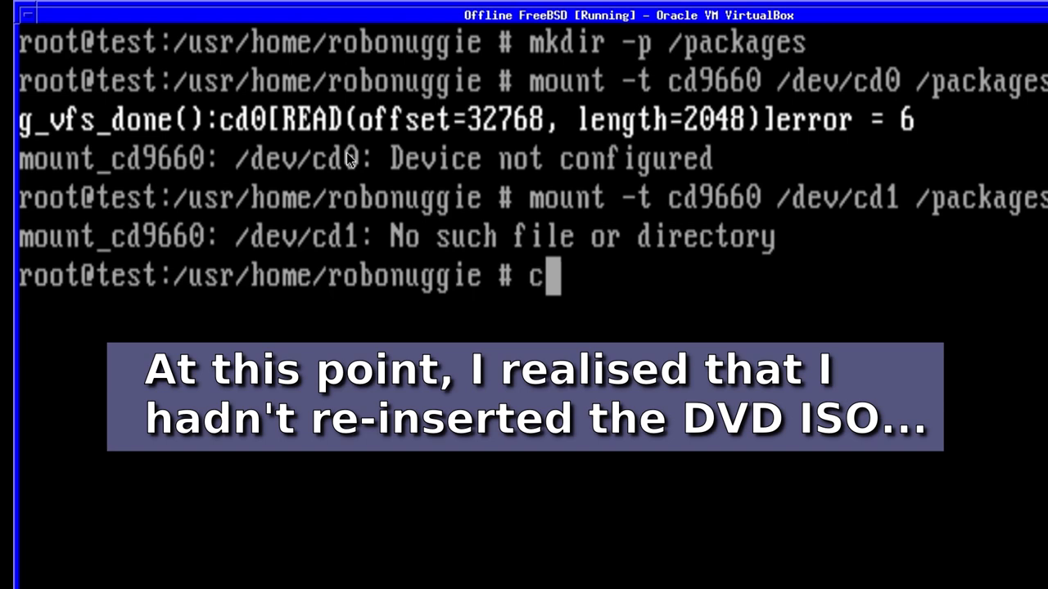
pyautogui.write('lear')
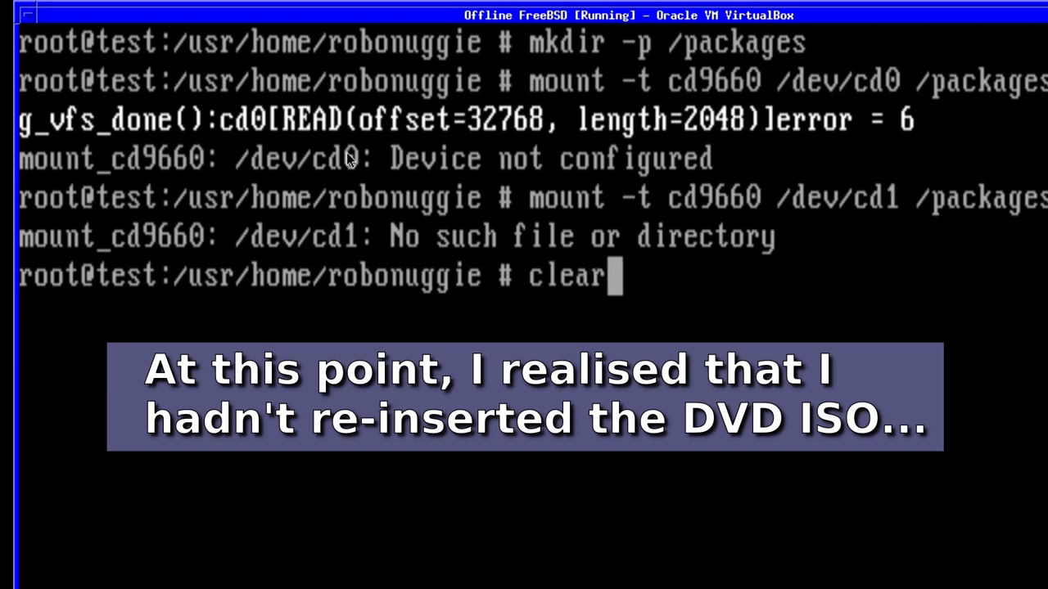
pyautogui.press('Return')
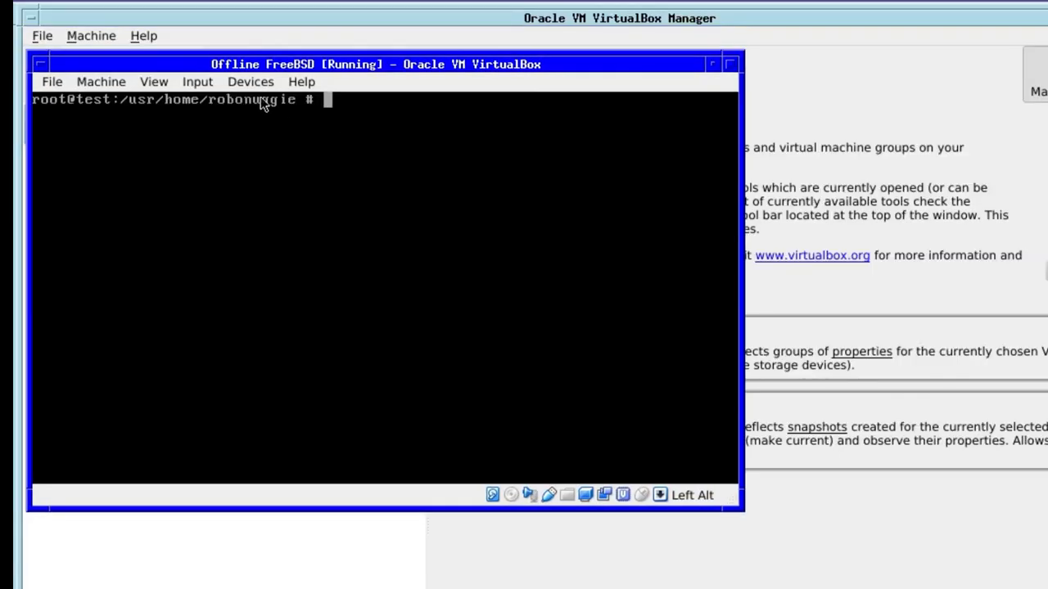
pyautogui.click(251, 81)
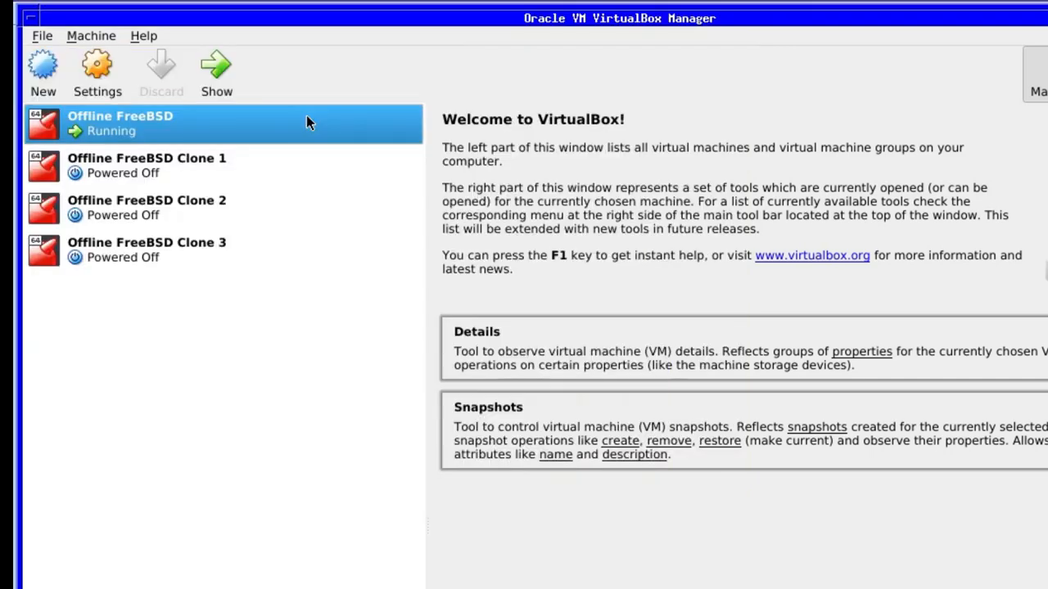
pyautogui.click(216, 70)
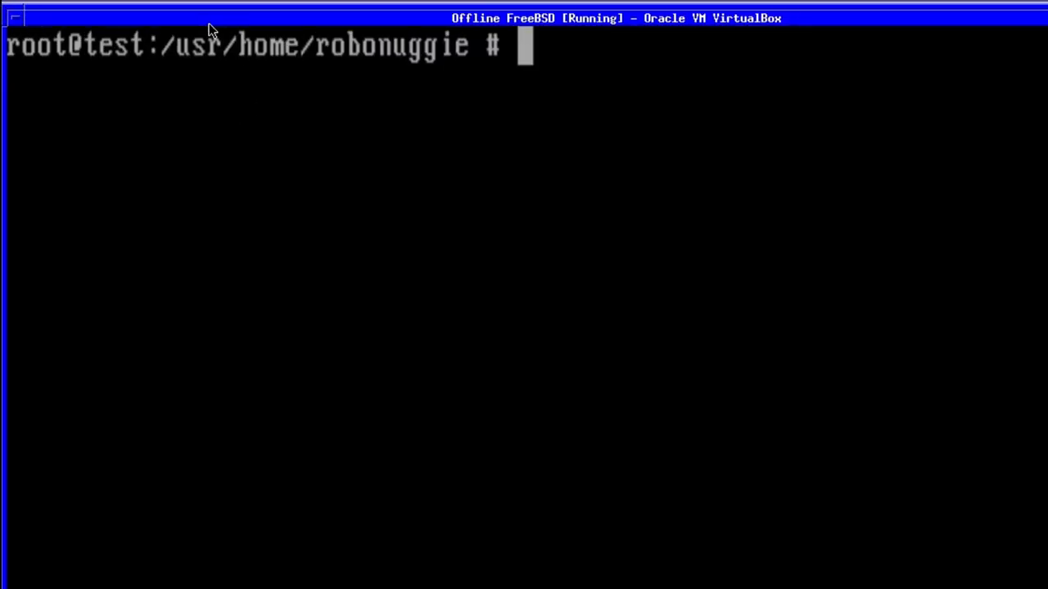
pyautogui.moveTo(313, 100)
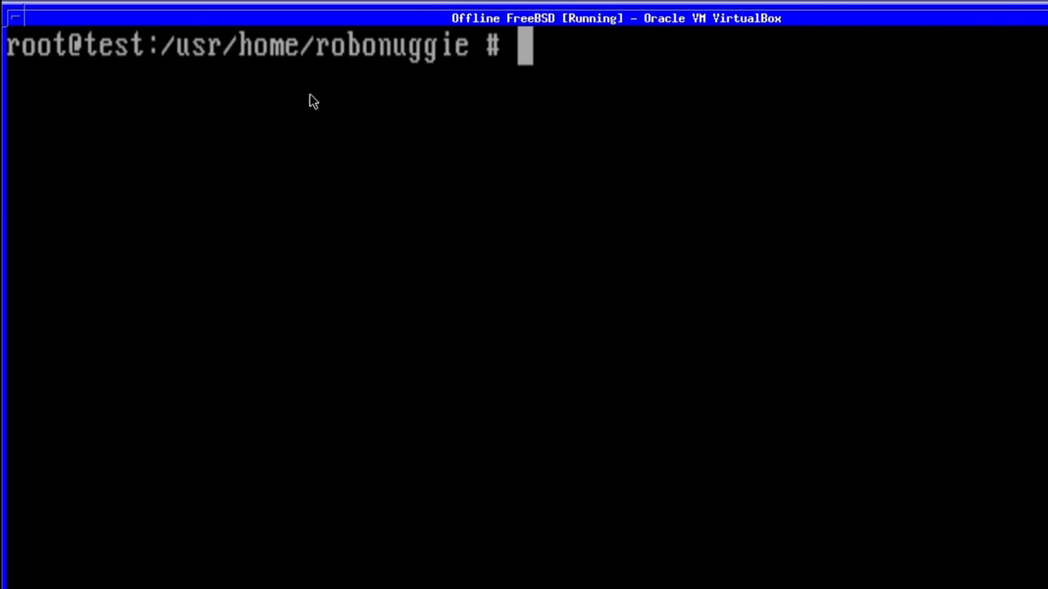
# - Mount the package DVD from /dev/cd0 as cd9660 at /packages, then begin typing df
pyautogui.write('mount')
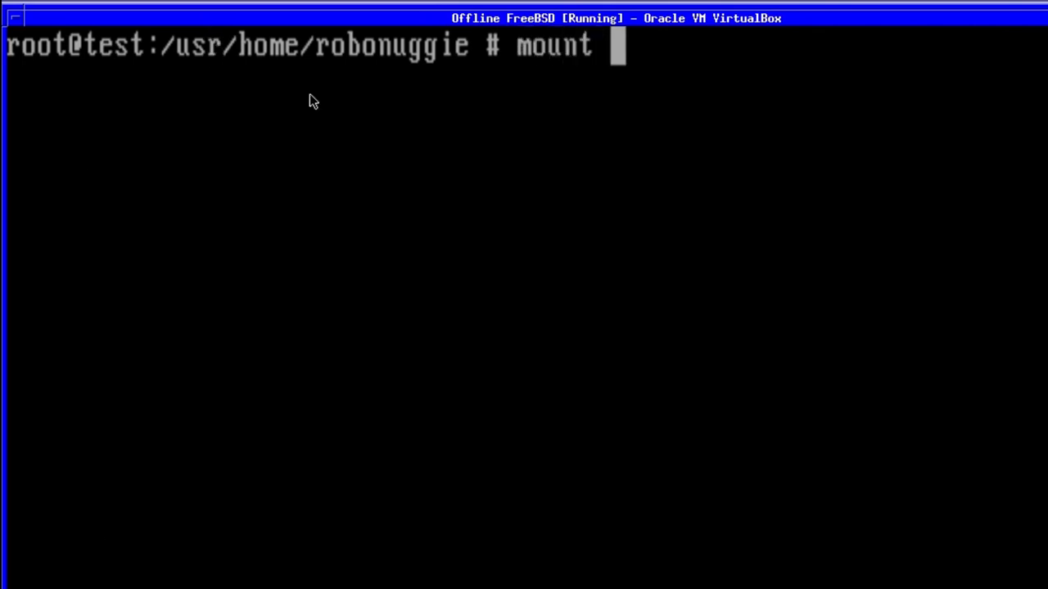
pyautogui.write('-t')
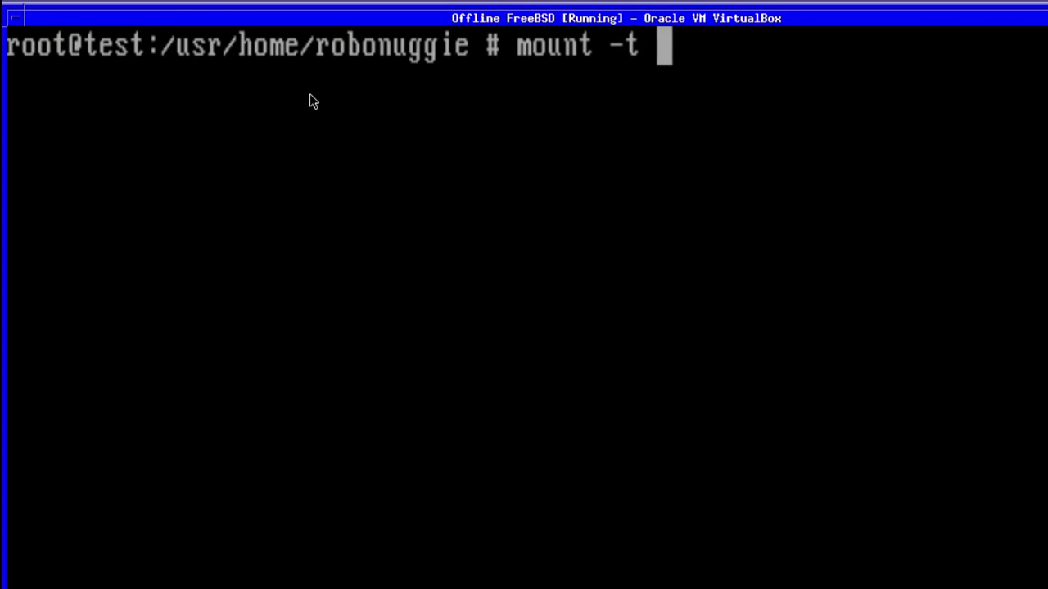
pyautogui.write('cd96')
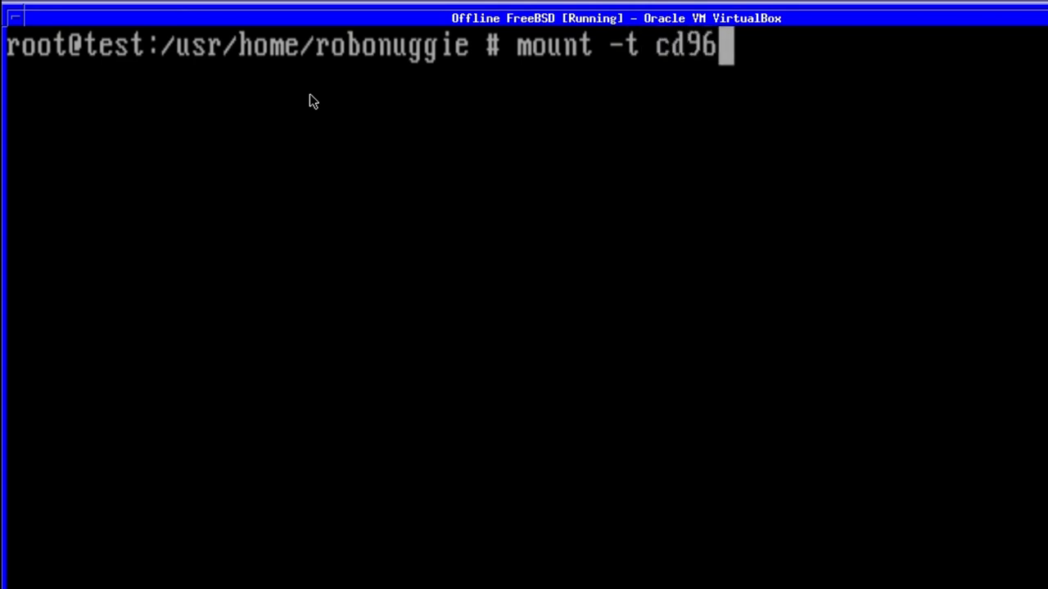
pyautogui.write('60')
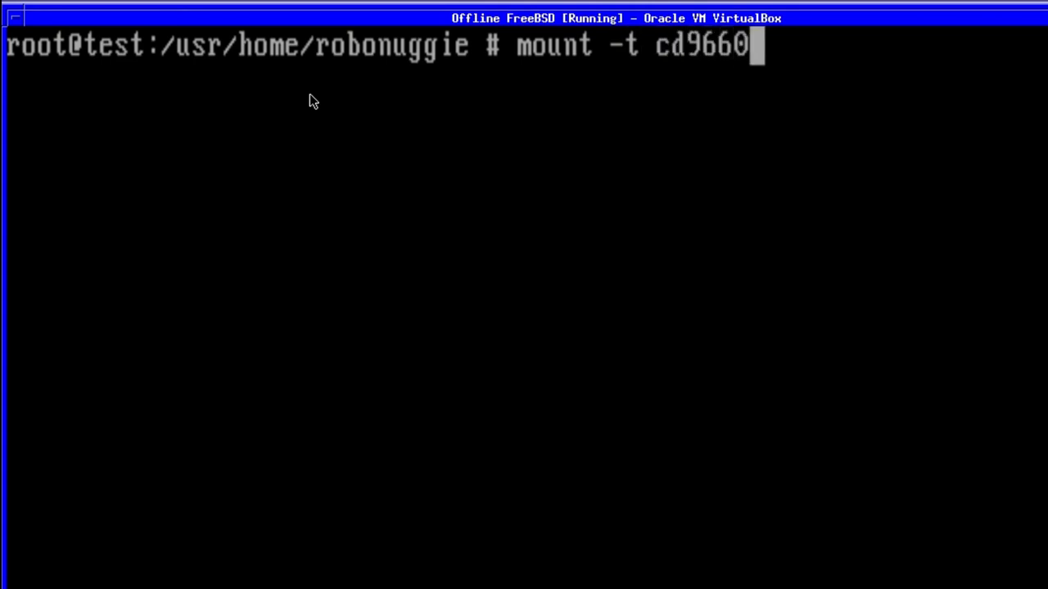
pyautogui.write('/')
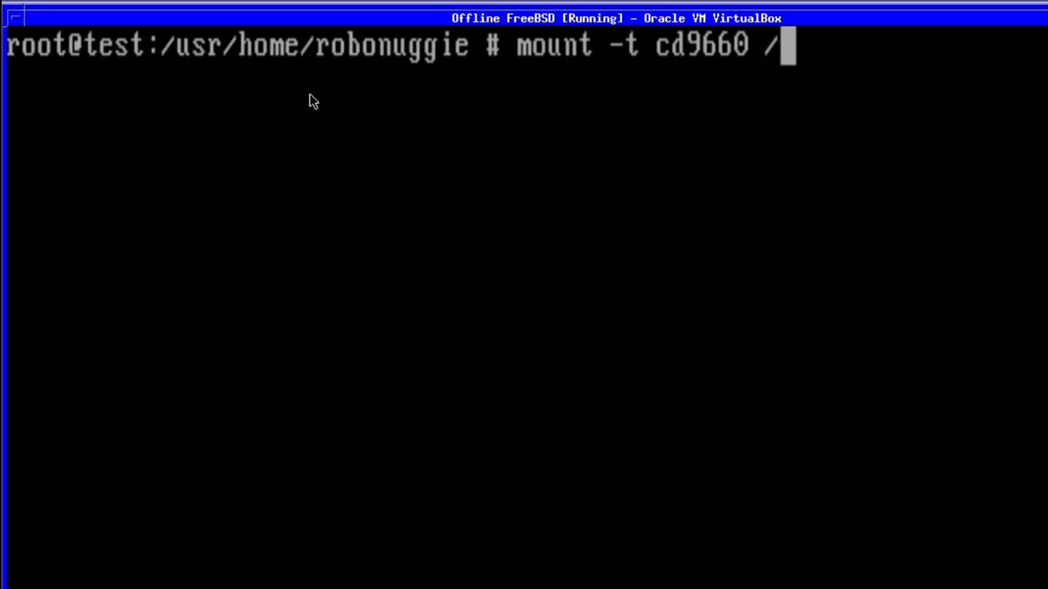
pyautogui.write('dev/cd')
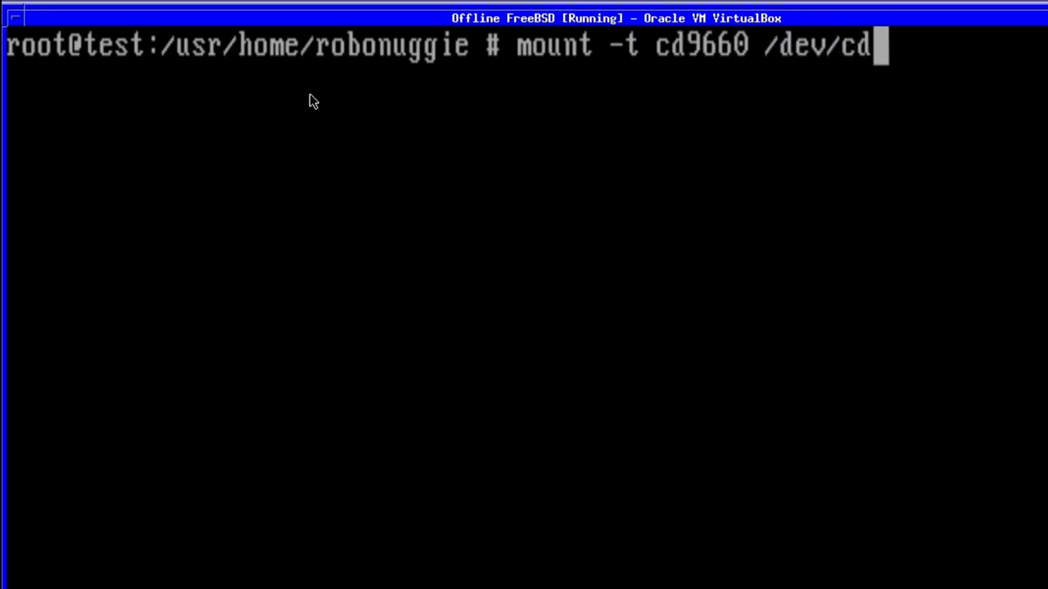
pyautogui.write('0 /')
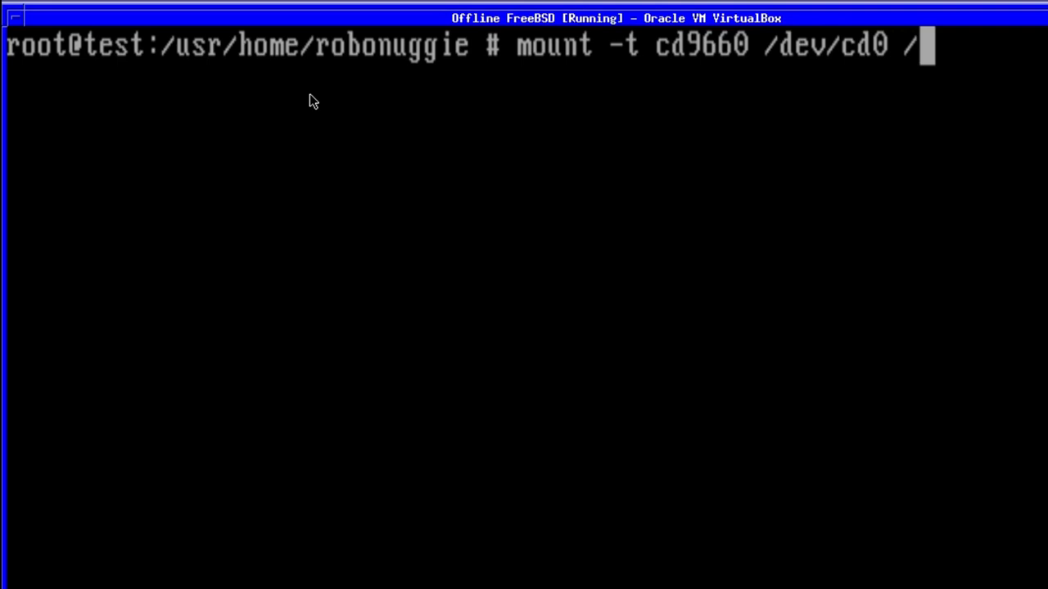
pyautogui.press('Return')
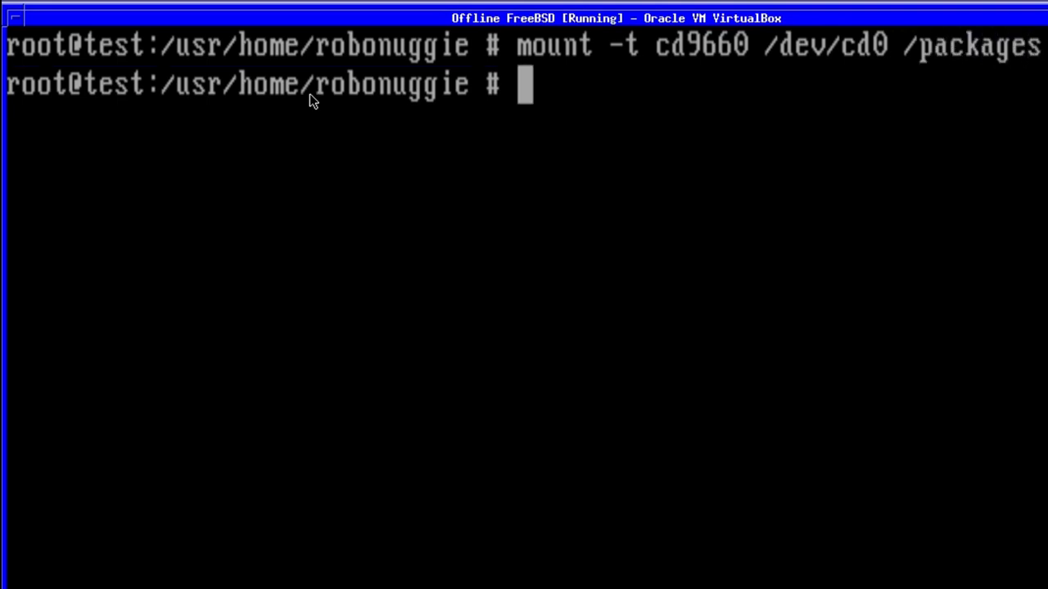
pyautogui.write('df')
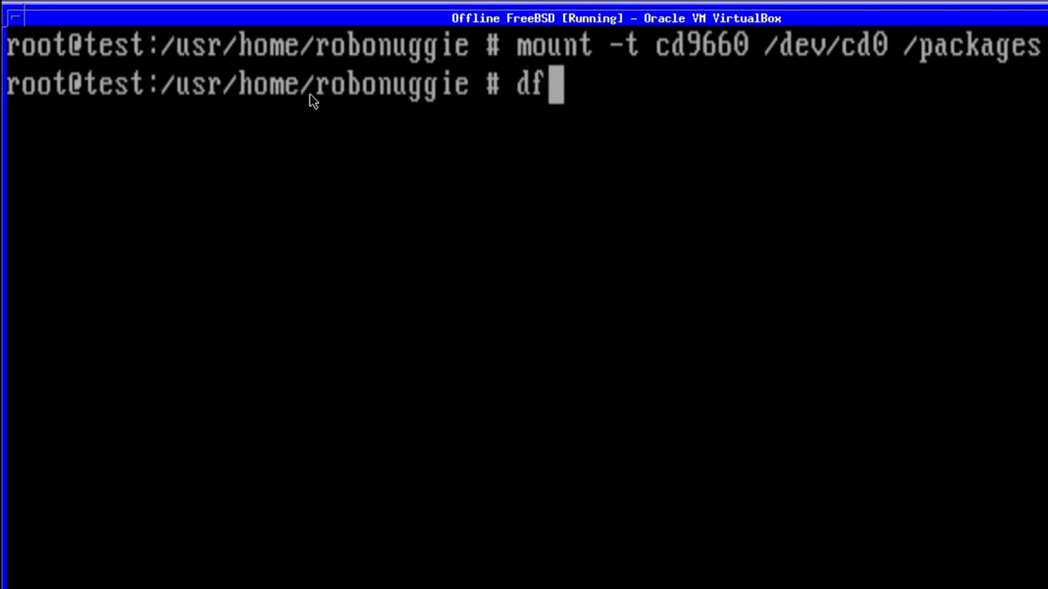
# - Confirm with df that /dev/cd0 is mounted on /packages, then change into /packages
pyautogui.press('Return')
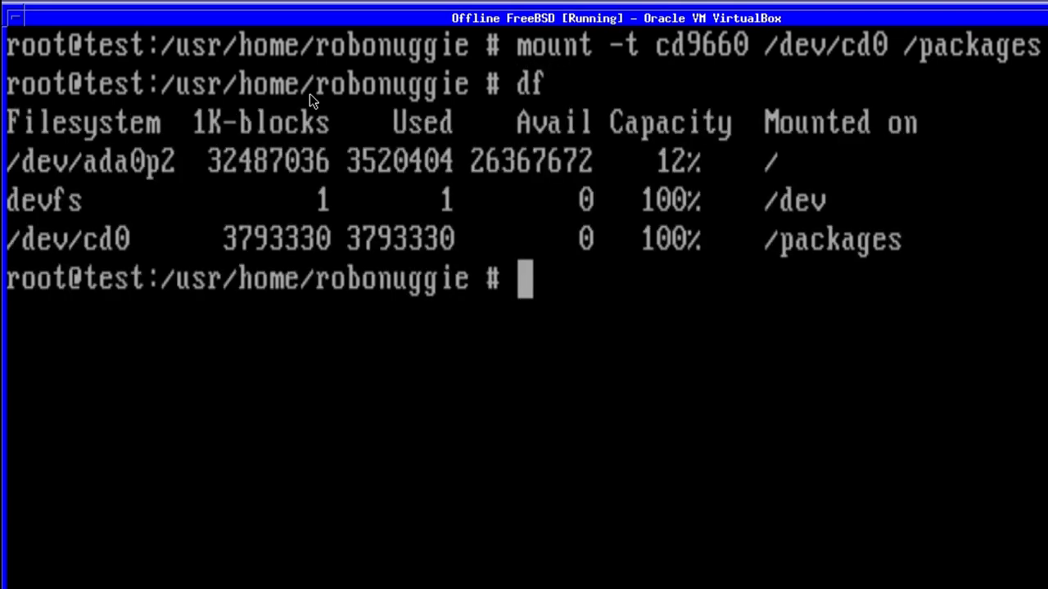
pyautogui.write('cd')
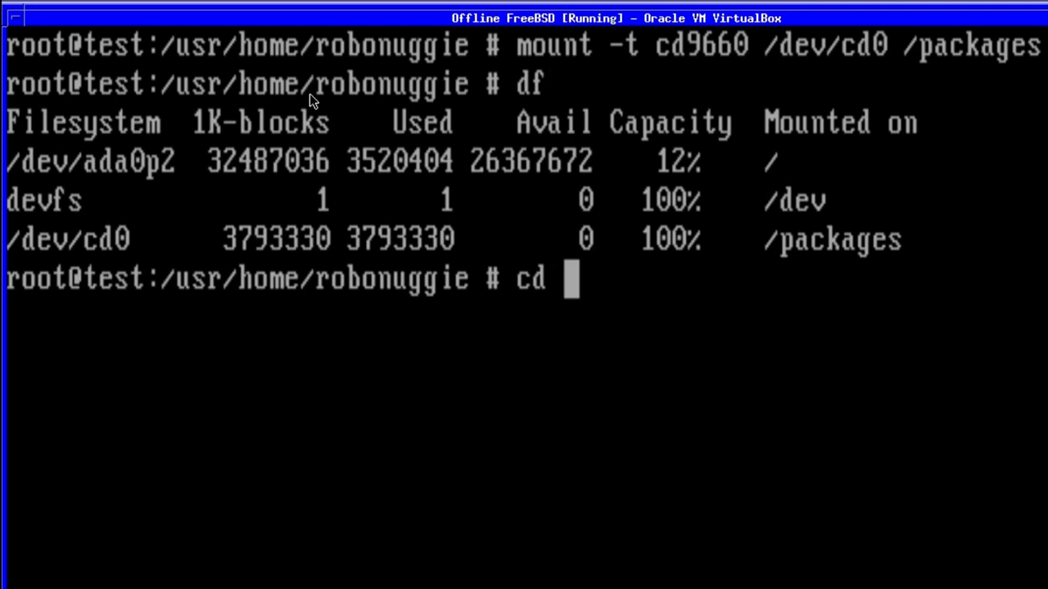
pyautogui.write('packahes')
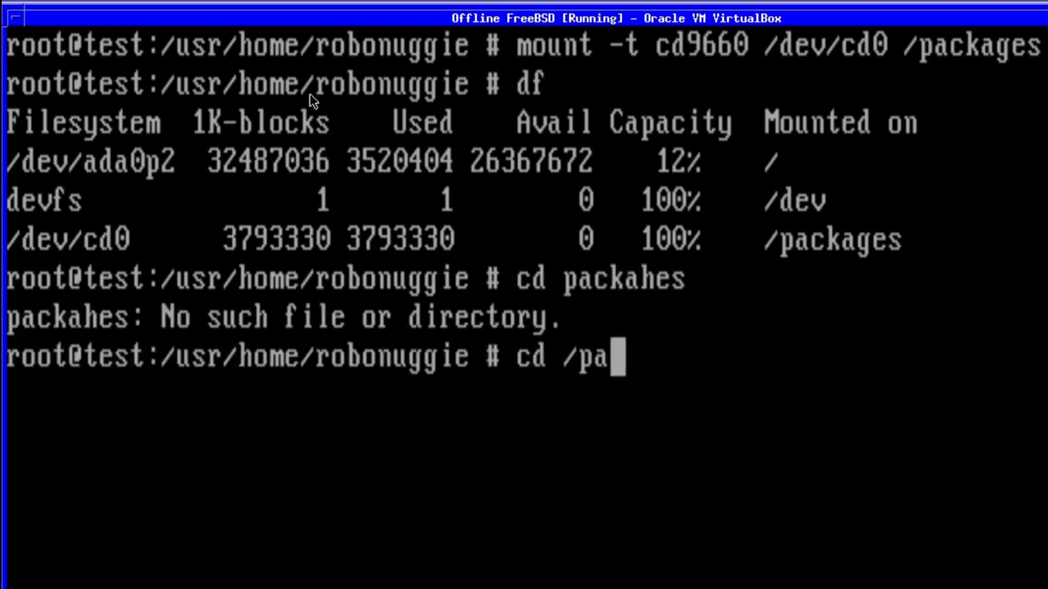
pyautogui.write('ckages')
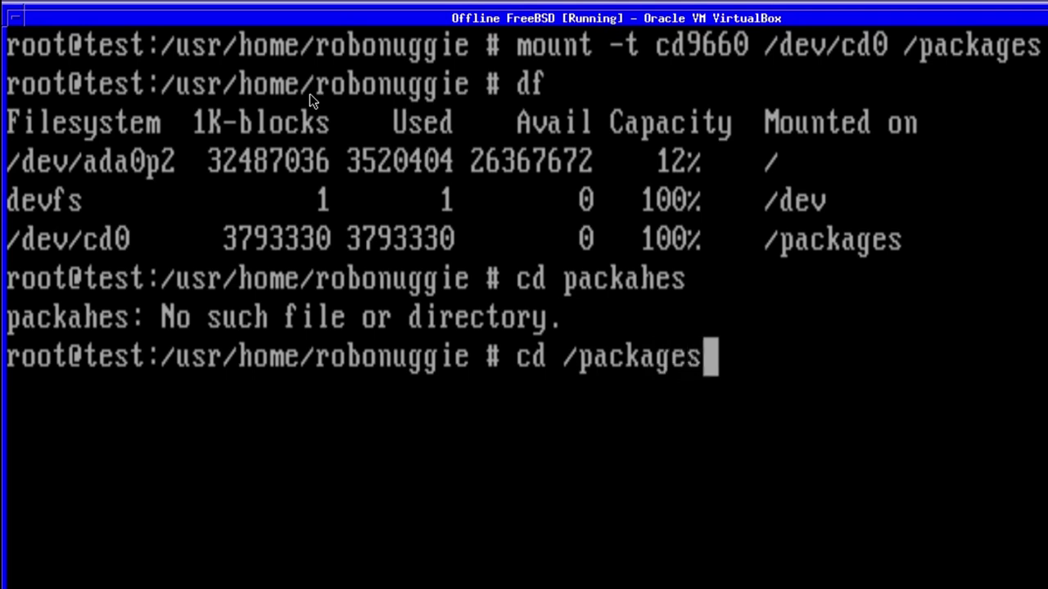
pyautogui.press('Return')
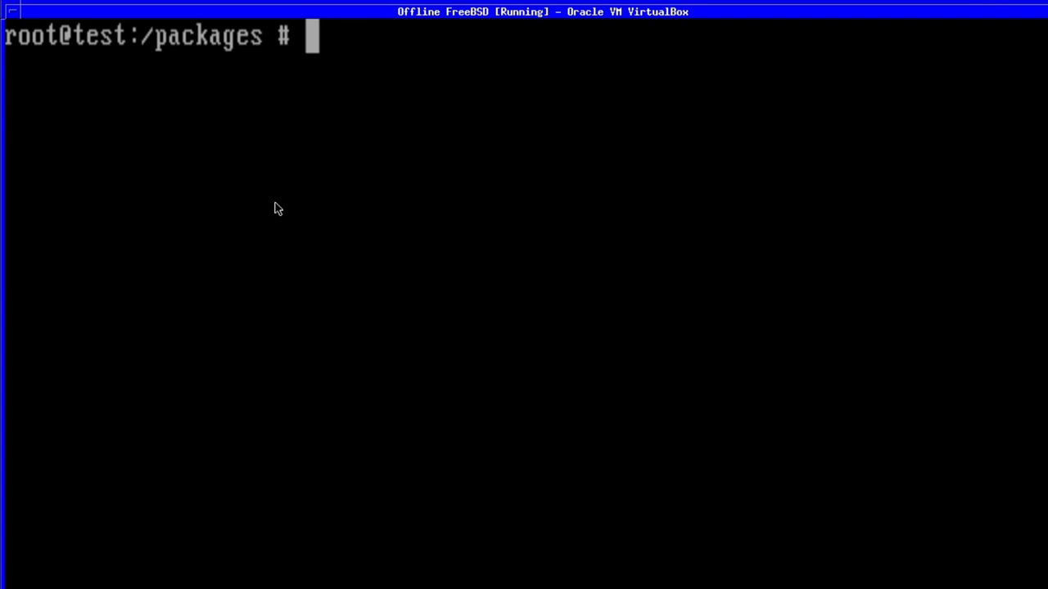
# - Create the directory /usr/local/etc/pkg/repos/ with mkdir -p
pyautogui.write('mkdir')
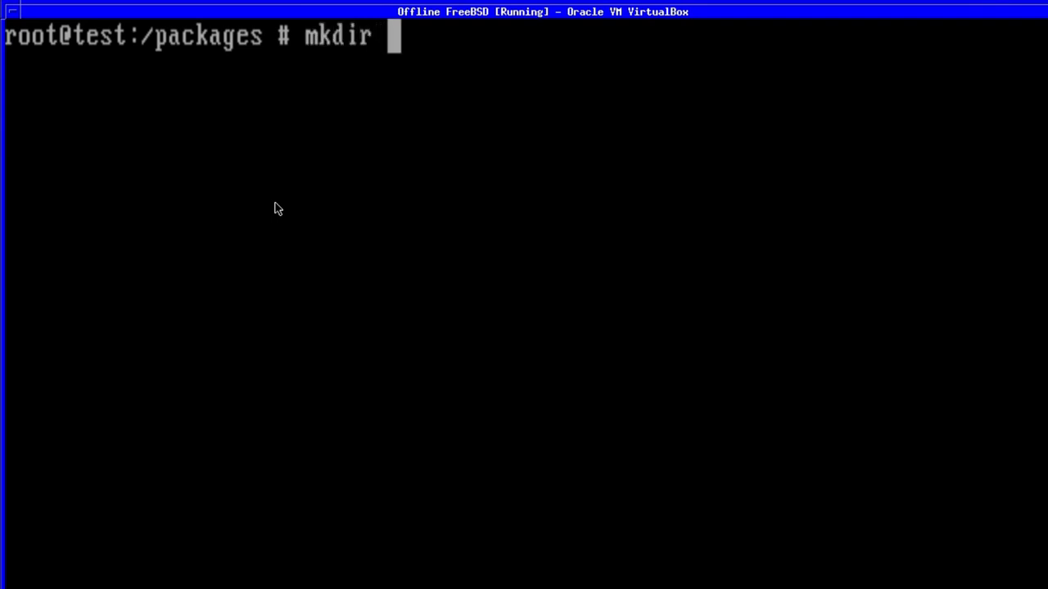
pyautogui.write('-p /')
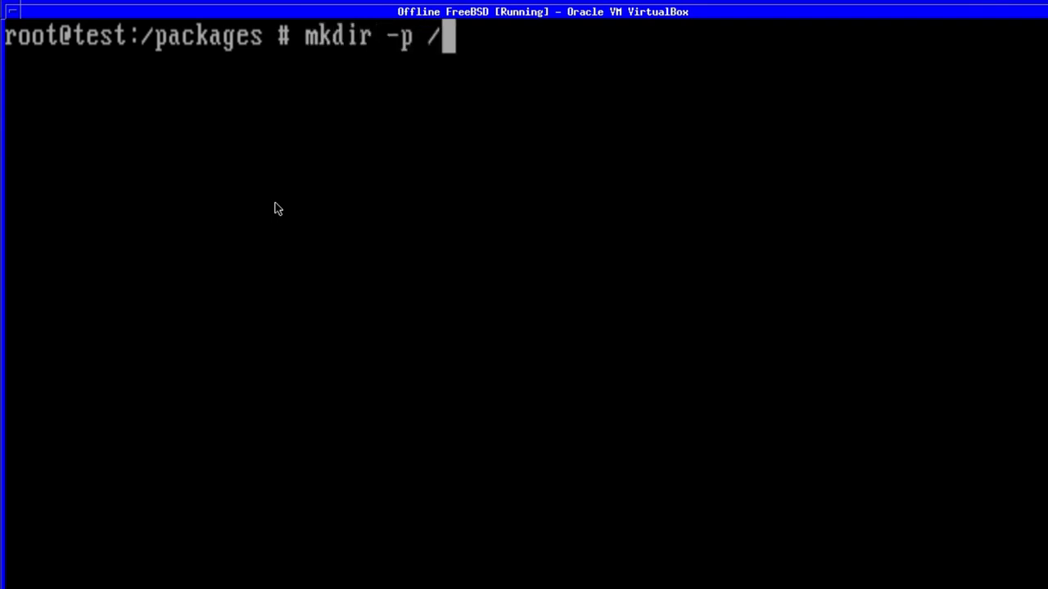
pyautogui.write('usr/')
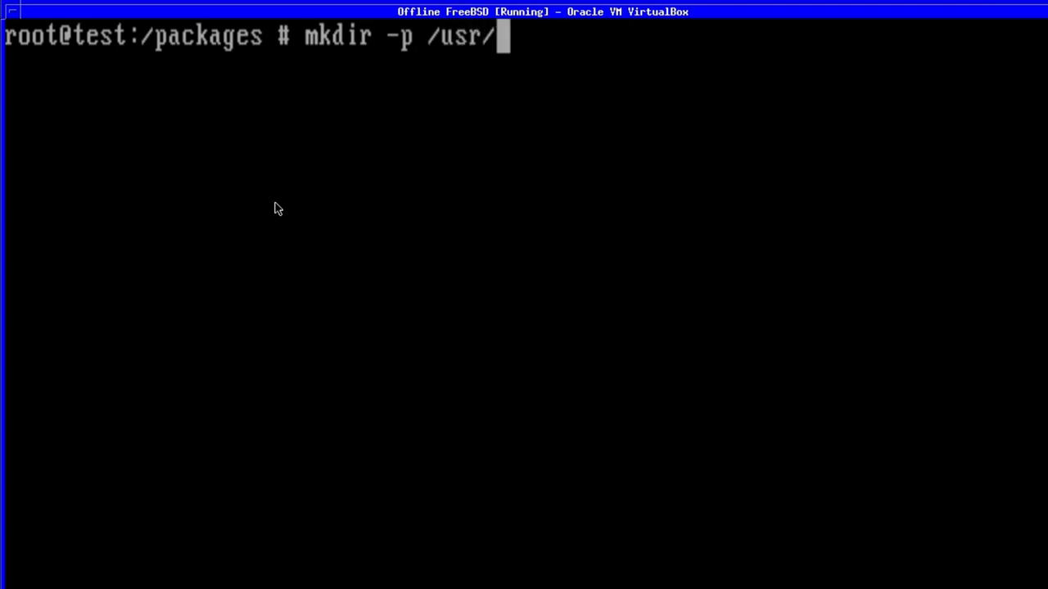
pyautogui.write('local/et')
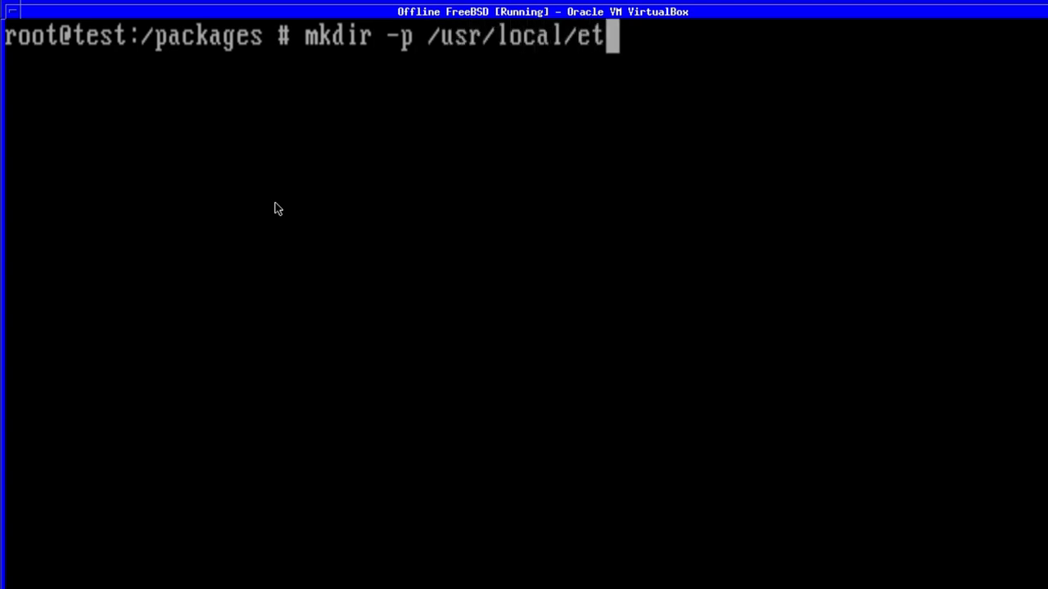
pyautogui.write('c/')
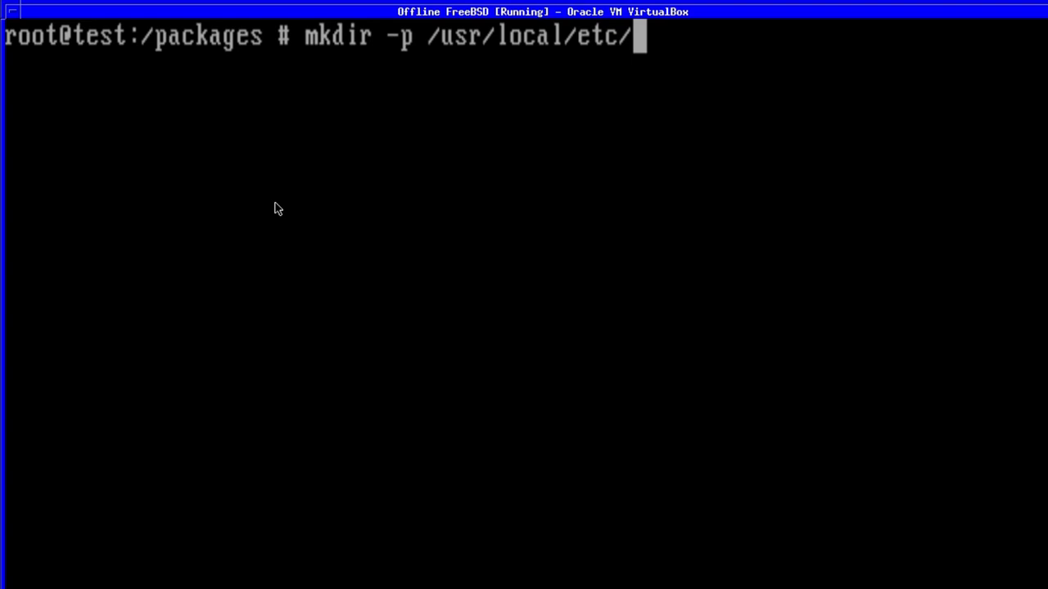
pyautogui.write('pkg/')
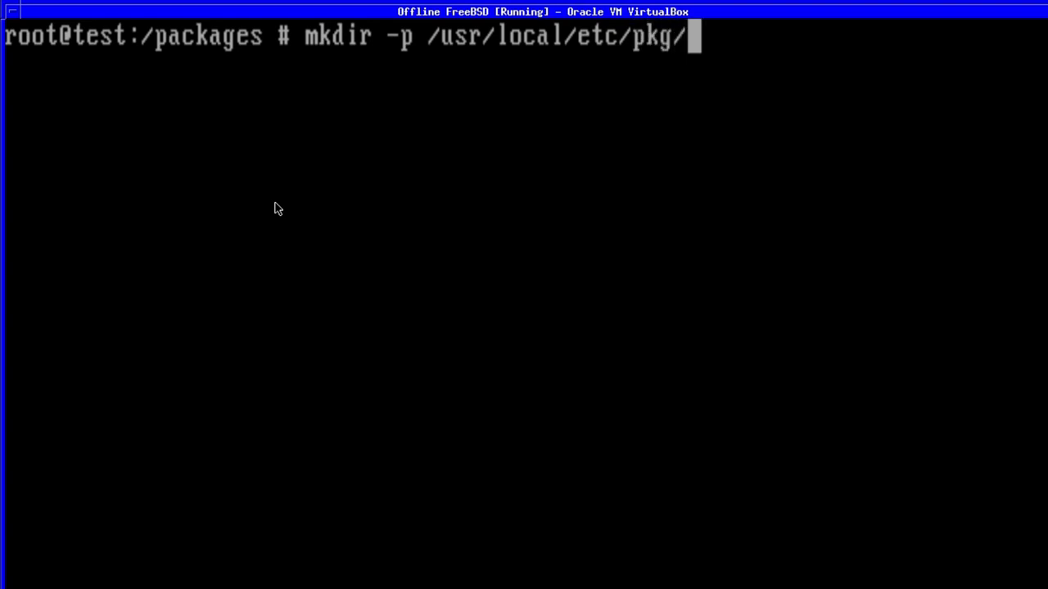
pyautogui.write('re')
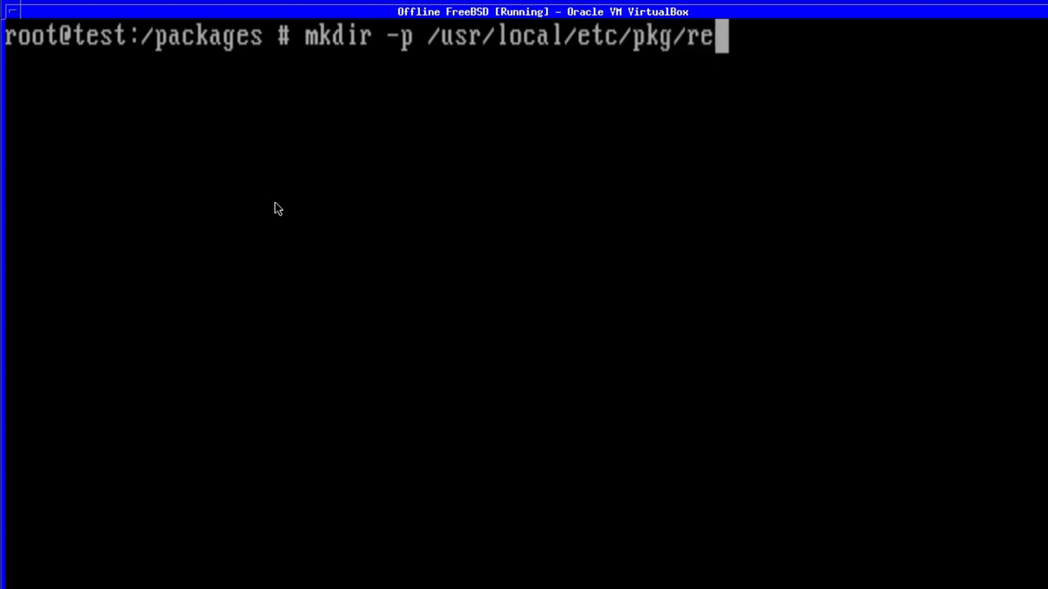
pyautogui.write('pos')
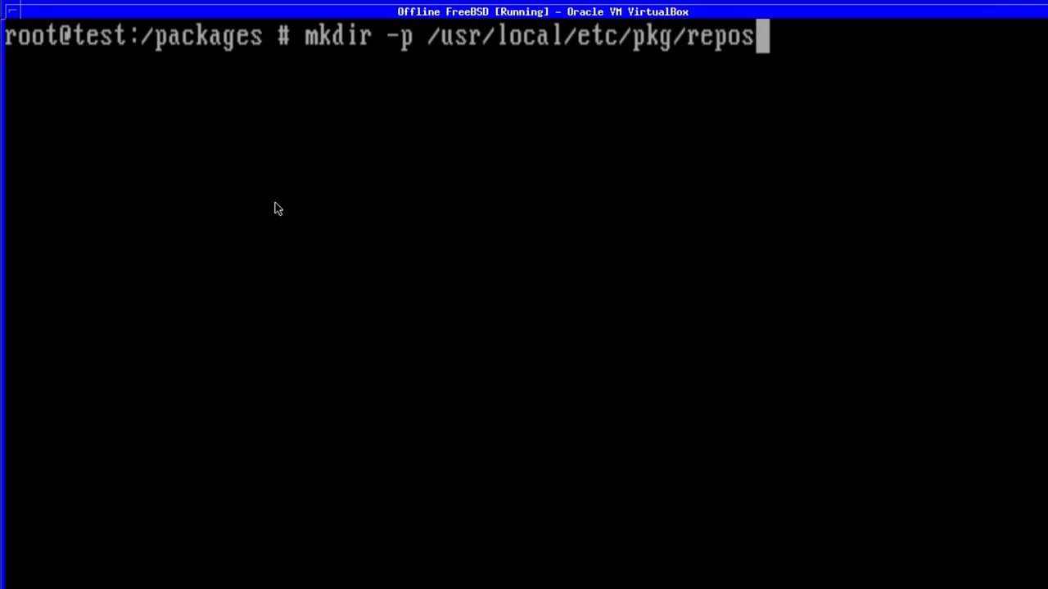
pyautogui.write('/')
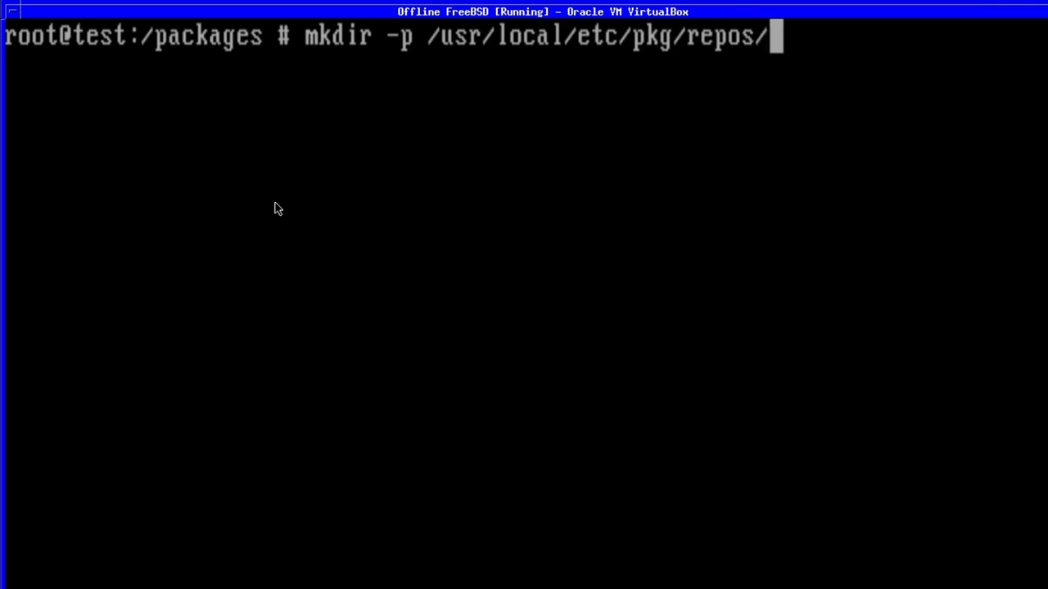
pyautogui.press('Return')
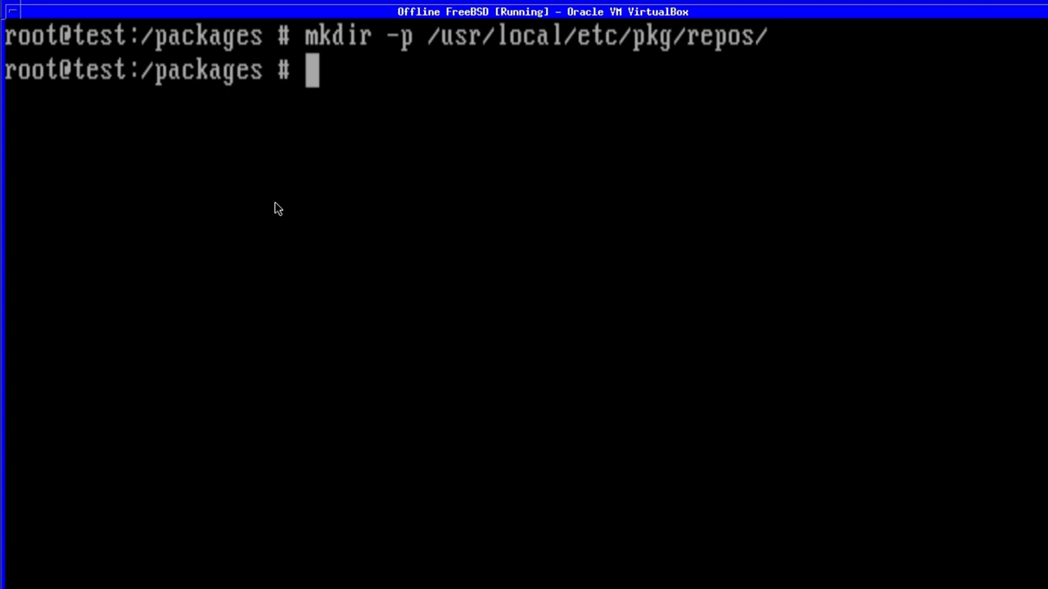
# - Copy the DVD's etc/pkg/FreeBSD.conf into /usr/local/etc/pkg/repos/
pyautogui.write('cp')
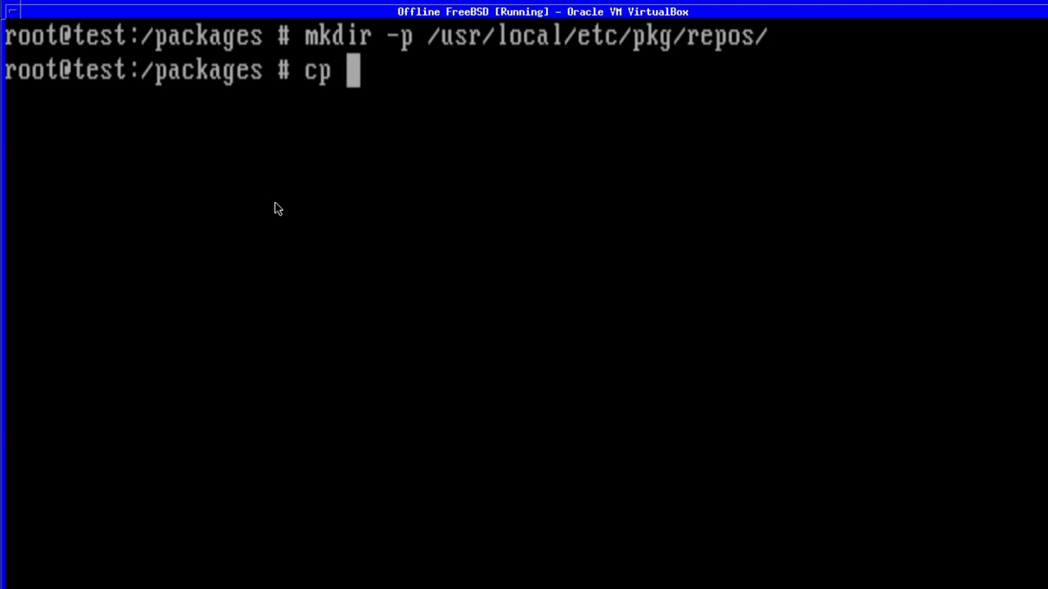
pyautogui.write('etc/')
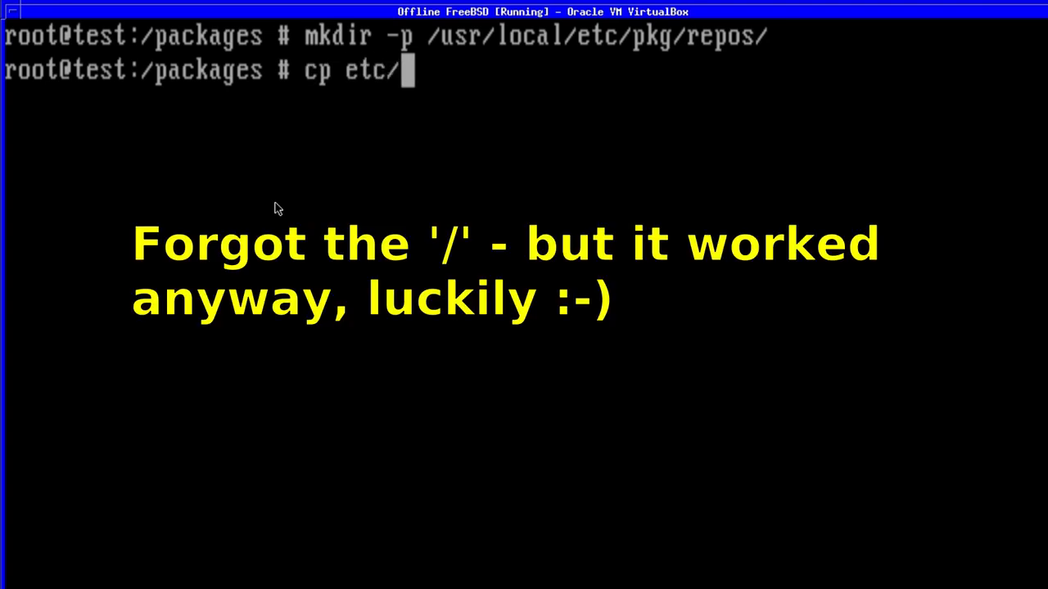
pyautogui.write('pkg/')
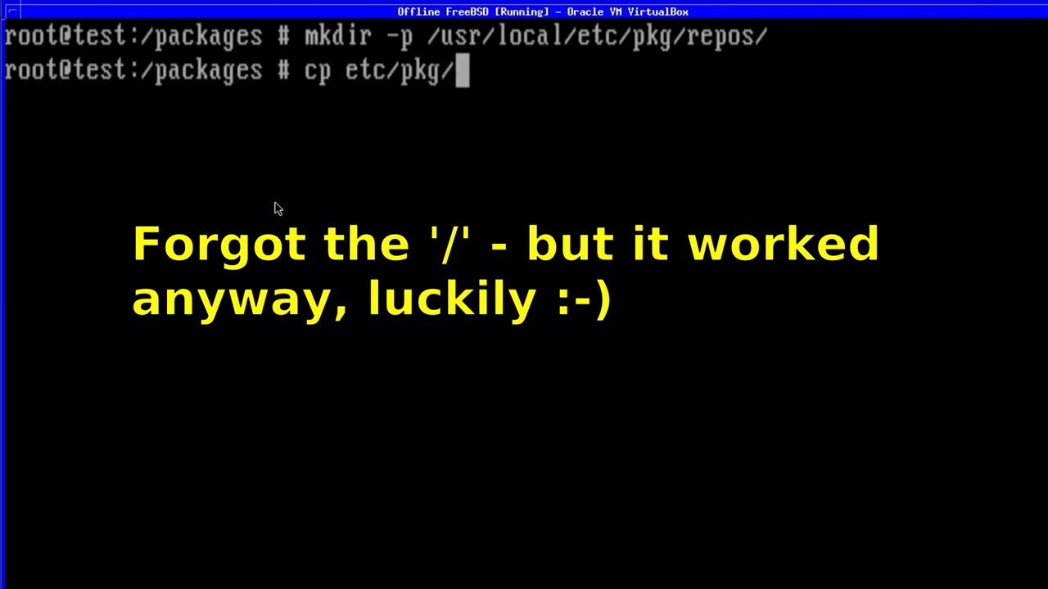
pyautogui.write('FreeBSD.')
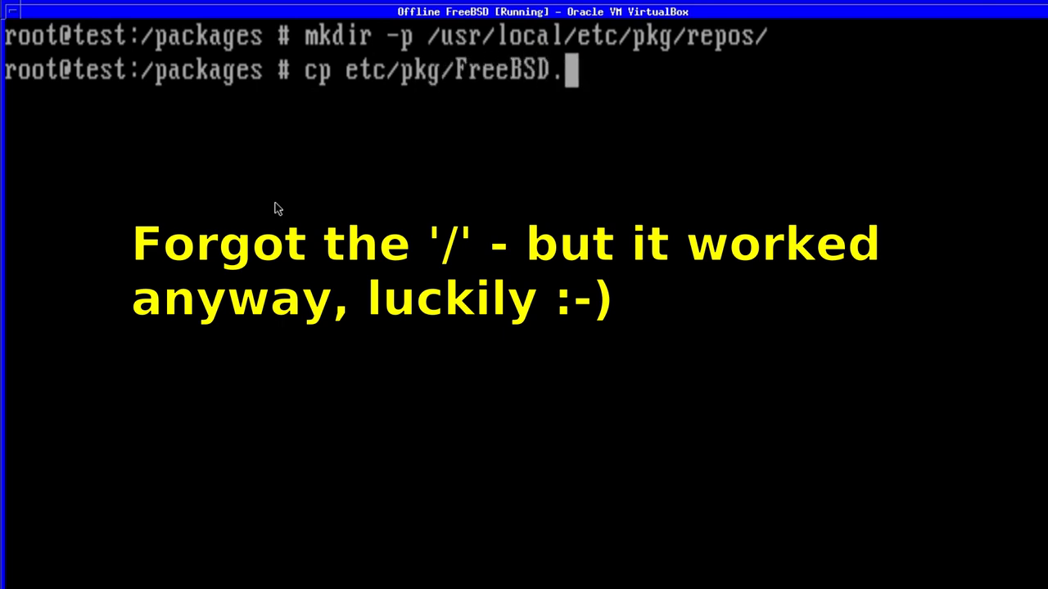
pyautogui.write('conf')
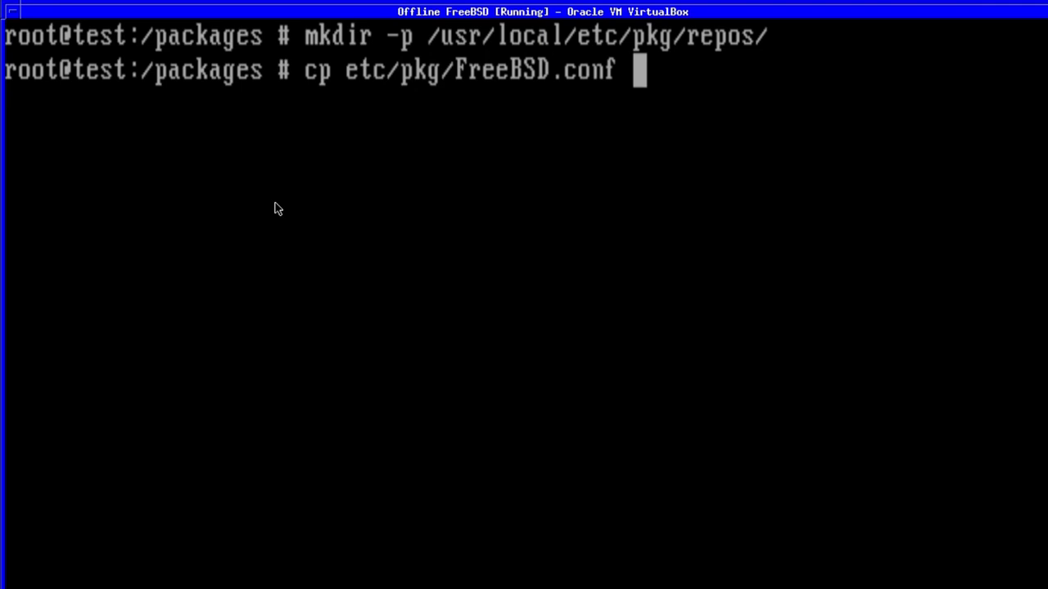
pyautogui.write('/')
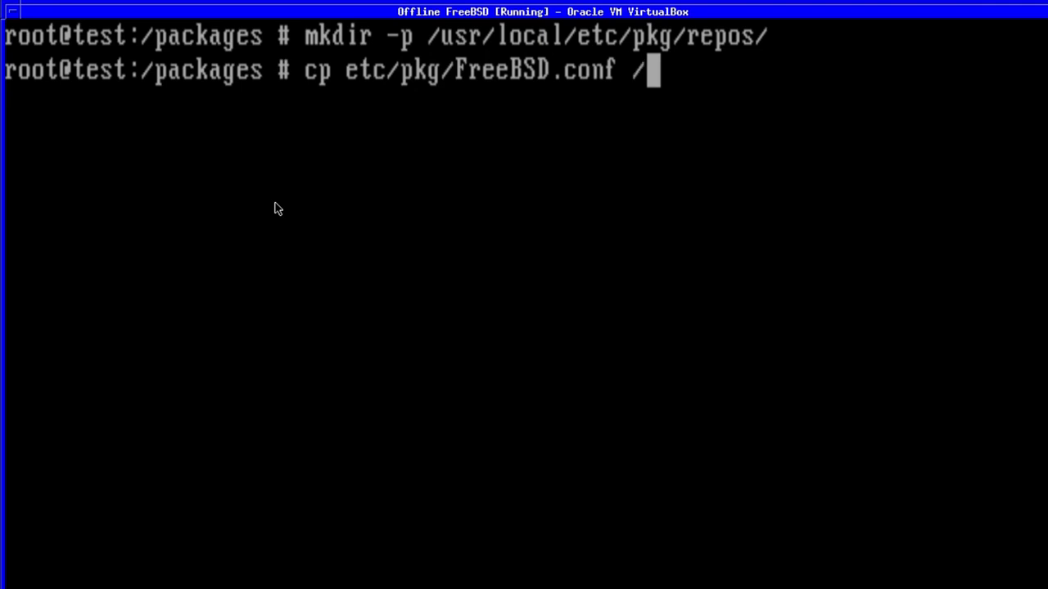
pyautogui.write('usr/loc')
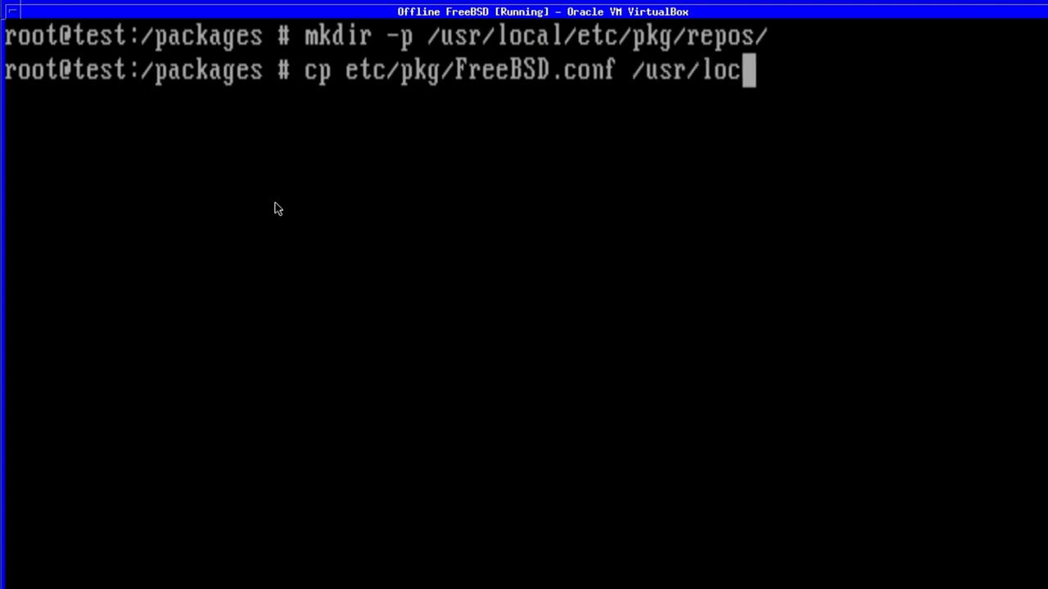
pyautogui.write('al/etc')
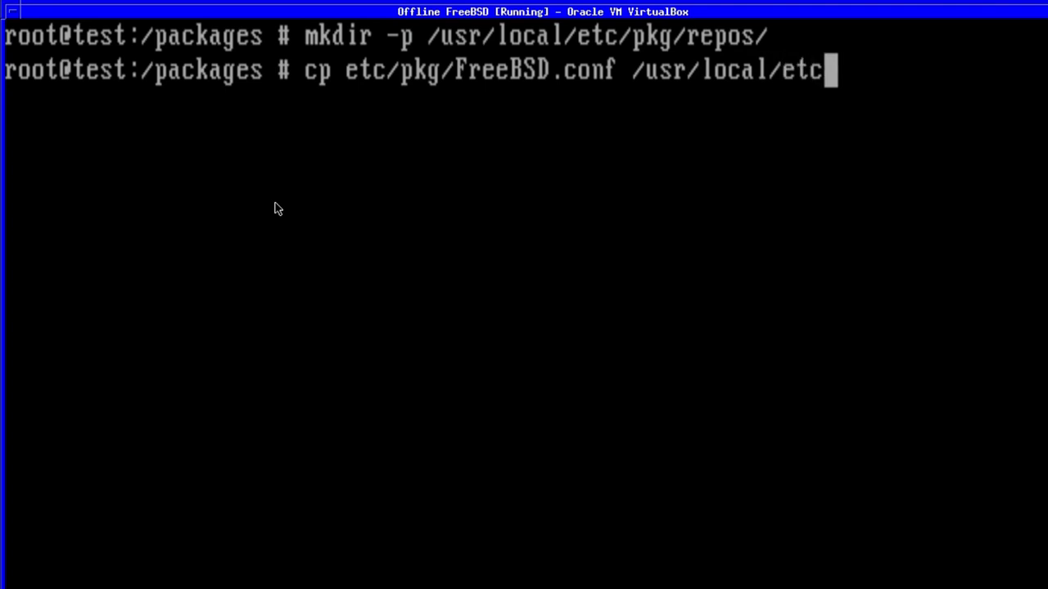
pyautogui.write('/')
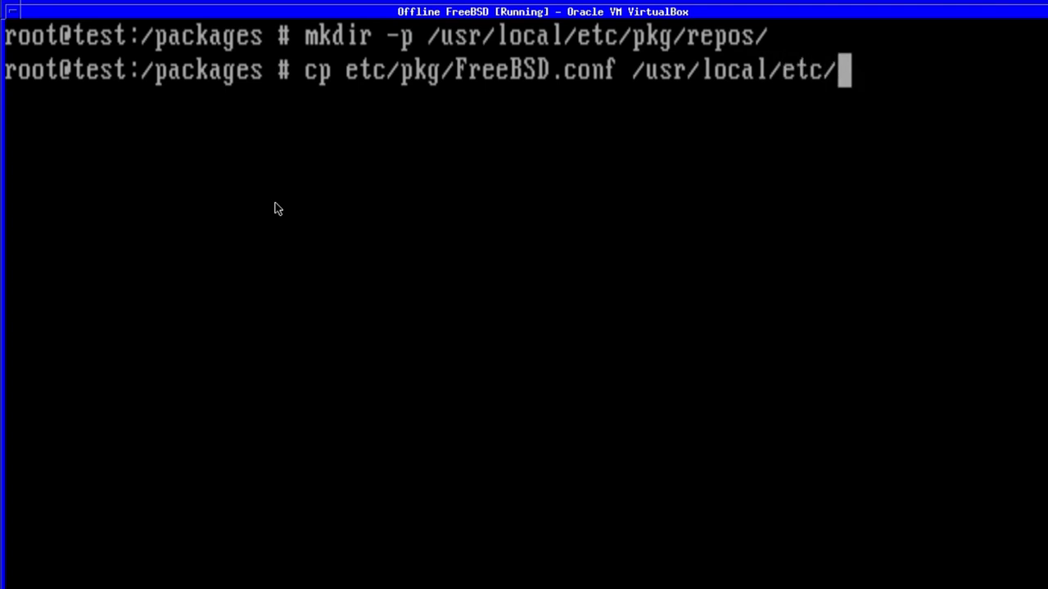
pyautogui.write('pkg')
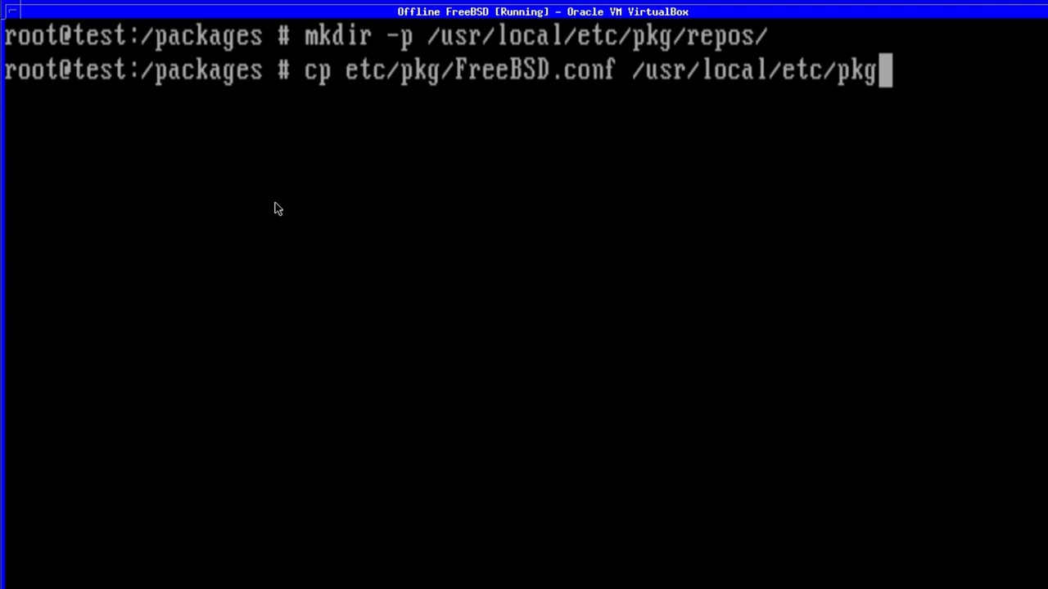
pyautogui.write('/repos')
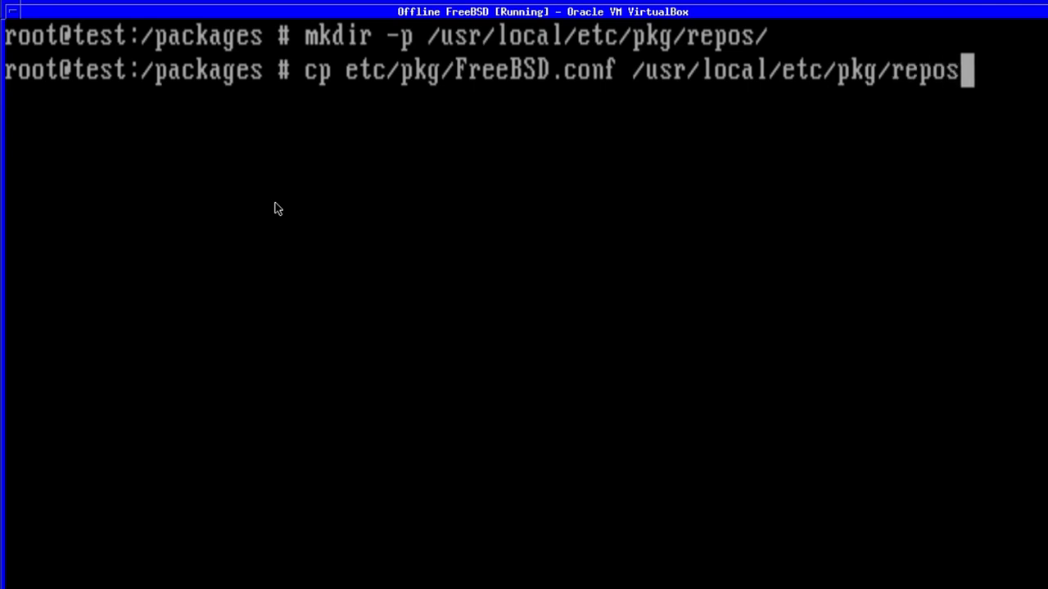
pyautogui.press('Return')
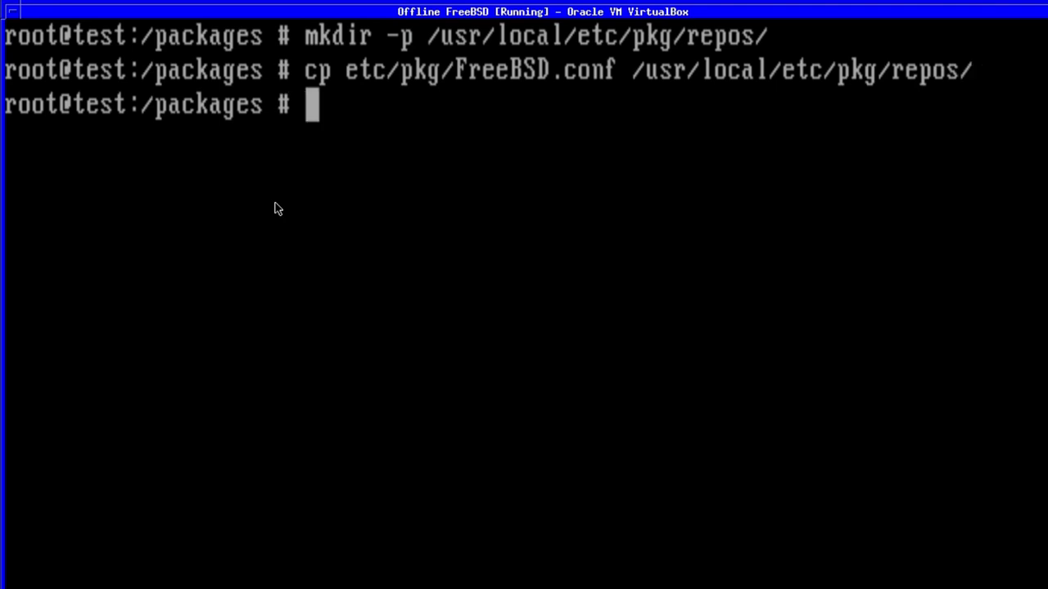
pyautogui.write('cd')
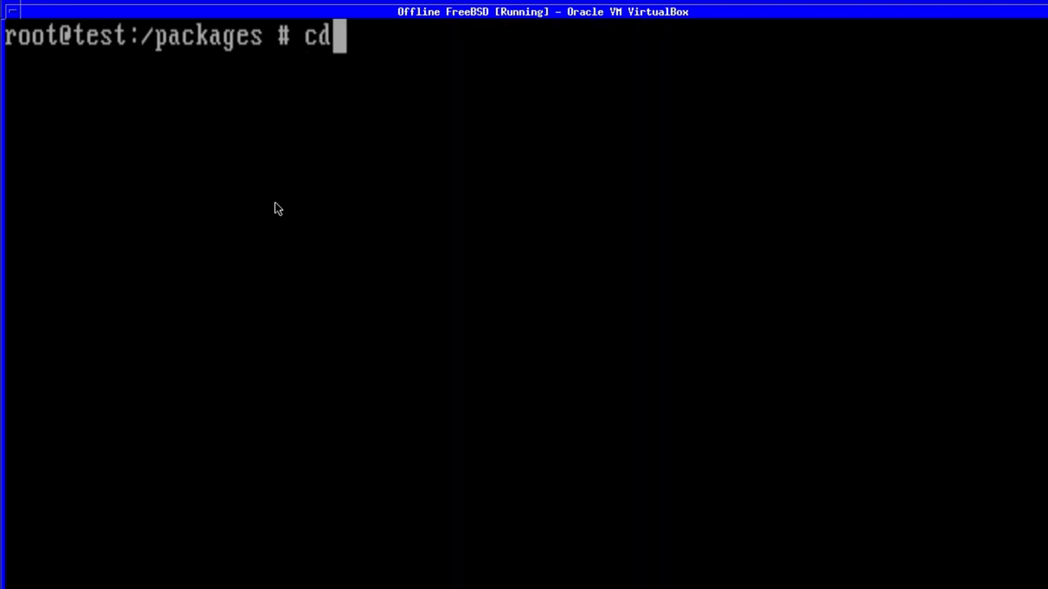
# - Change into /usr/local/etc/pkg/repos and list its contents
pyautogui.write('/us')
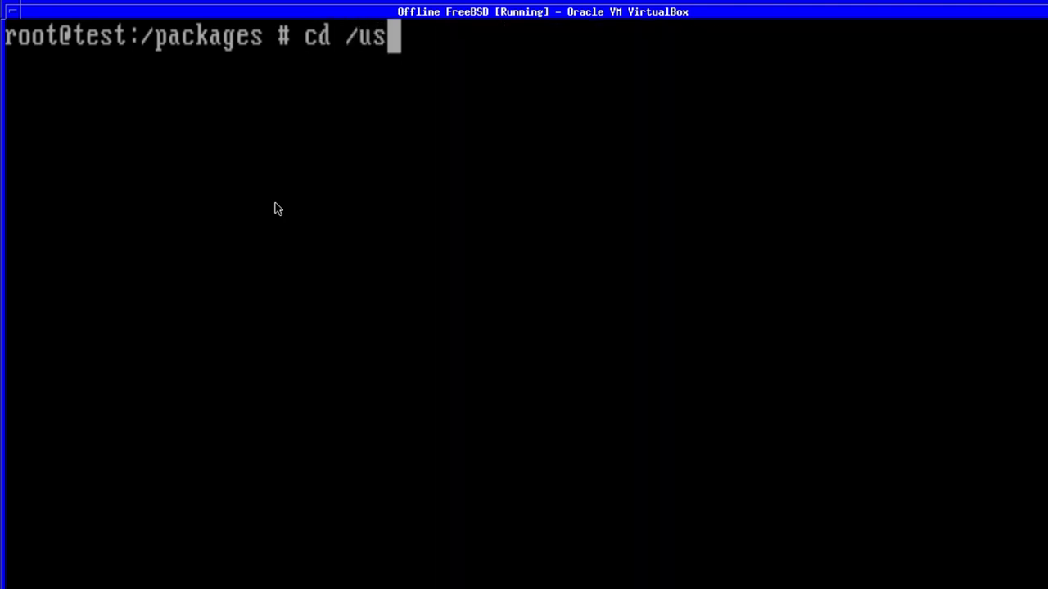
pyautogui.write('r/local')
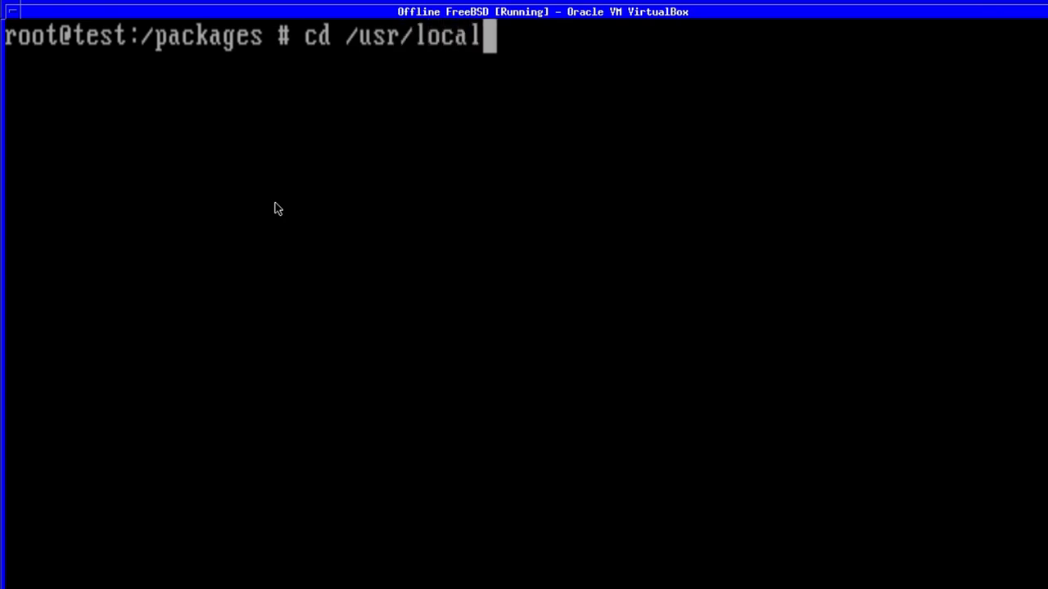
pyautogui.write('/etc/')
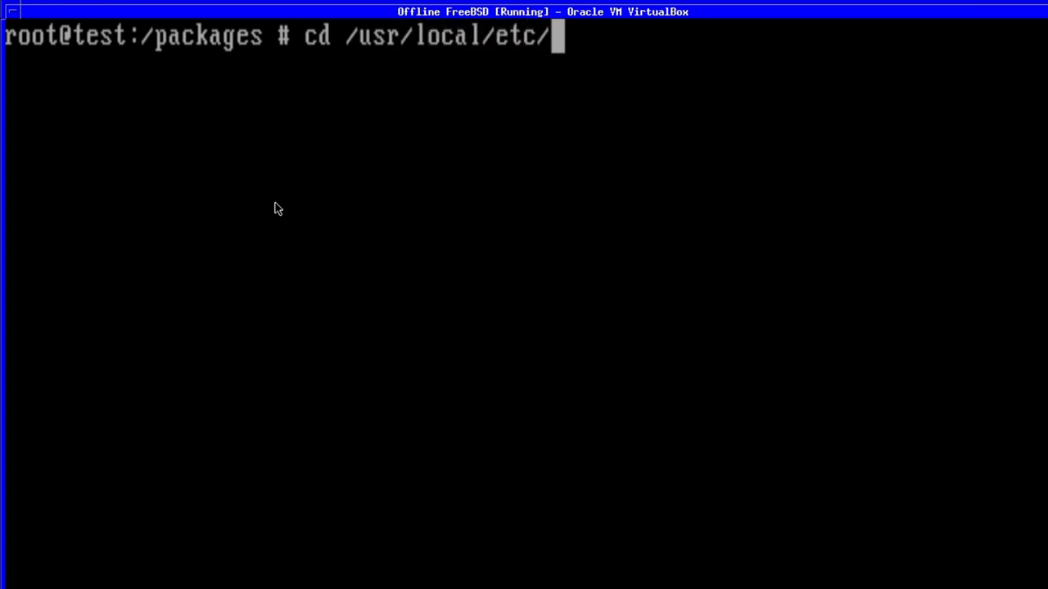
pyautogui.write('pkg/r')
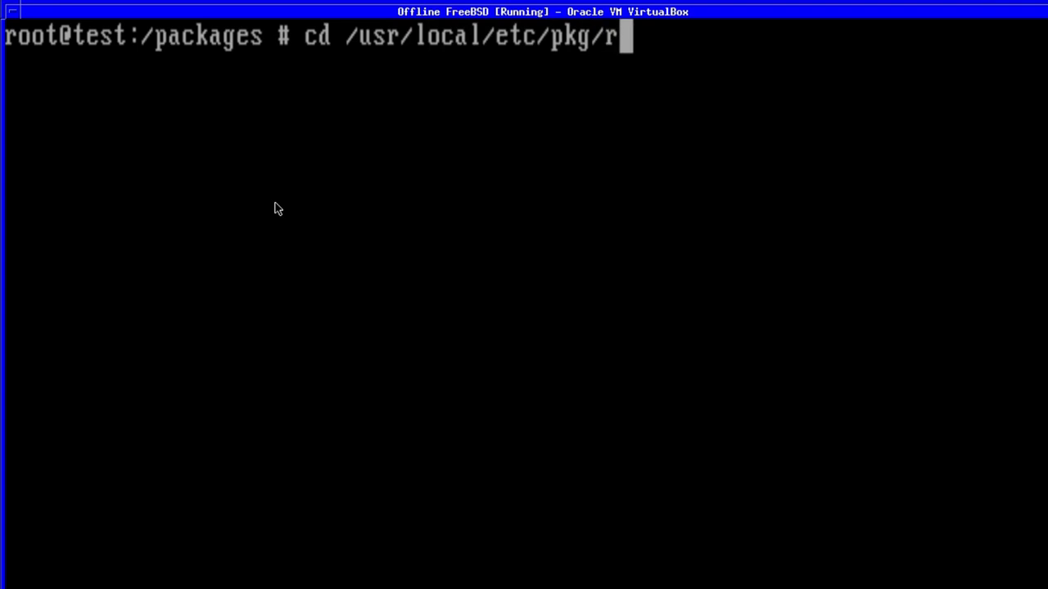
pyautogui.write('epos')
pyautogui.write('ls')
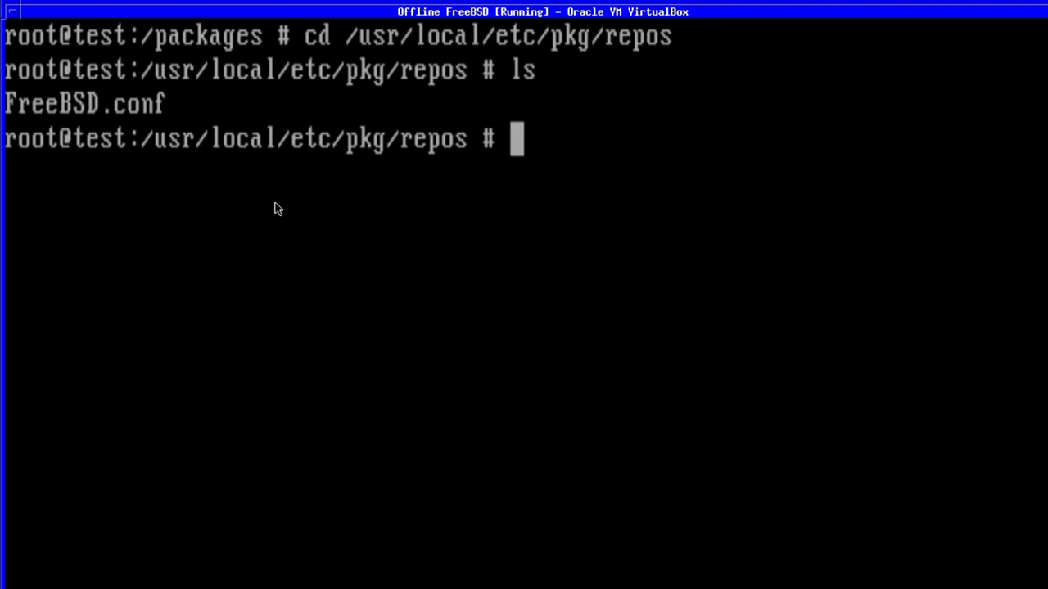
# - Open FreeBSD.conf in the edit editor
pyautogui.write('edit Free')
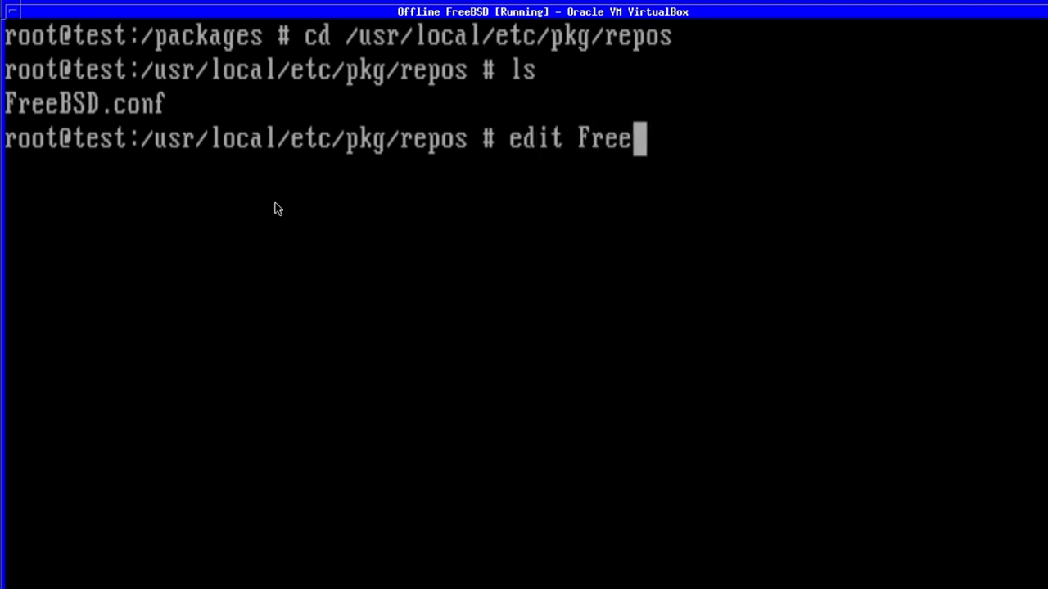
pyautogui.write('BSD.conf')
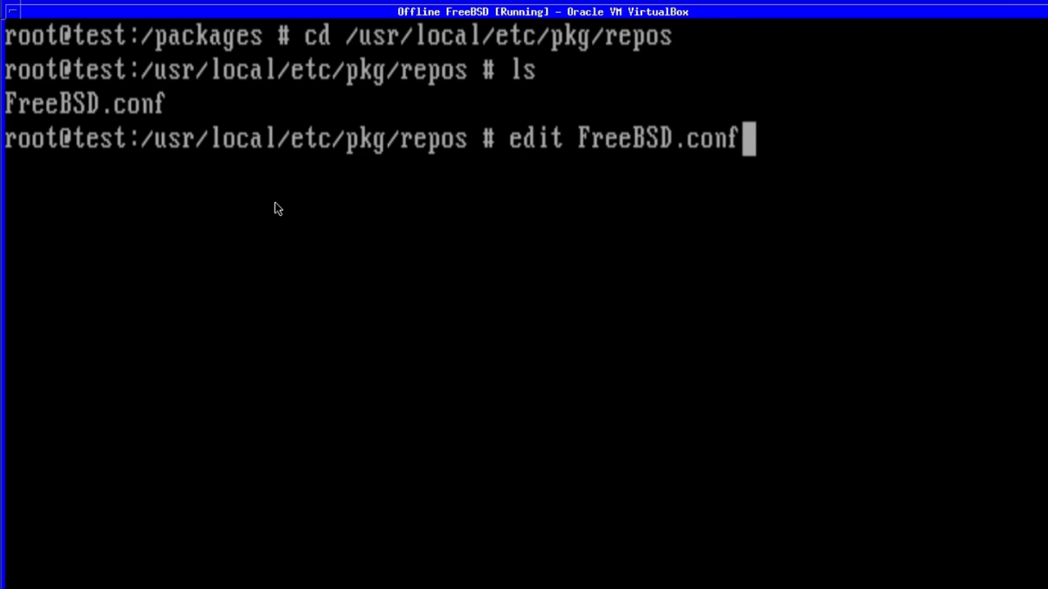
pyautogui.press('Return')
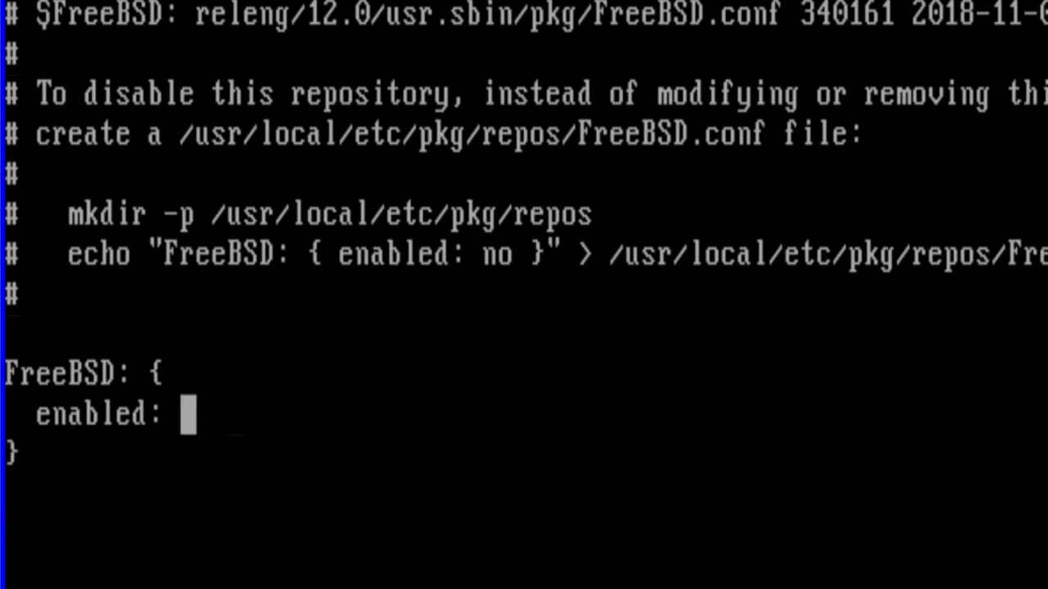
# - Change FreeBSD.conf to enabled: no, then save and exit the editor
pyautogui.write('no')
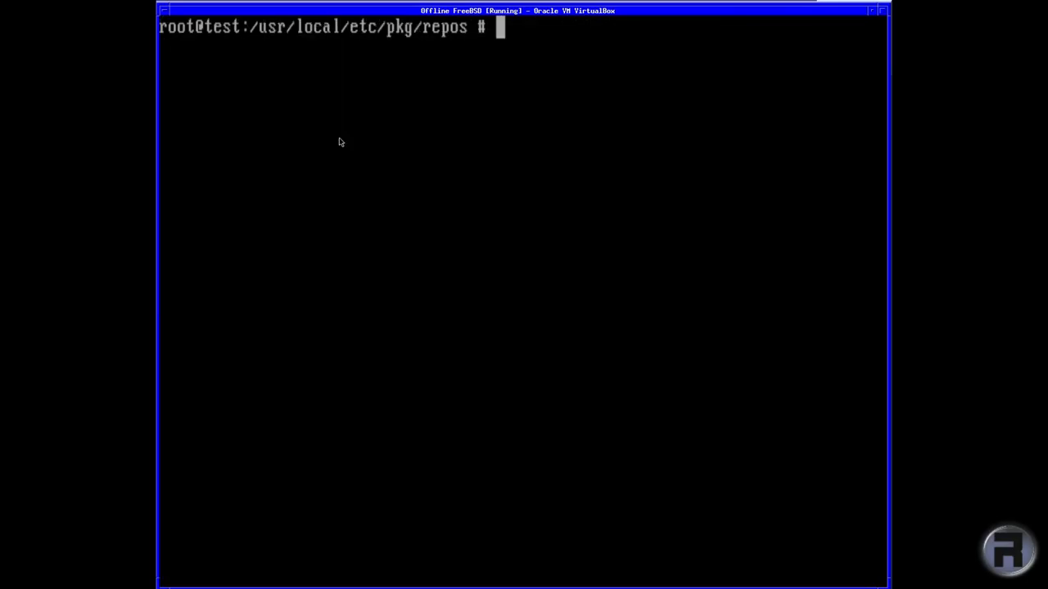
# - List /packages, /packages/packages and /packages/packages/repos, which holds FreeBSD_install_cdrom.conf
pyautogui.write('ls /pack')
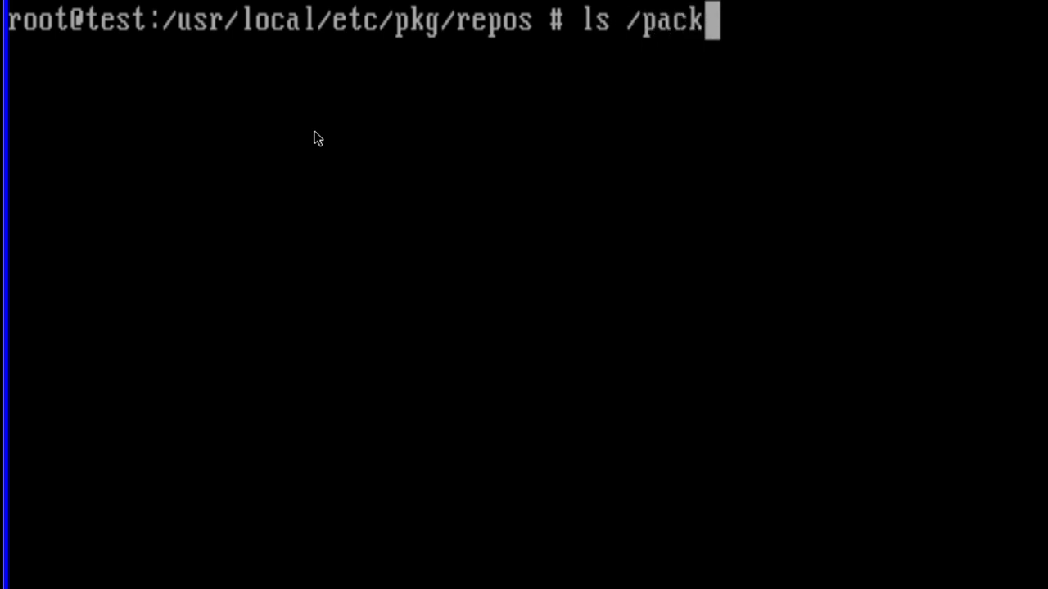
pyautogui.press('Return')
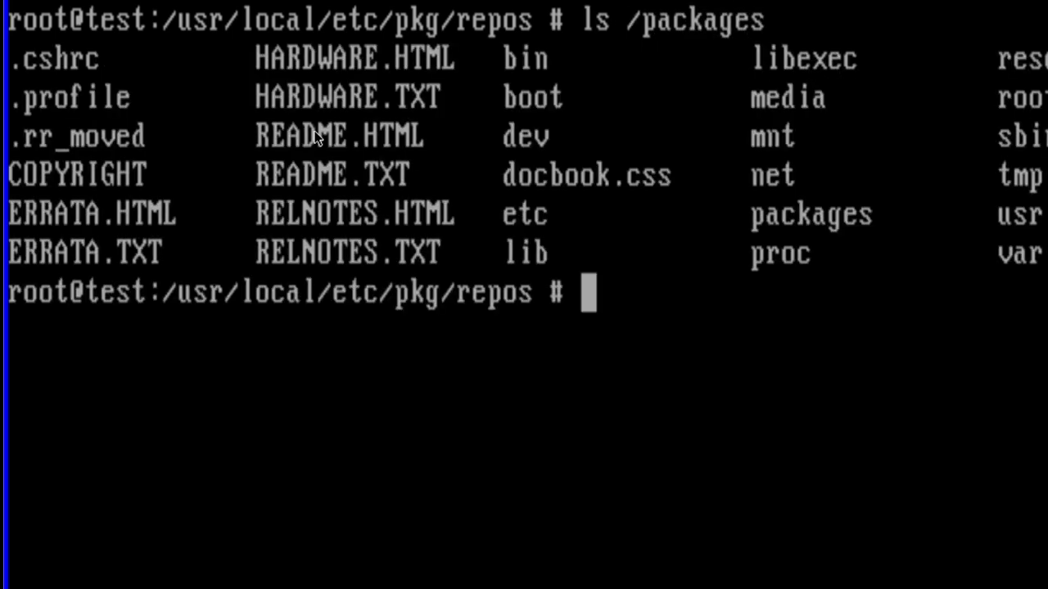
pyautogui.write('ls /packages')
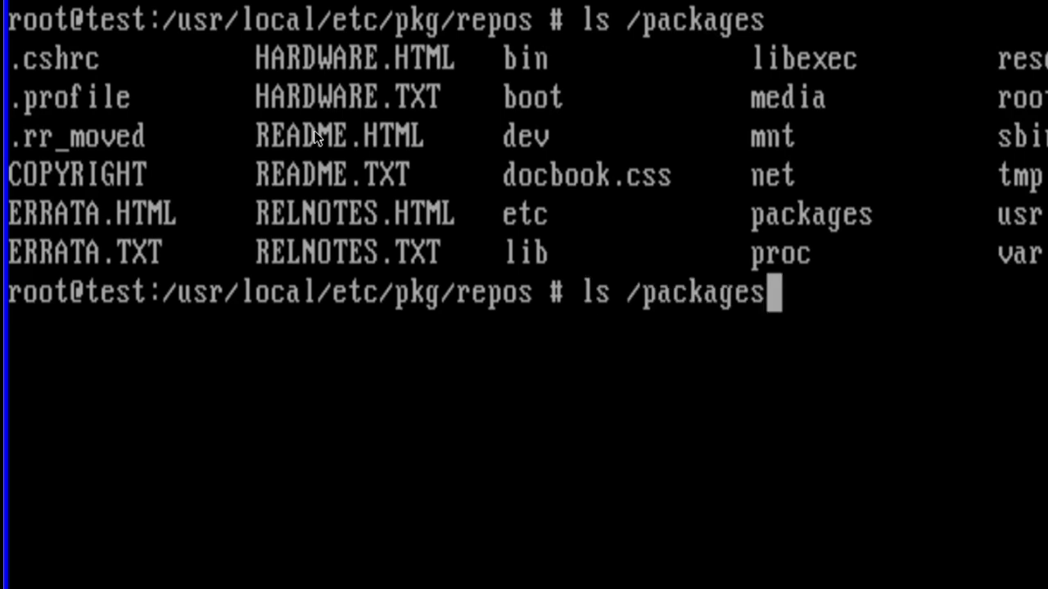
pyautogui.write('/package')
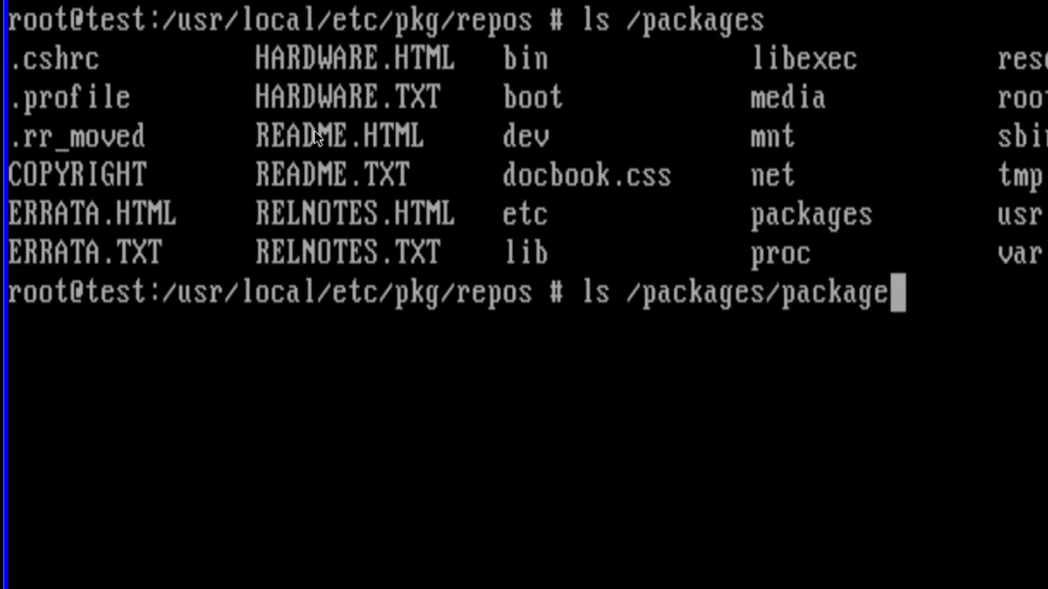
pyautogui.press('Return')
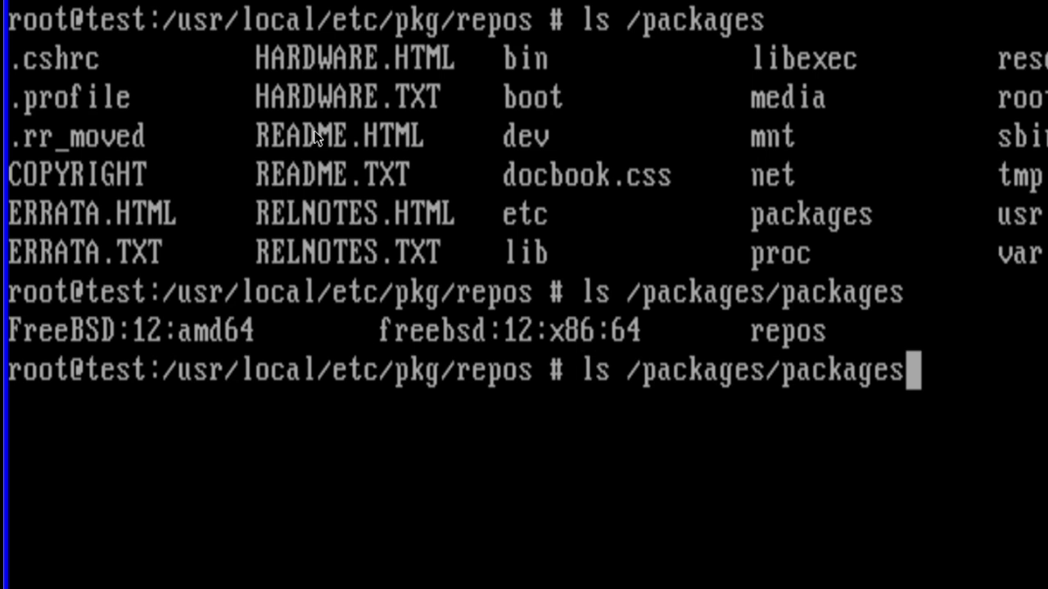
pyautogui.write('/repos')
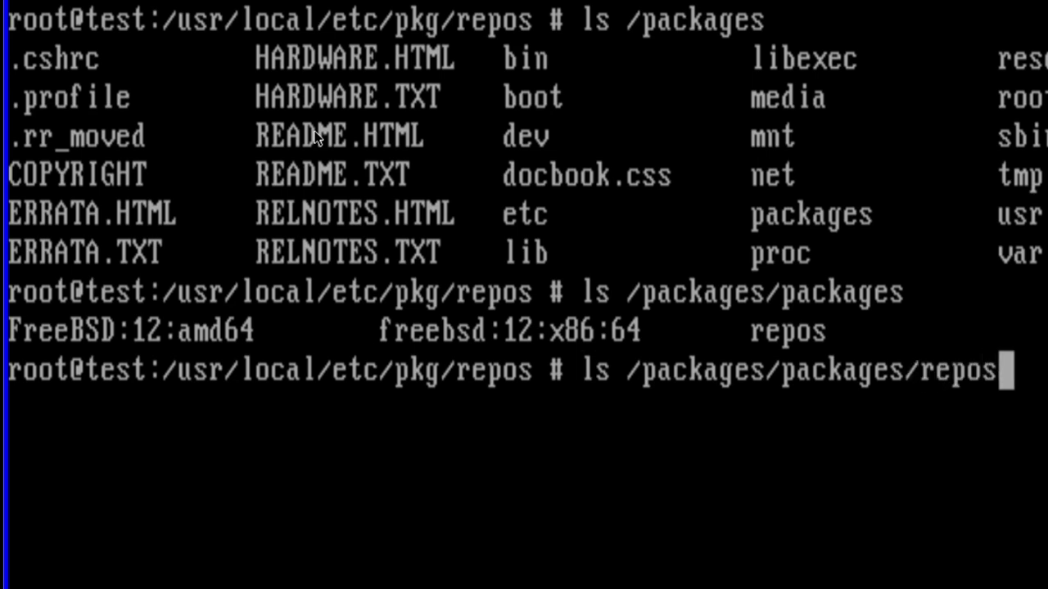
pyautogui.press('Return')
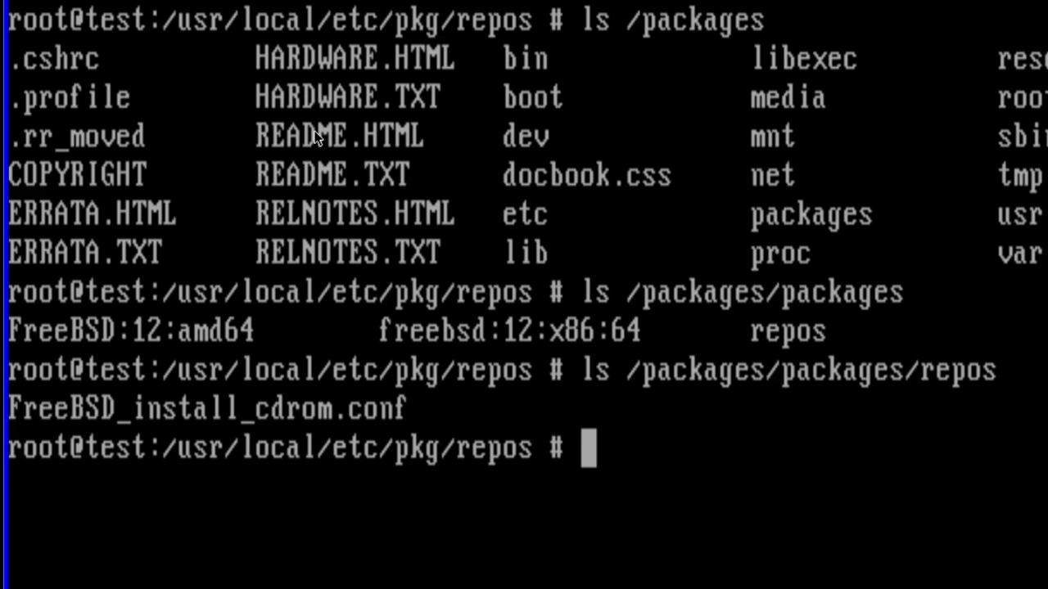
pyautogui.write('cp /packages/packages/repos/FreeBSD_install_cdrom.conf')
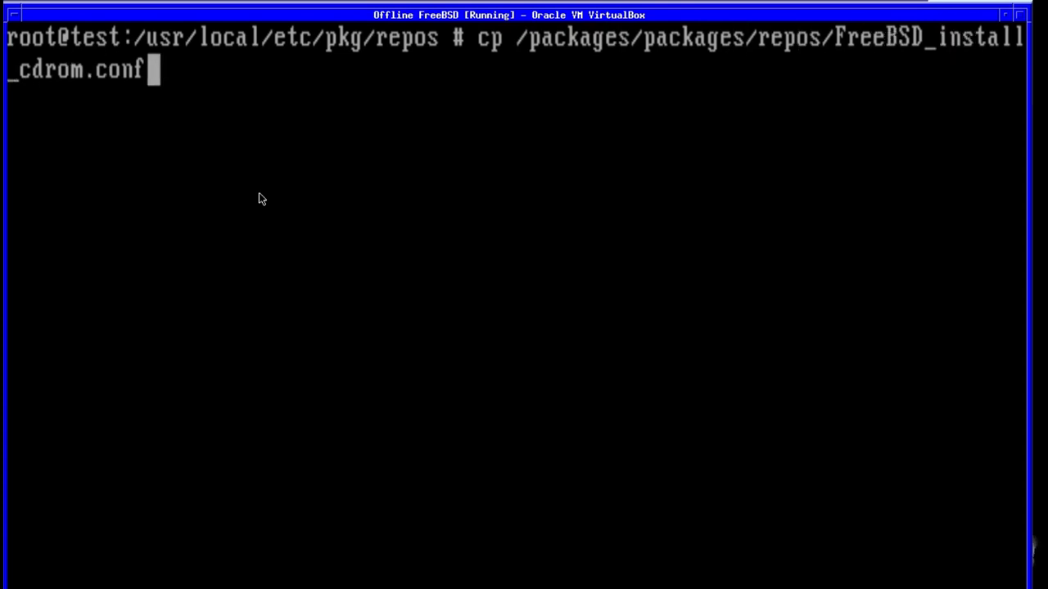
# - Copy FreeBSD_install_cdrom.conf from the DVD into /usr/local/etc/pkg/repos/
pyautogui.write('/')
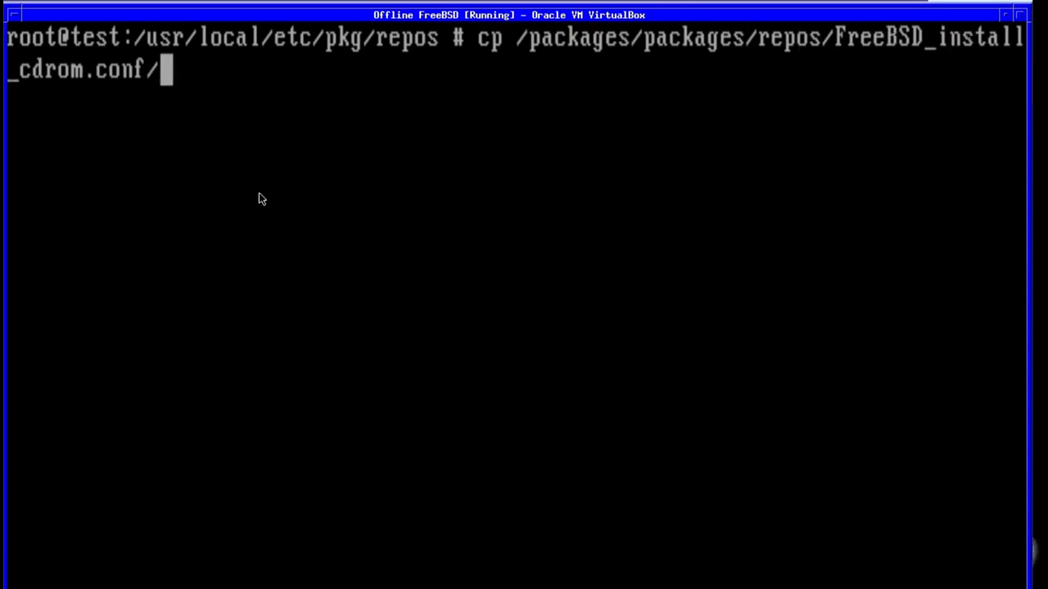
pyautogui.press('BackSpace')
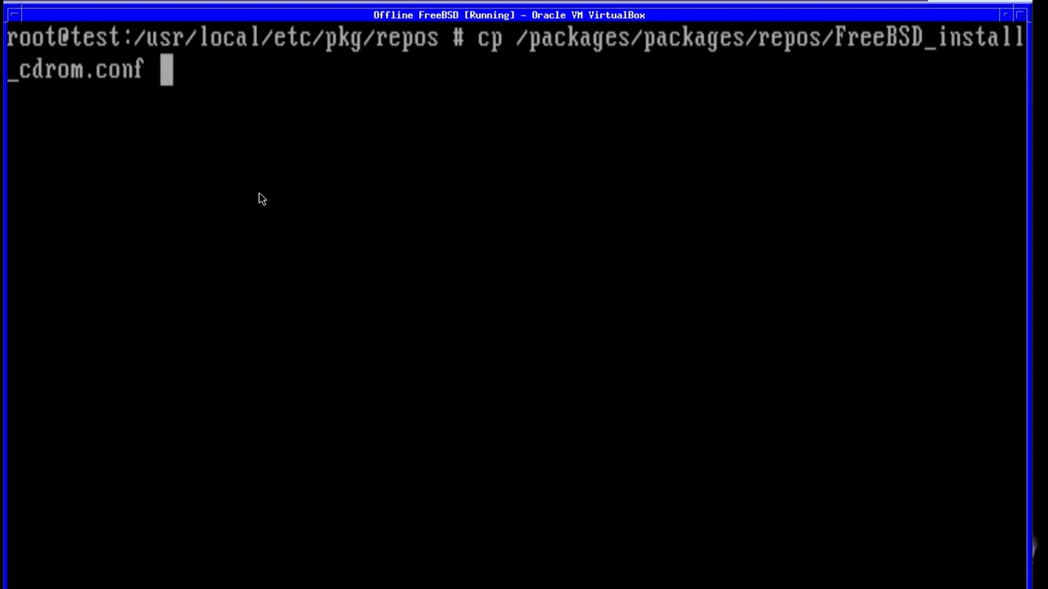
pyautogui.write('/us')
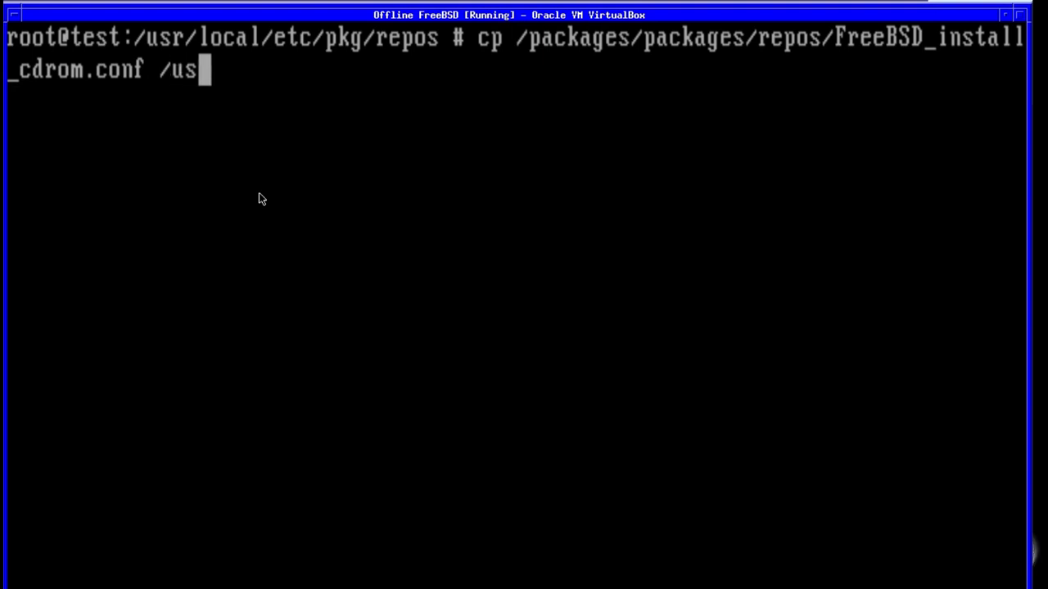
pyautogui.write('r/')
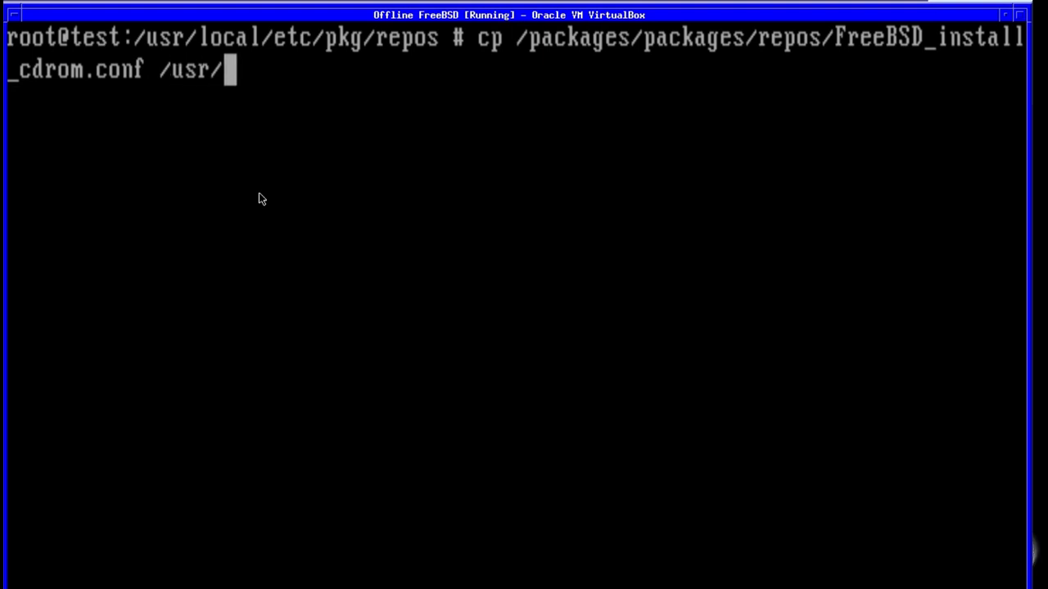
pyautogui.write('local/')
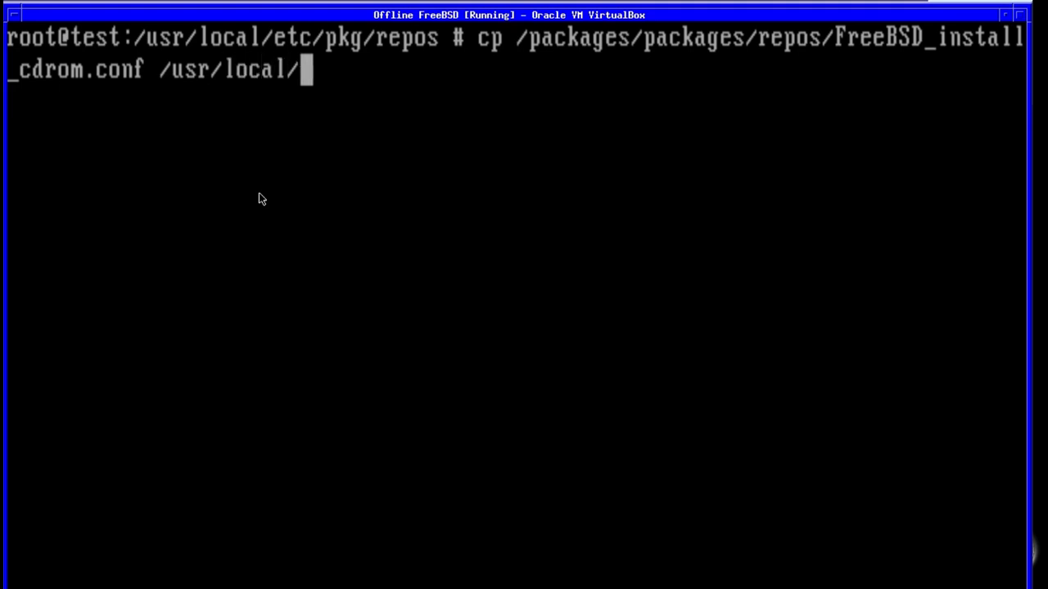
pyautogui.write('etc/')
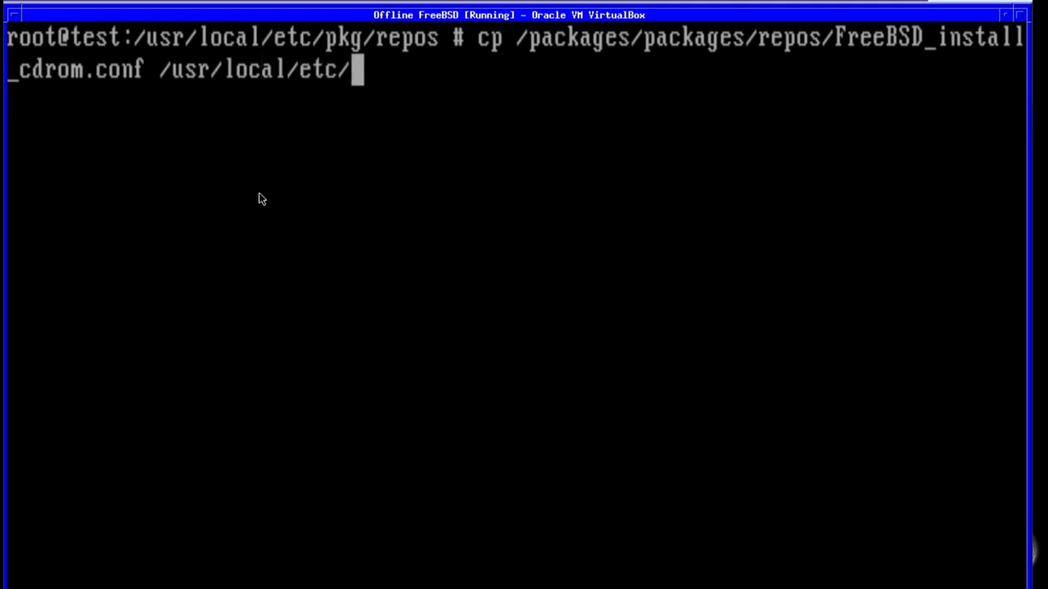
pyautogui.write('pkg/r')
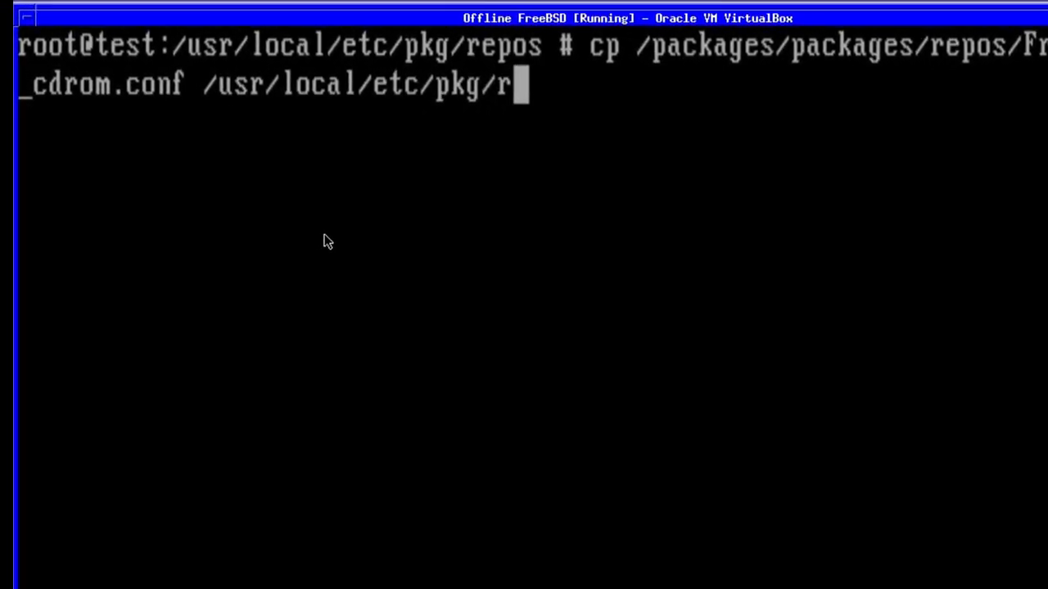
pyautogui.write('epos/')
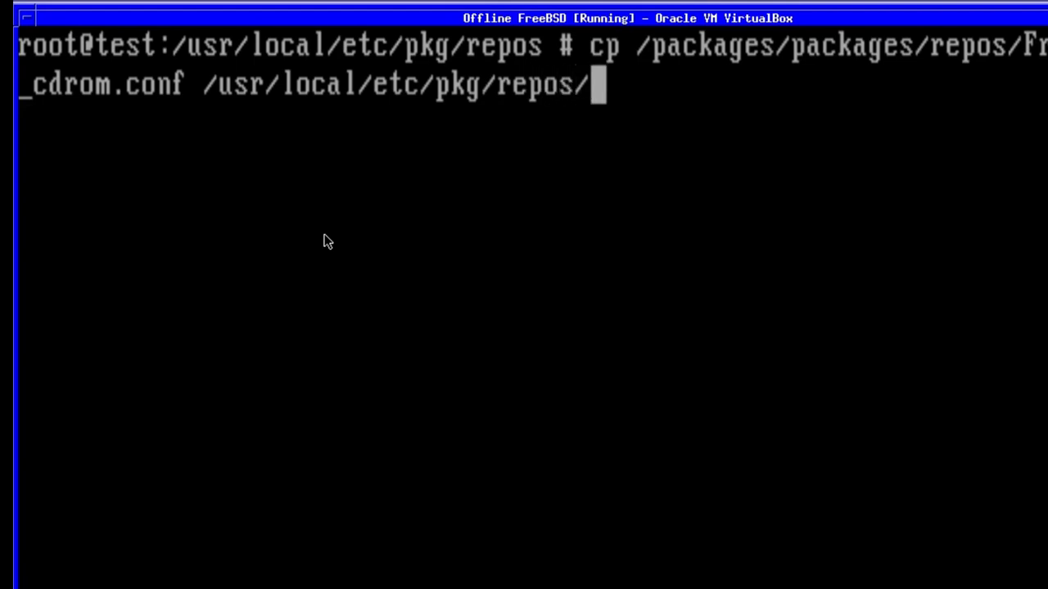
pyautogui.press('Return')
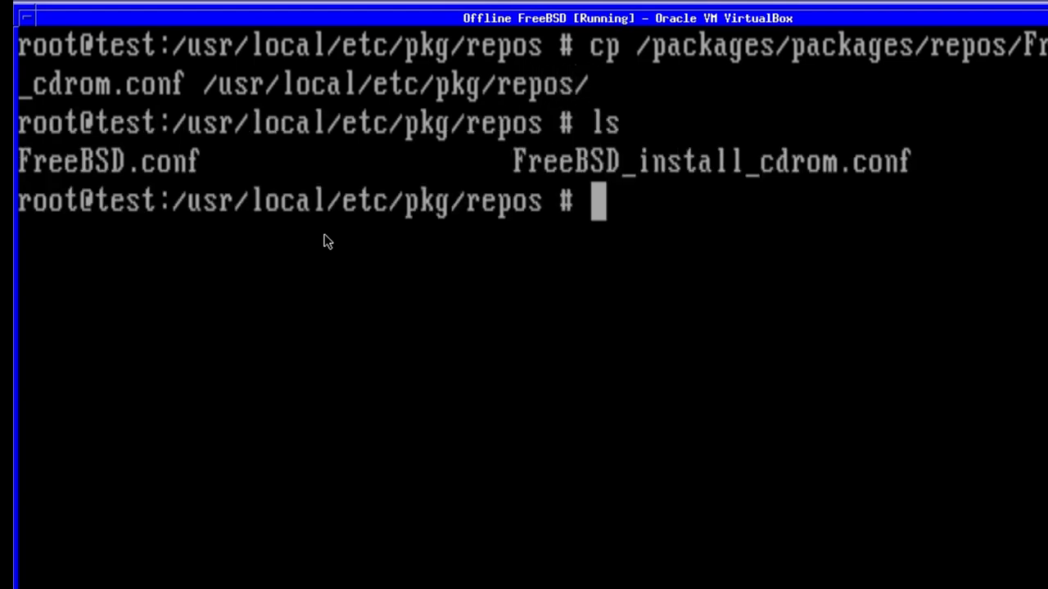
# - Run pkg update and accept the pkg bootstrap, which fails to find pkg
pyautogui.write('p')
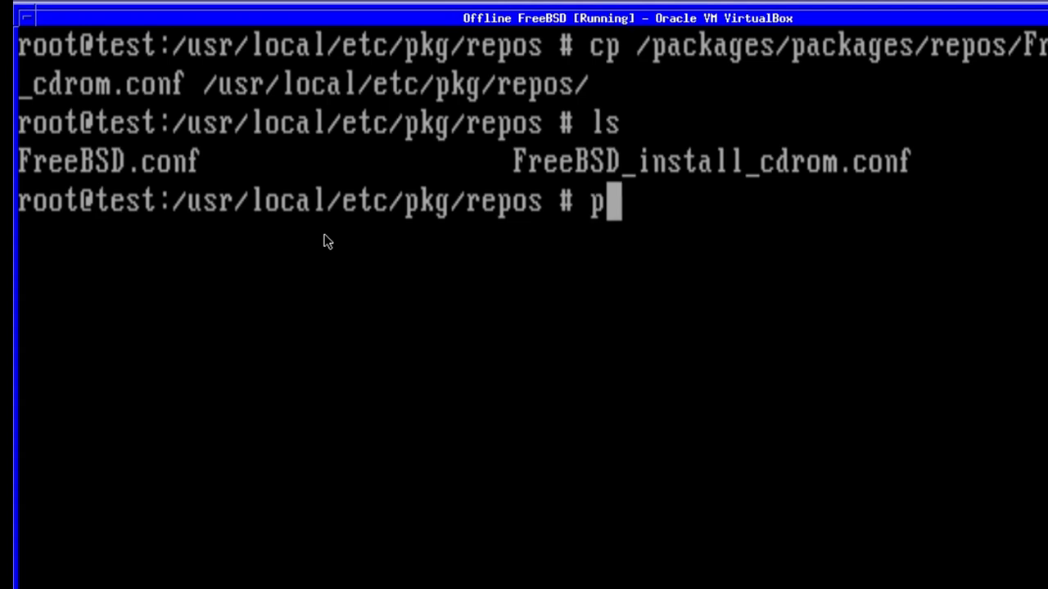
pyautogui.write('kg update')
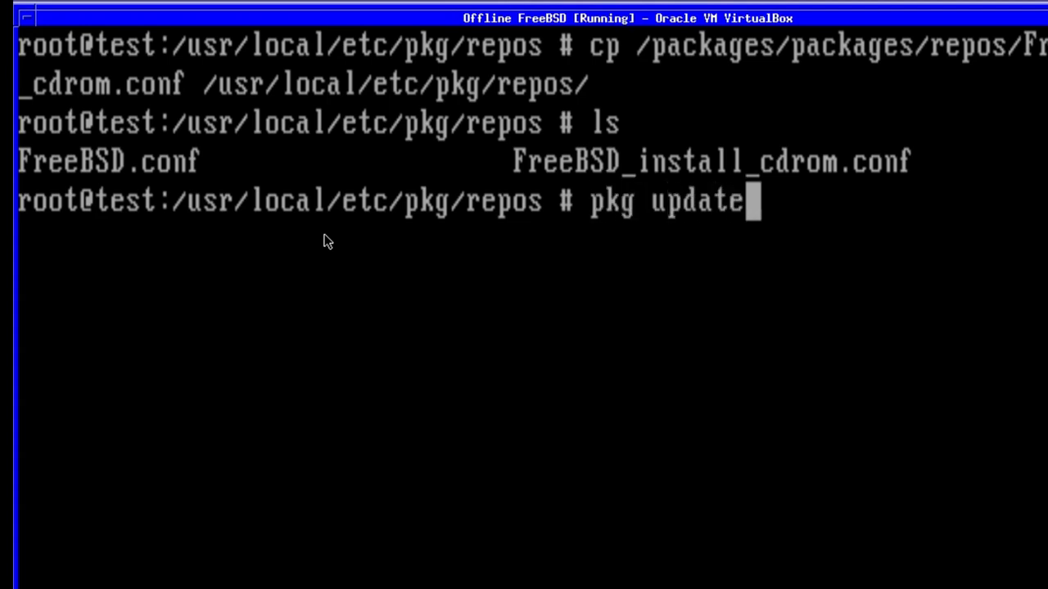
pyautogui.press('Return')
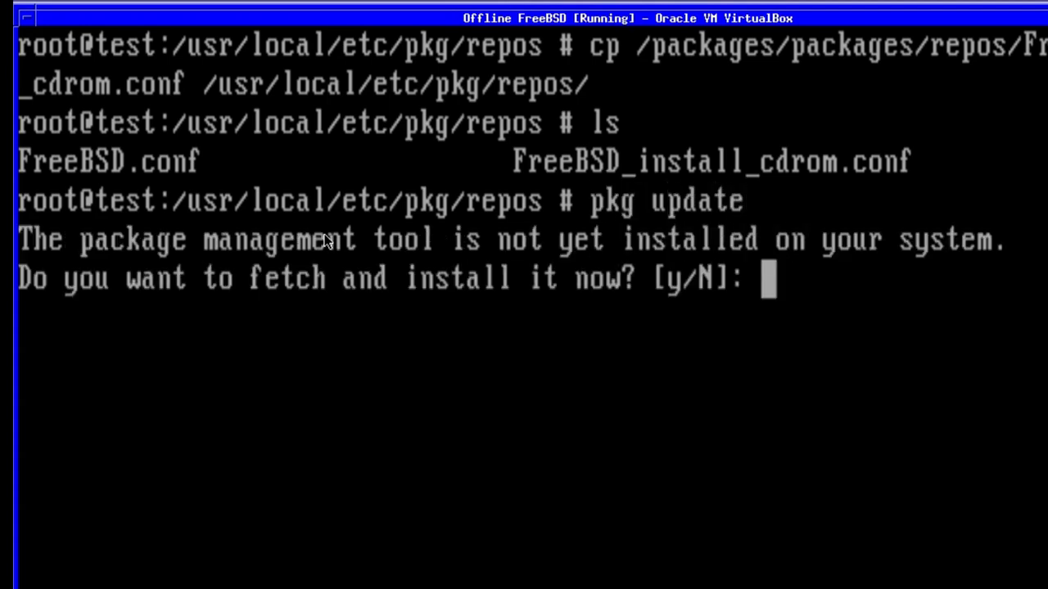
pyautogui.write('y')
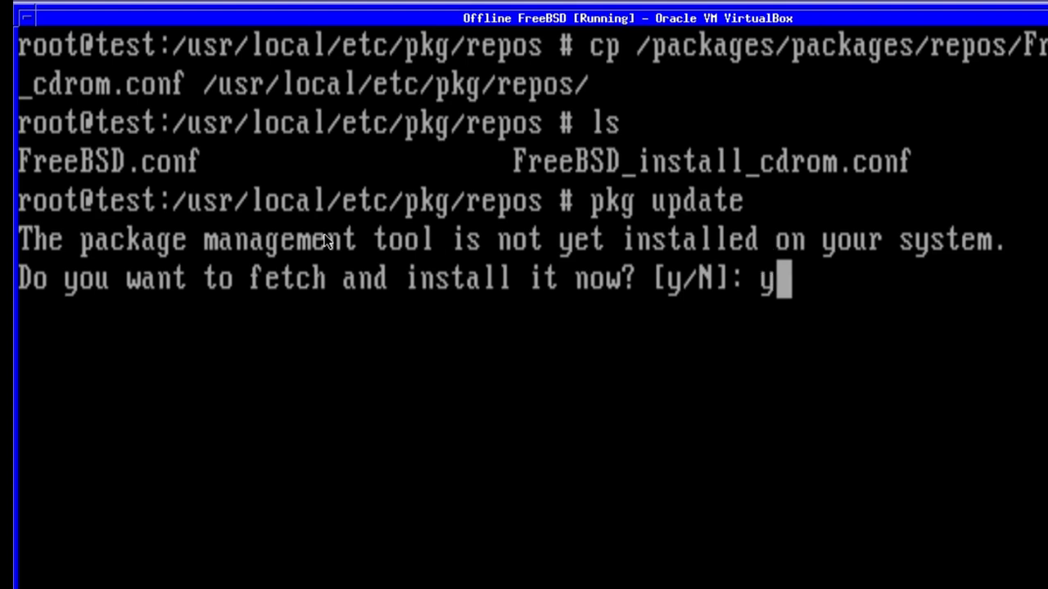
pyautogui.press('Return')
pyautogui.write('e')
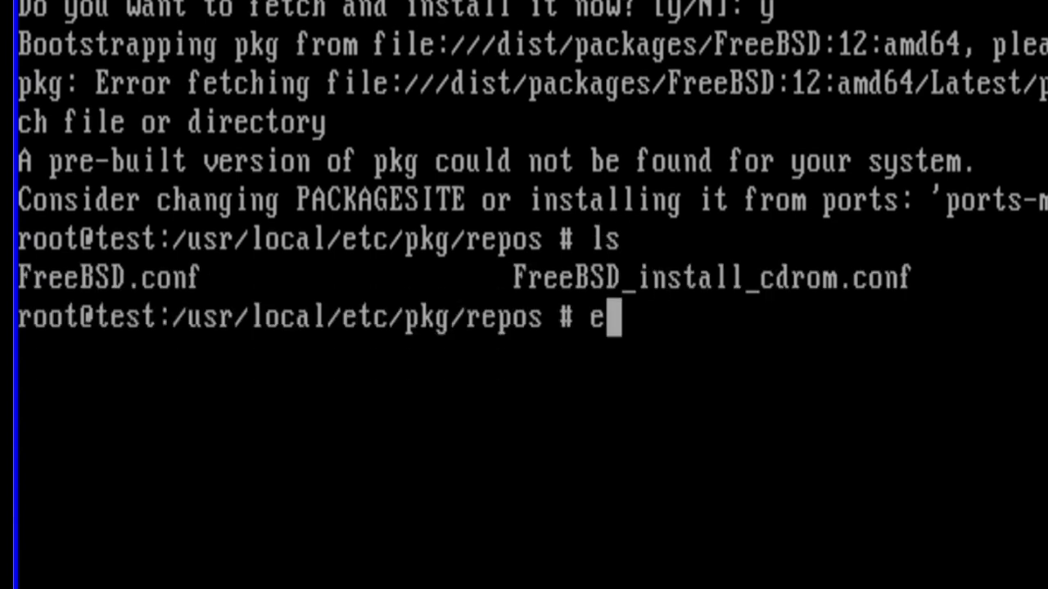
# - Edit FreeBSD_install_cdrom.conf so the url reads file:///packages/packages/${ABI}, and save
pyautogui.write('dit Fr')
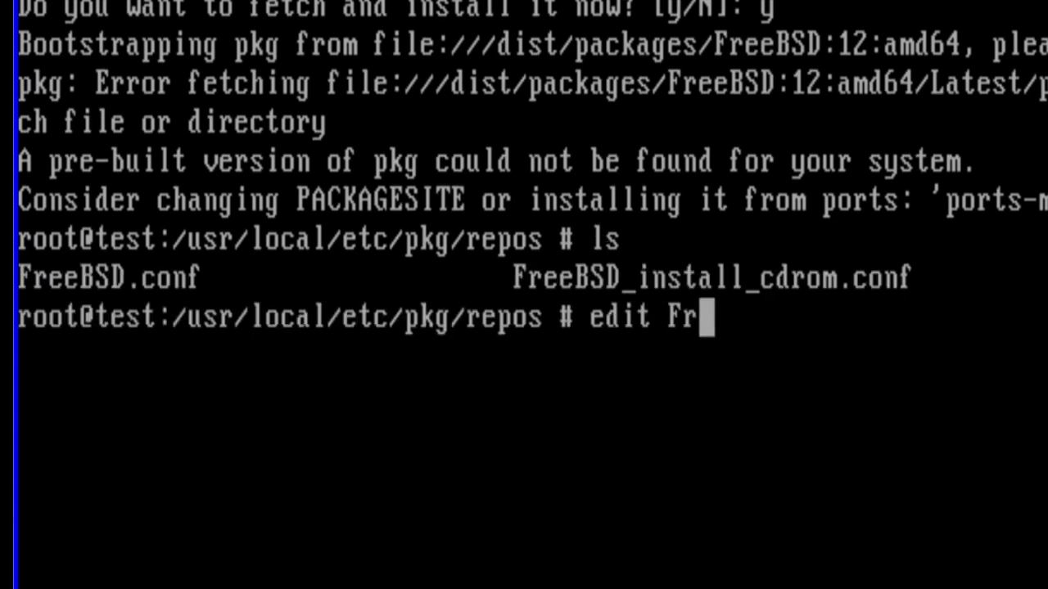
pyautogui.write('eeBSD')
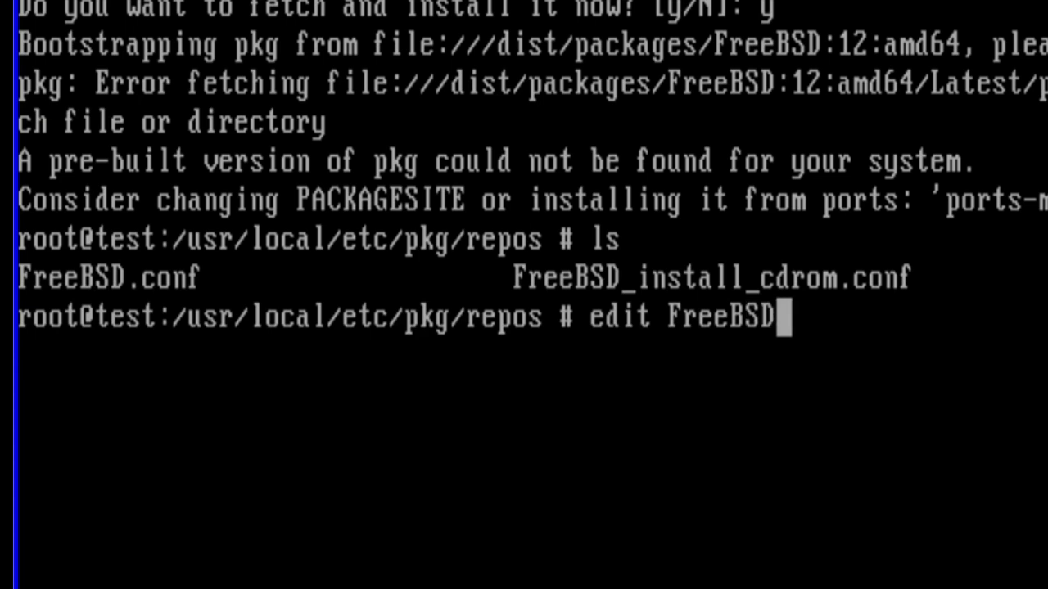
pyautogui.write('_install')
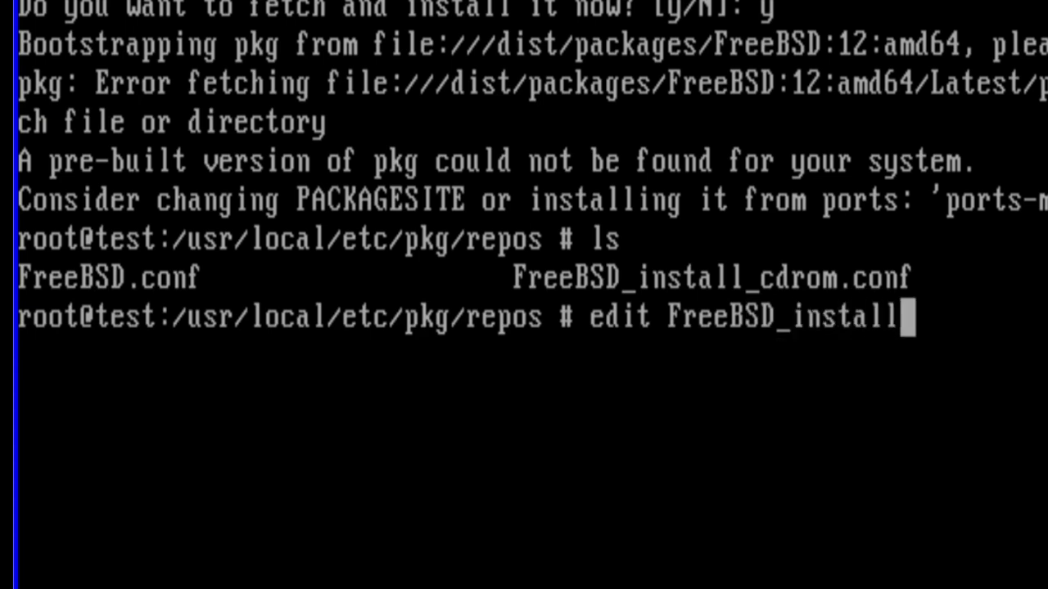
pyautogui.write('_cdro')
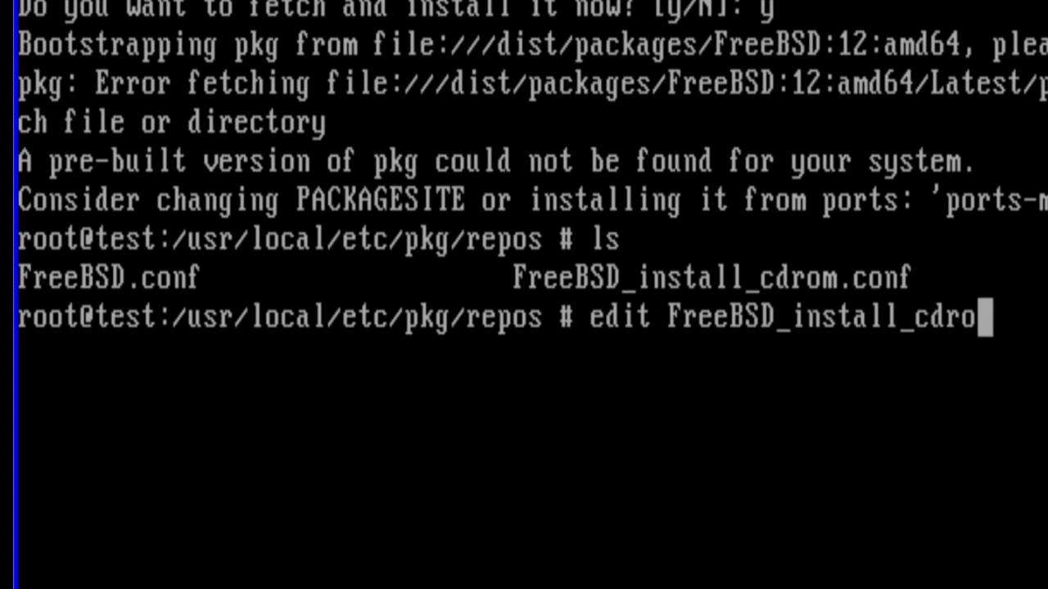
pyautogui.write('m.')
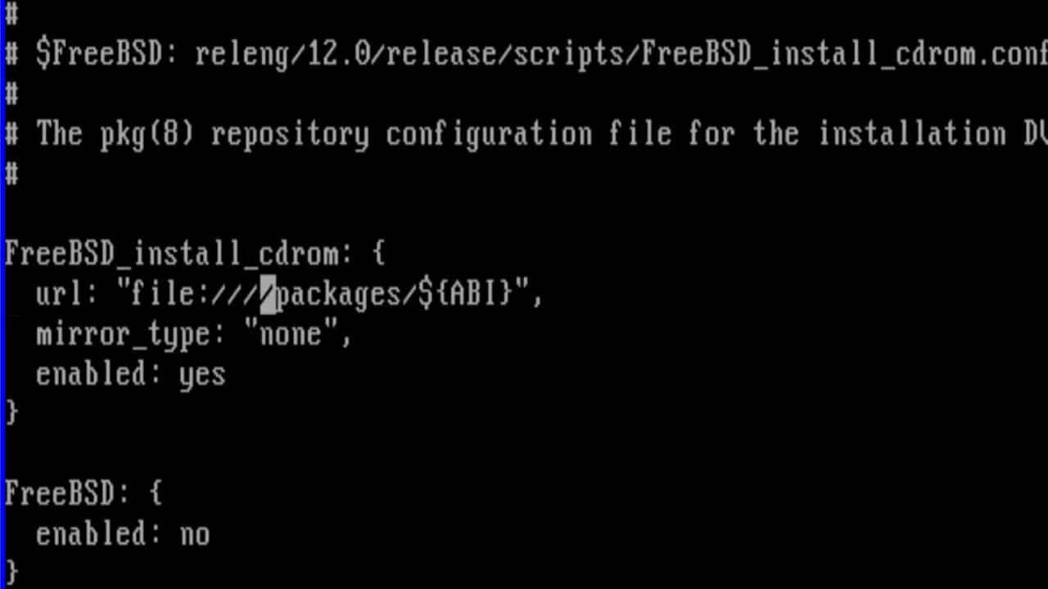
pyautogui.write('package')
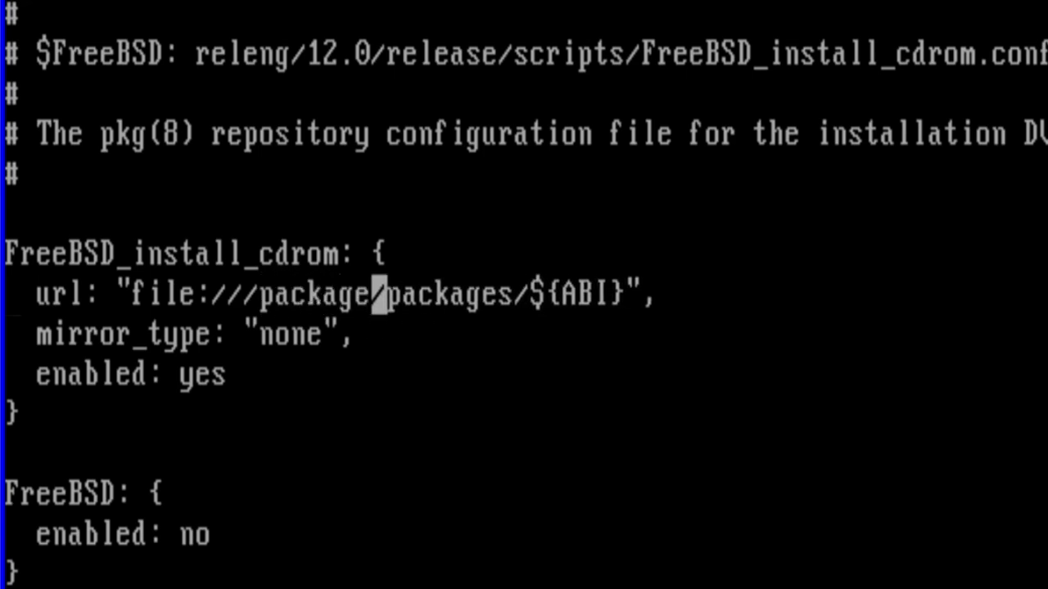
pyautogui.write('s')
pyautogui.write('c')
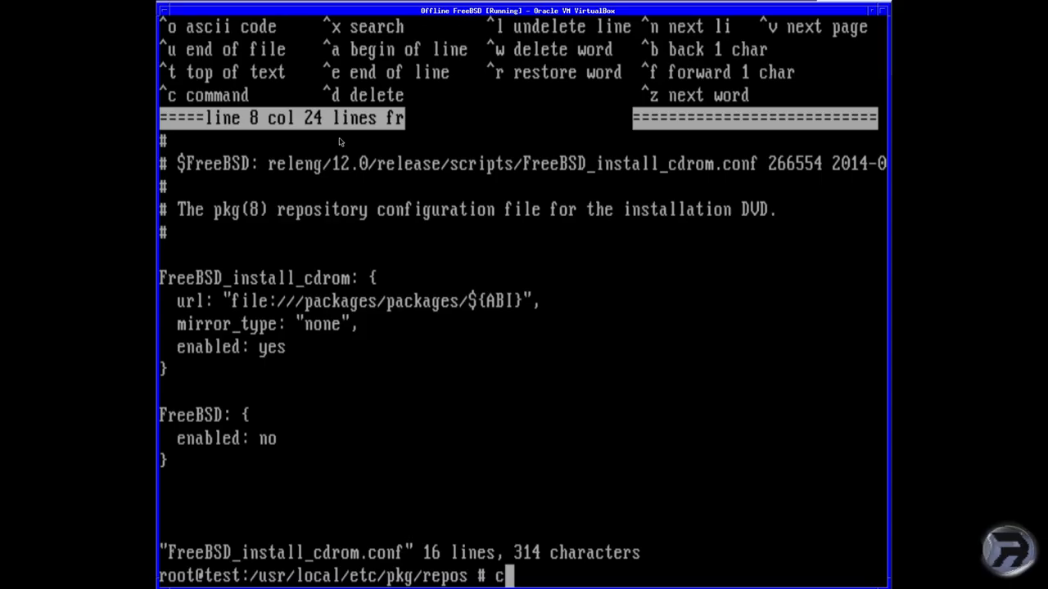
# - Rerun pkg update and confirm installing pkg 1.10.5_5 from the 797-package DVD catalogue
pyautogui.write('edit FreeBSD_install_cdrom.conf')
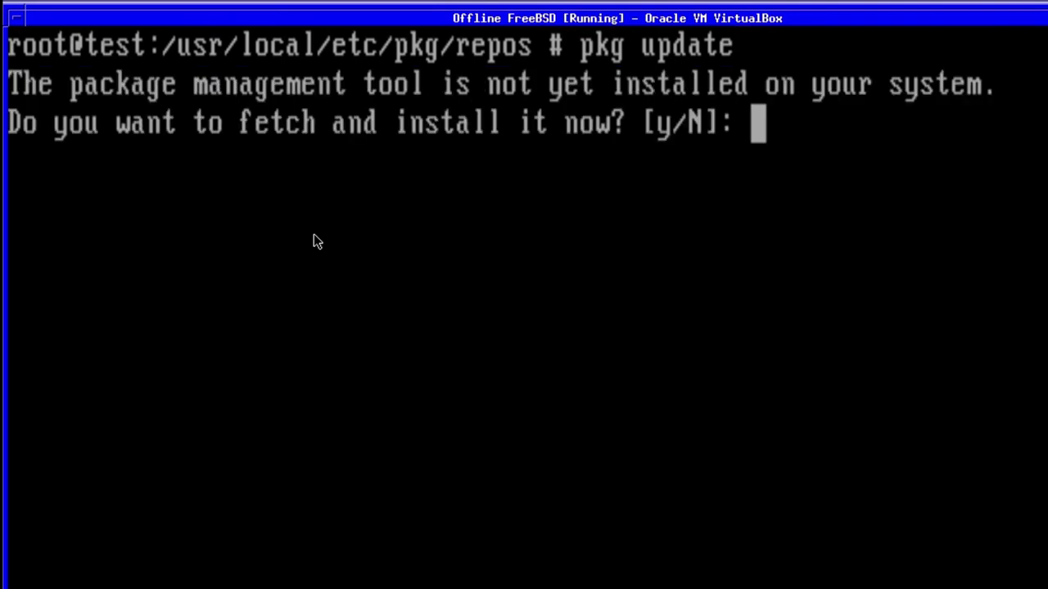
pyautogui.write('y')
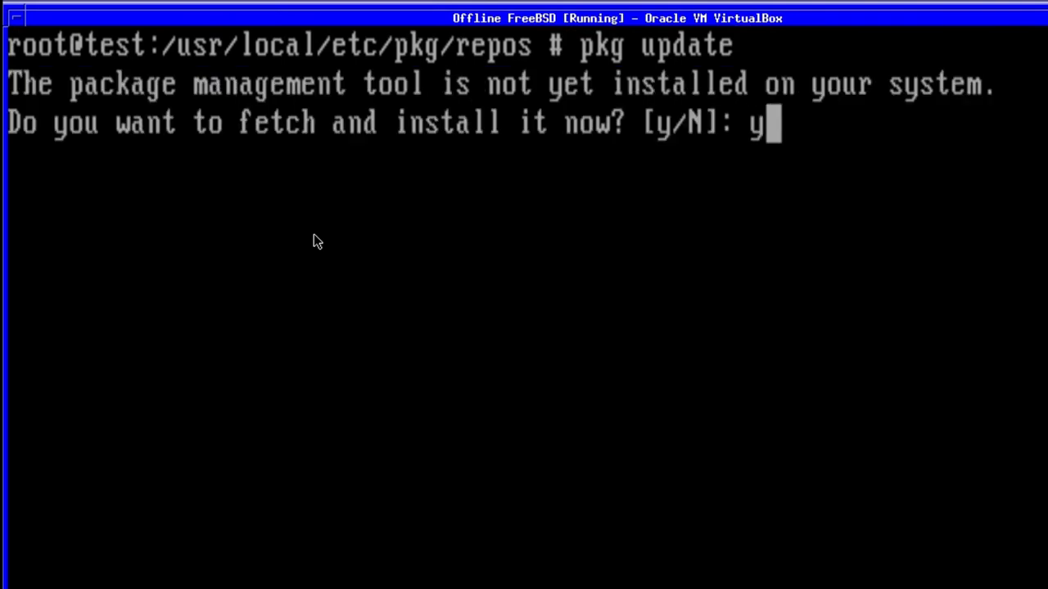
pyautogui.press('Return')
pyautogui.write('pkg')
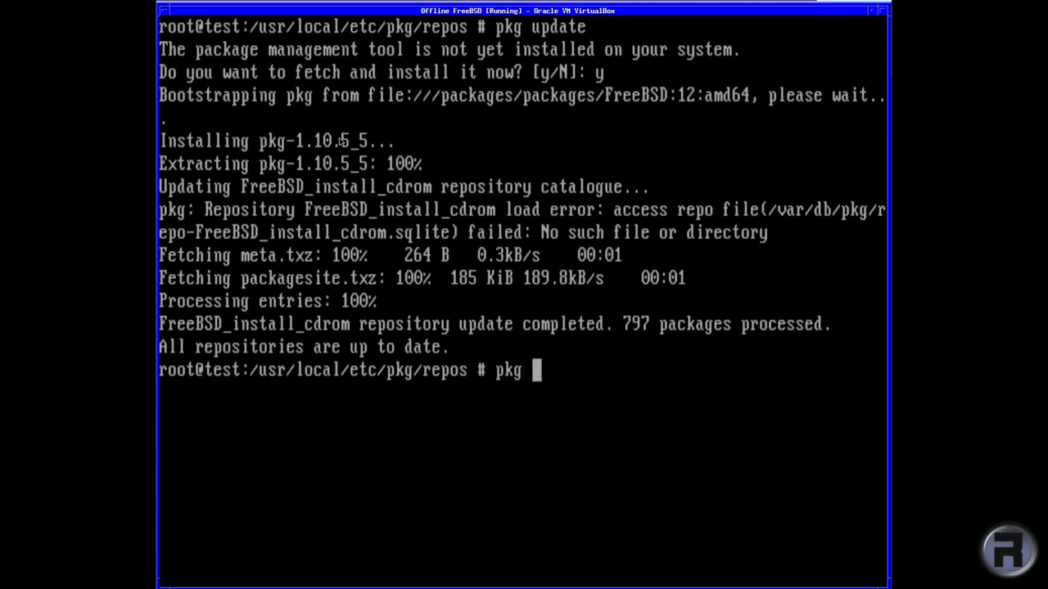
# - Run 'pkg install xorg' in the FreeBSD console to install xorg from the DVD repo
pyautogui.write('install')
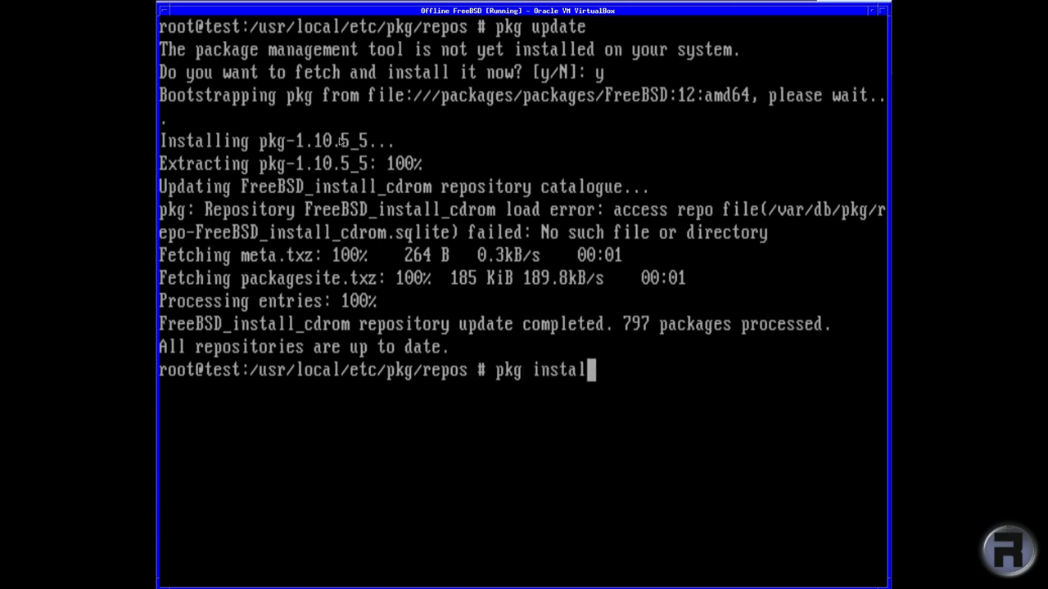
pyautogui.write('xorg')
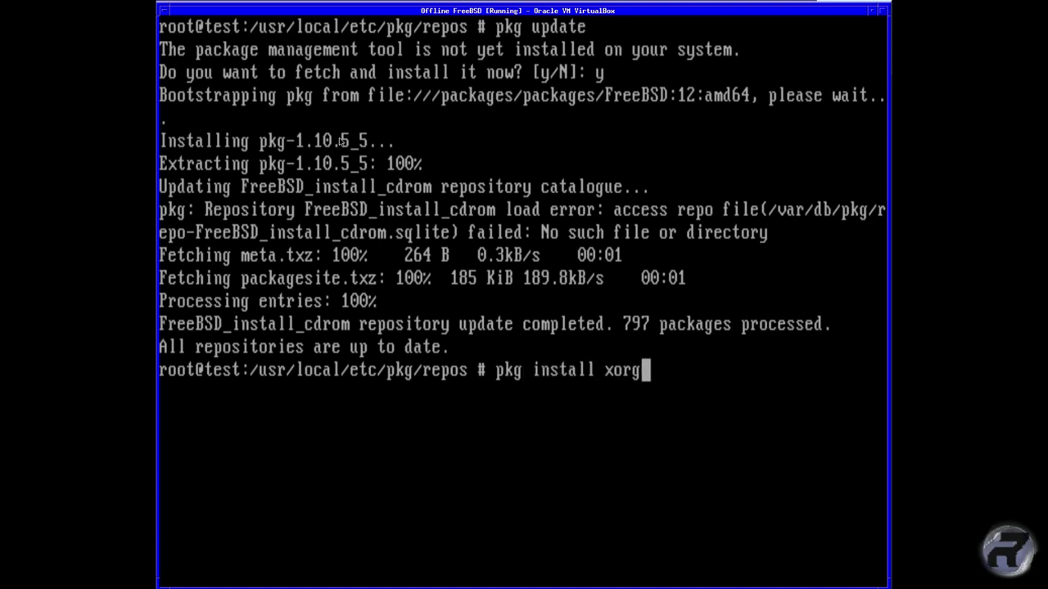
pyautogui.press('Return')
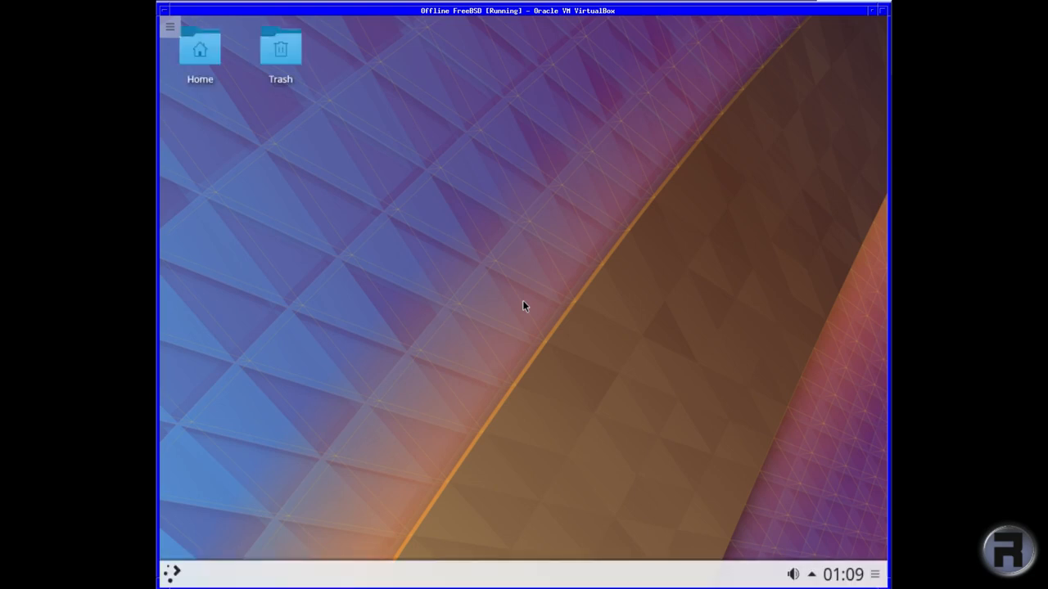
pyautogui.moveTo(526, 309)
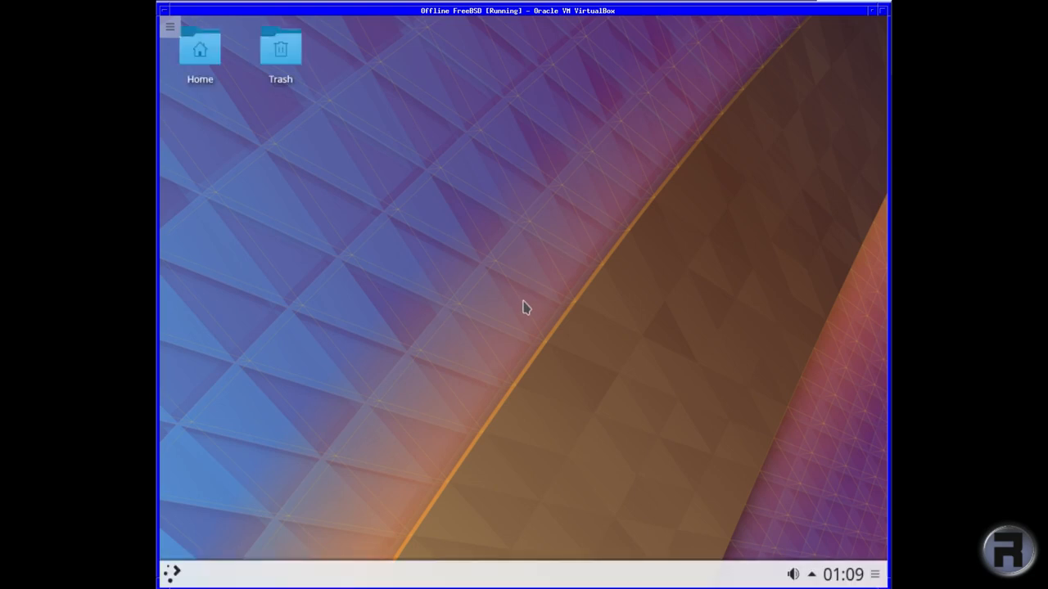
pyautogui.click(171, 573)
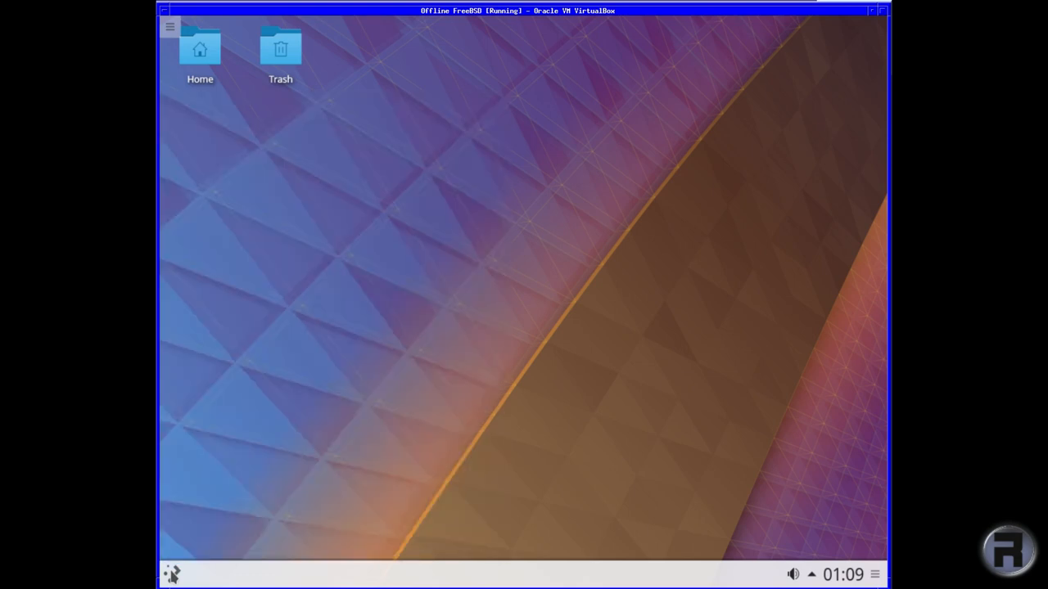
pyautogui.click(171, 573)
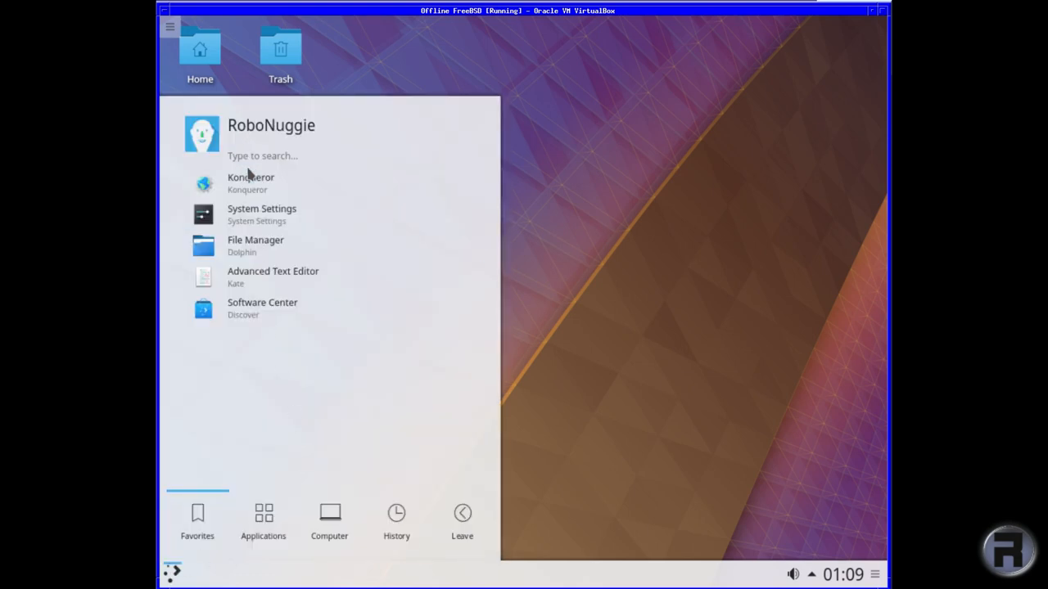
pyautogui.moveTo(401, 408)
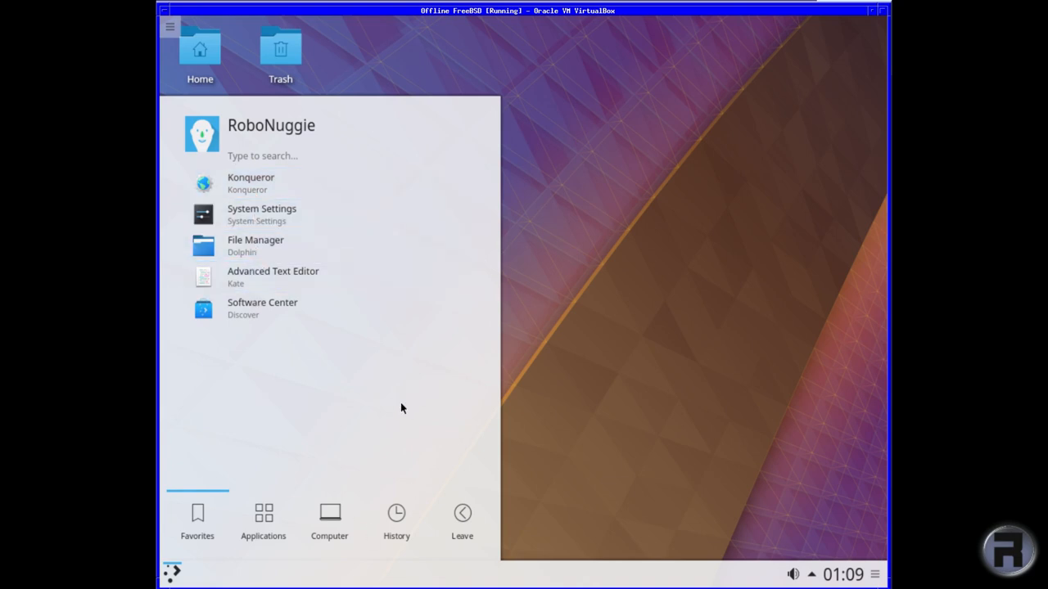
pyautogui.click(263, 519)
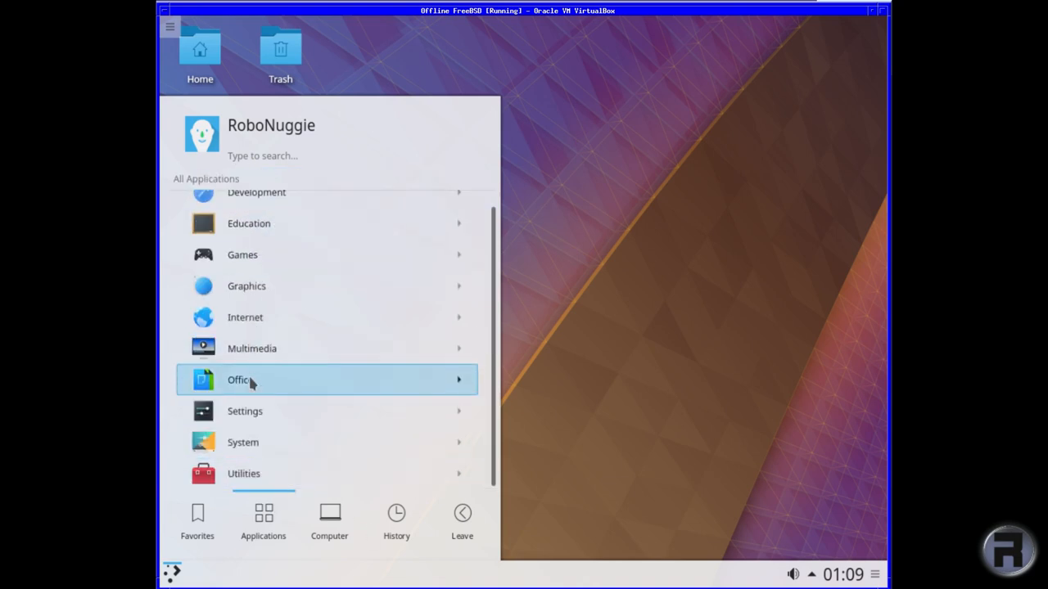
pyautogui.click(242, 442)
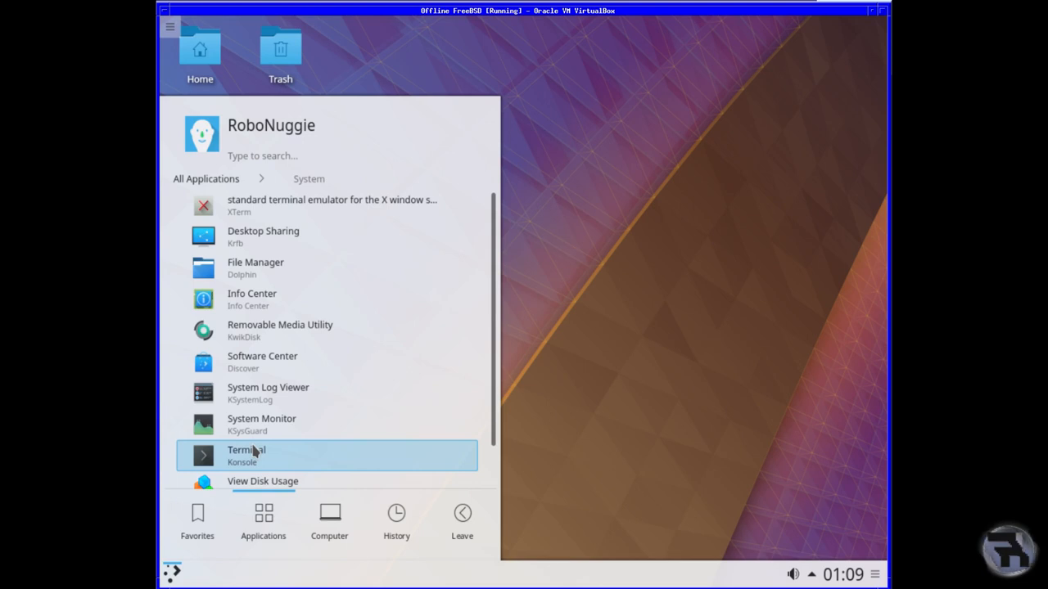
pyautogui.click(245, 455)
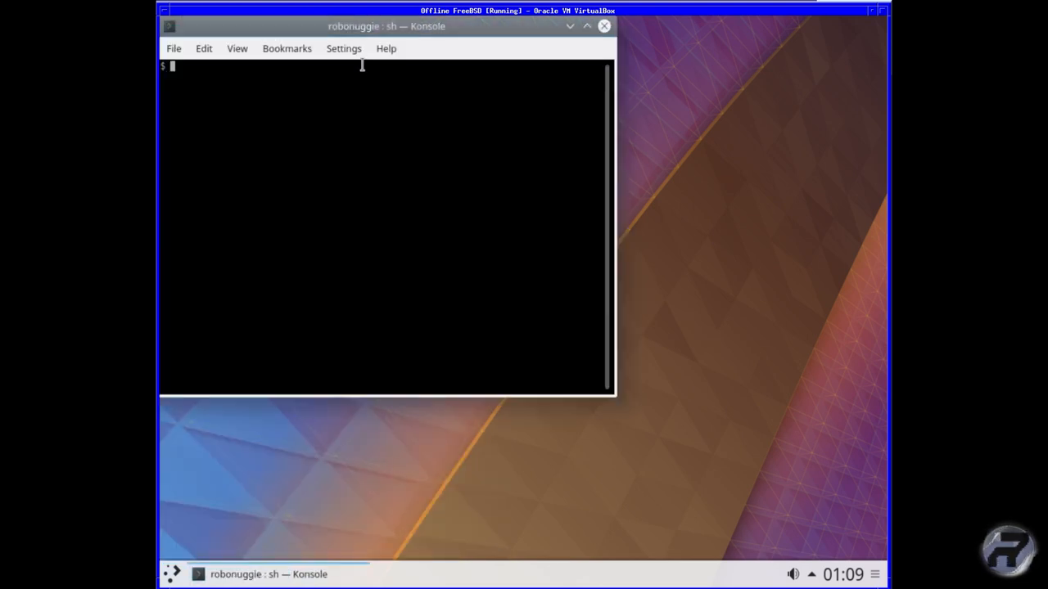
pyautogui.moveTo(386, 26); pyautogui.dragTo(463, 116)
pyautogui.write('df')
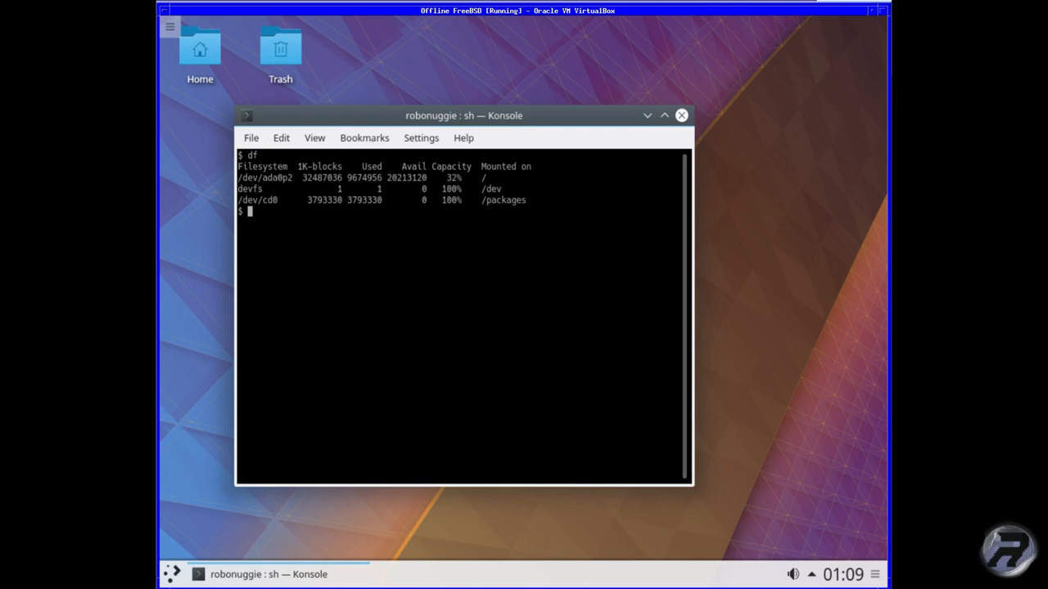
pyautogui.moveTo(463, 116); pyautogui.dragTo(446, 103)
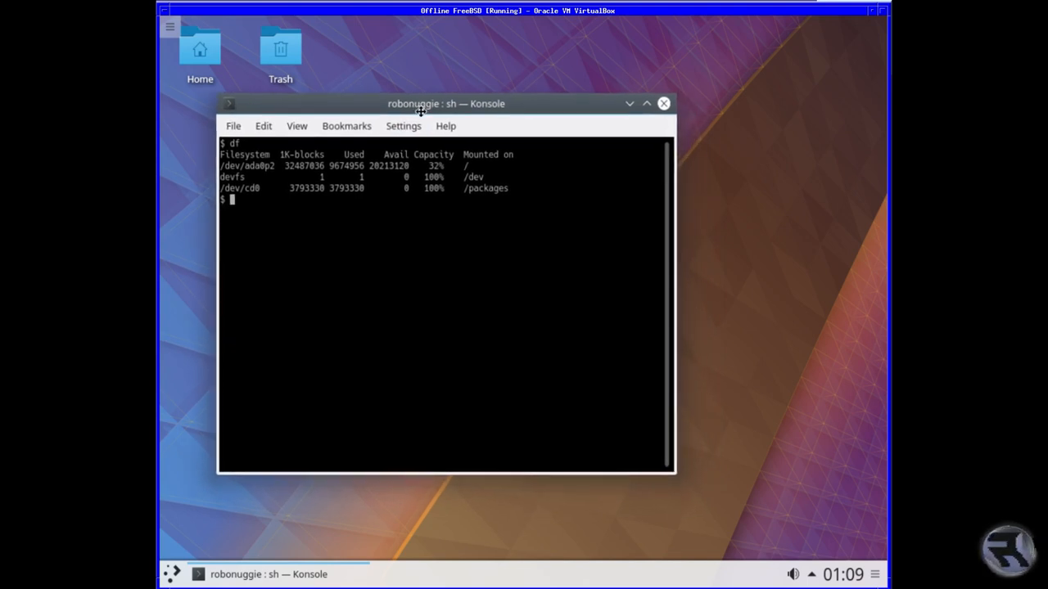
pyautogui.click(663, 103)
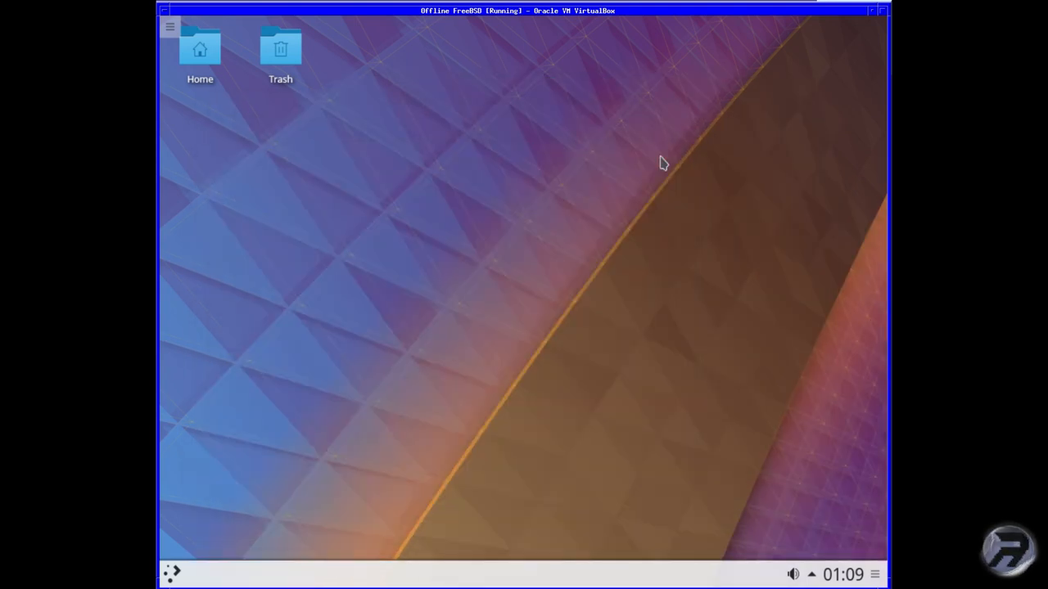
pyautogui.moveTo(253, 195)
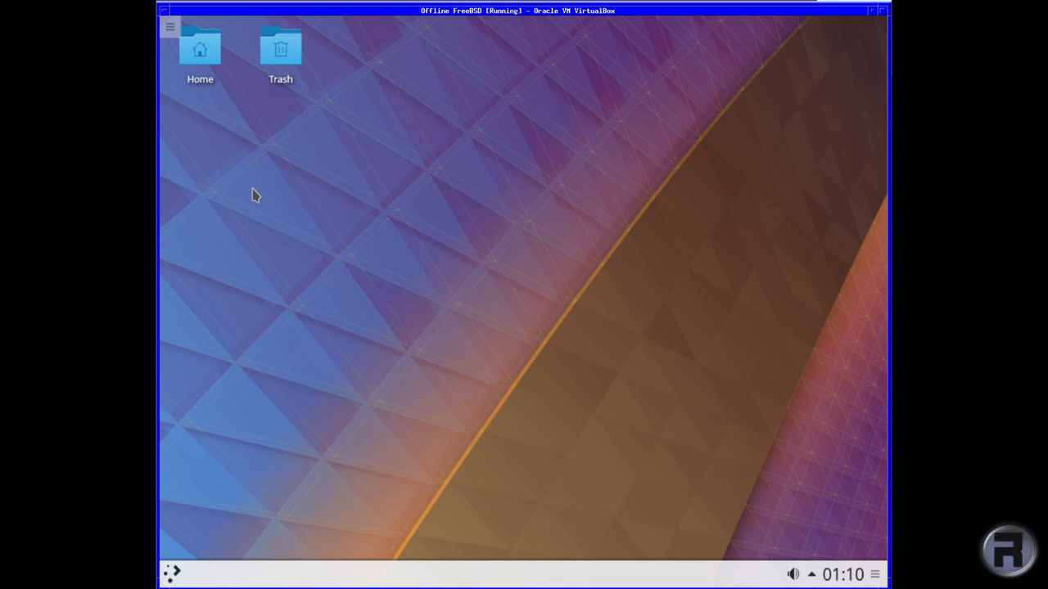